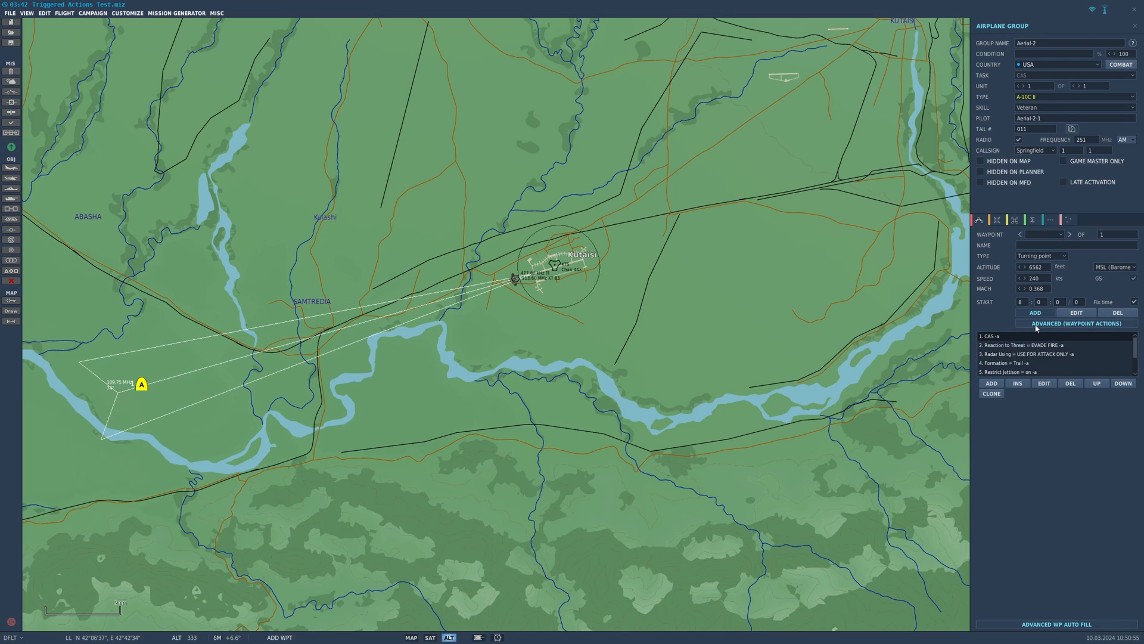
Open the '1. CAS' waypoint action of the Aerial-2 A-10C group for editing.
click(1028, 345)
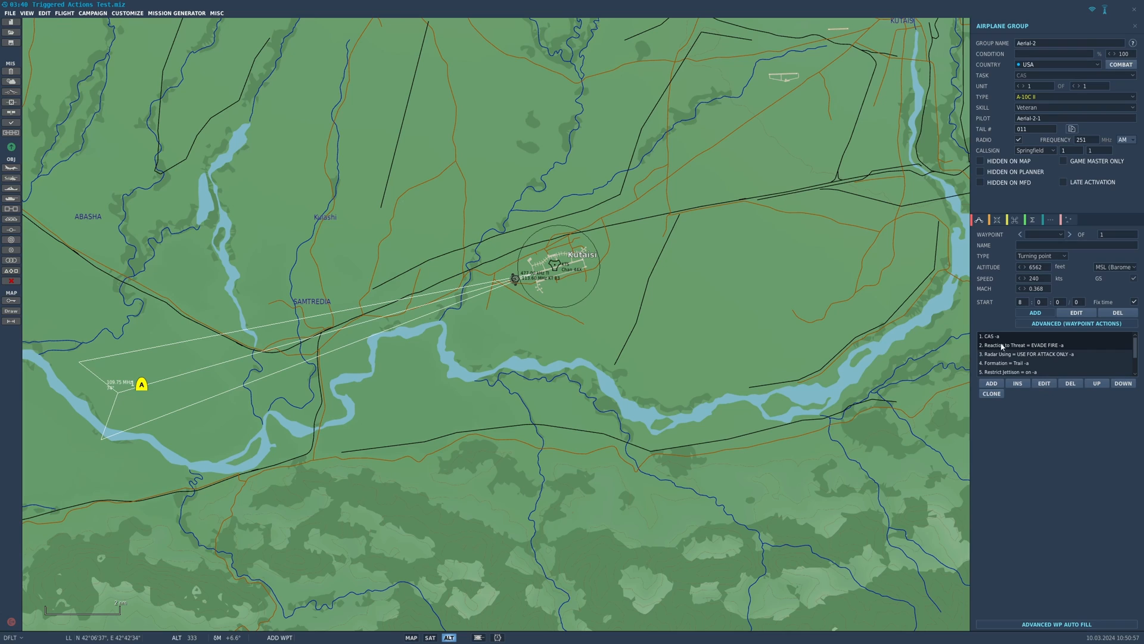
click(1021, 372)
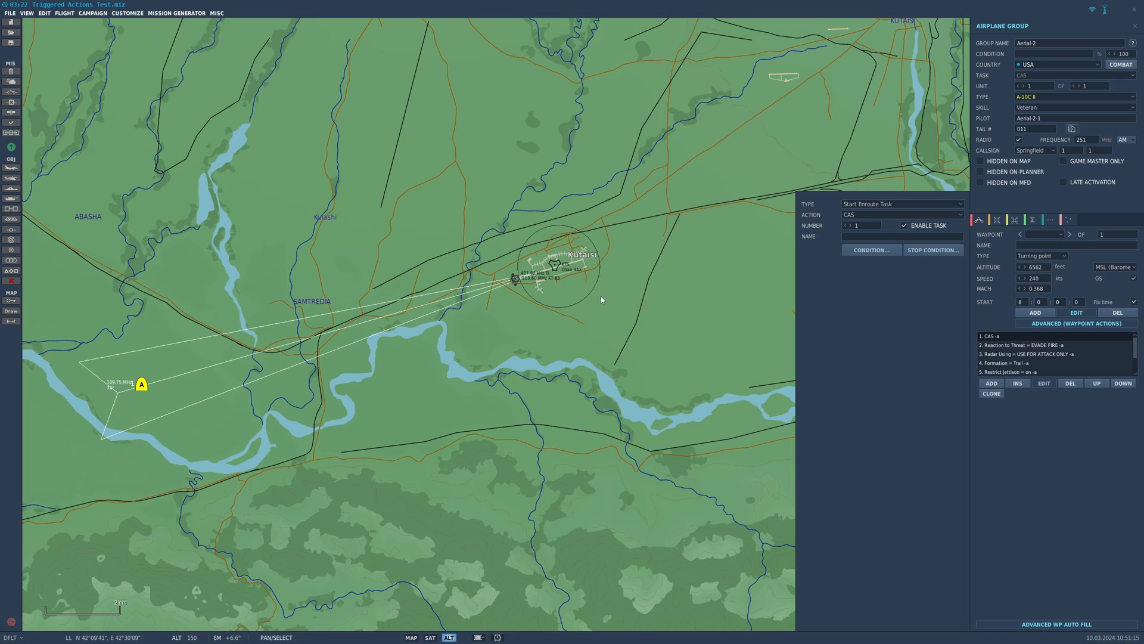
Set Aerial-2's Reaction to Threat to PASSIVE DEFENCE instead of EVADE FIRE.
click(1025, 346)
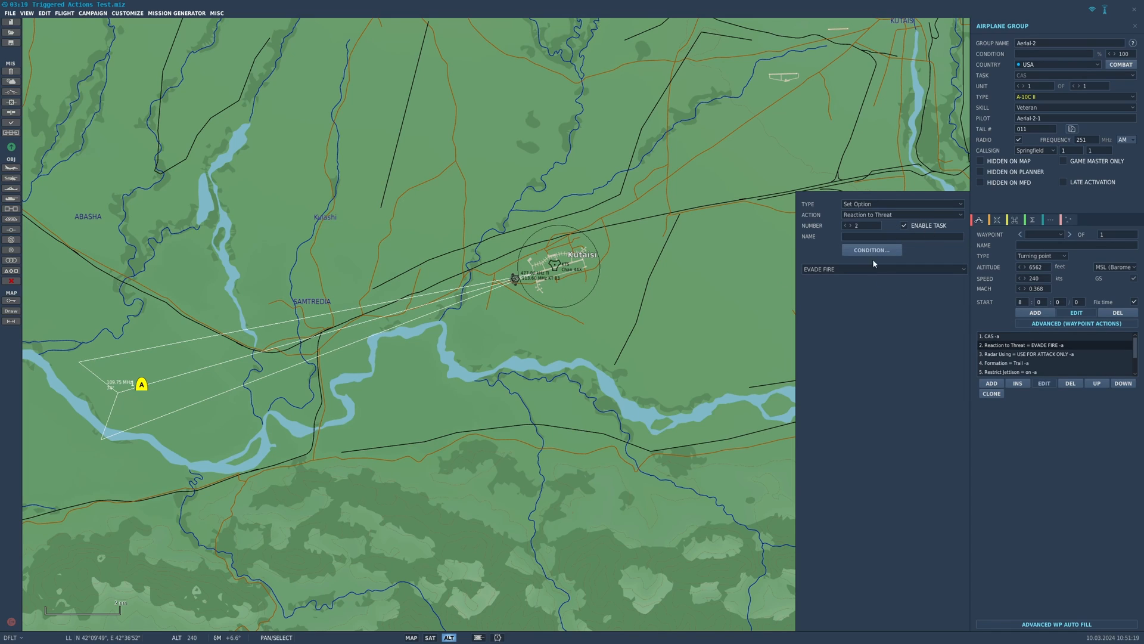
click(884, 269)
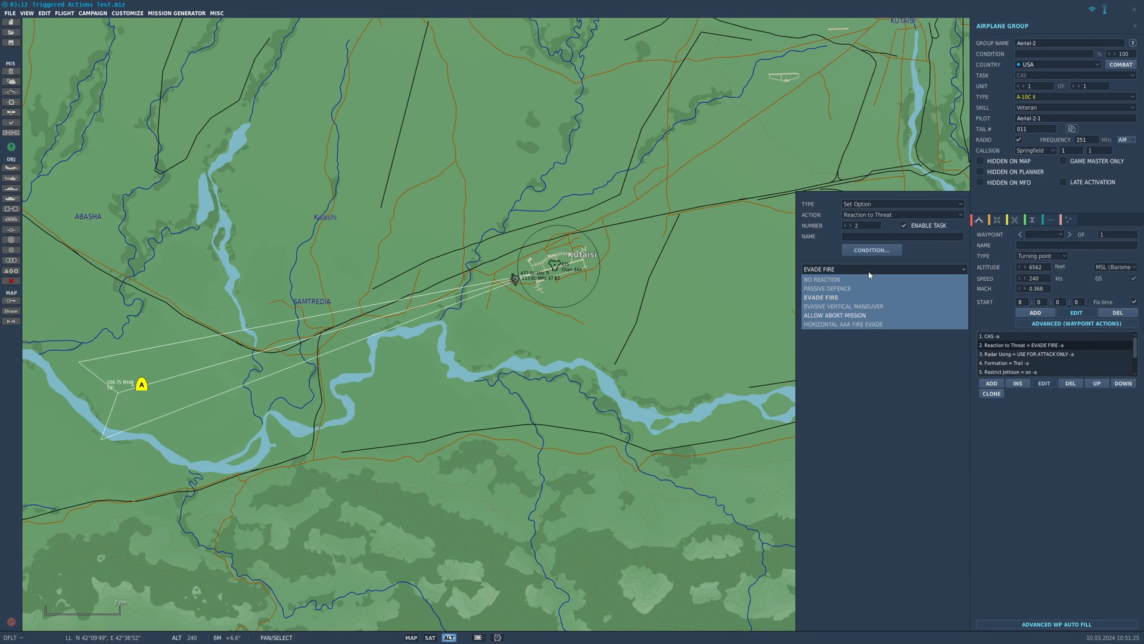
click(820, 297)
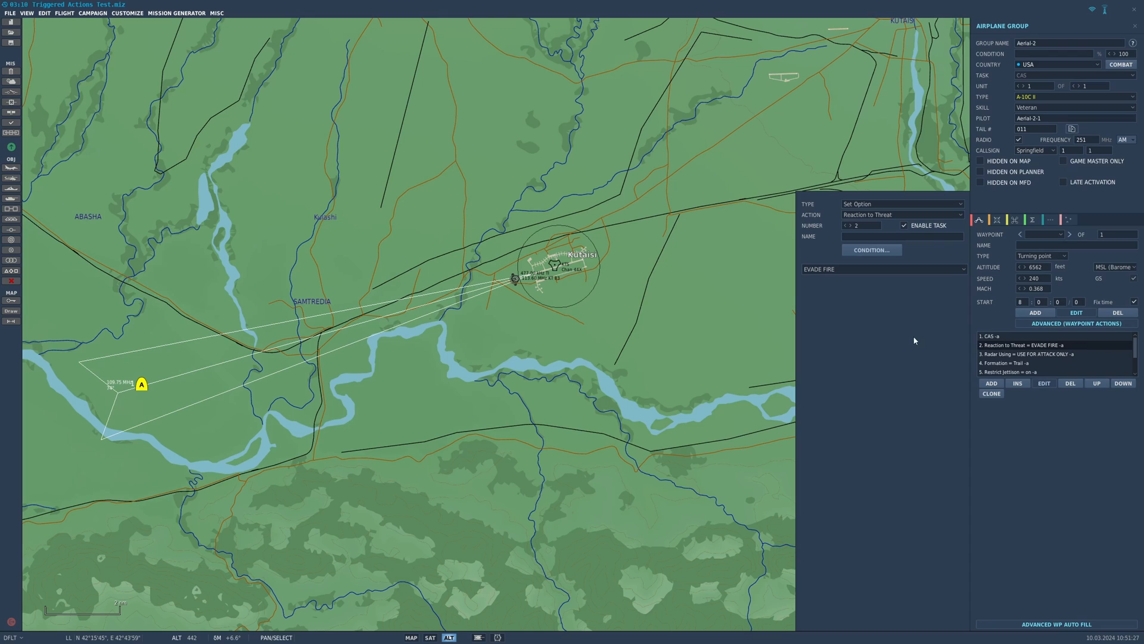
click(883, 268)
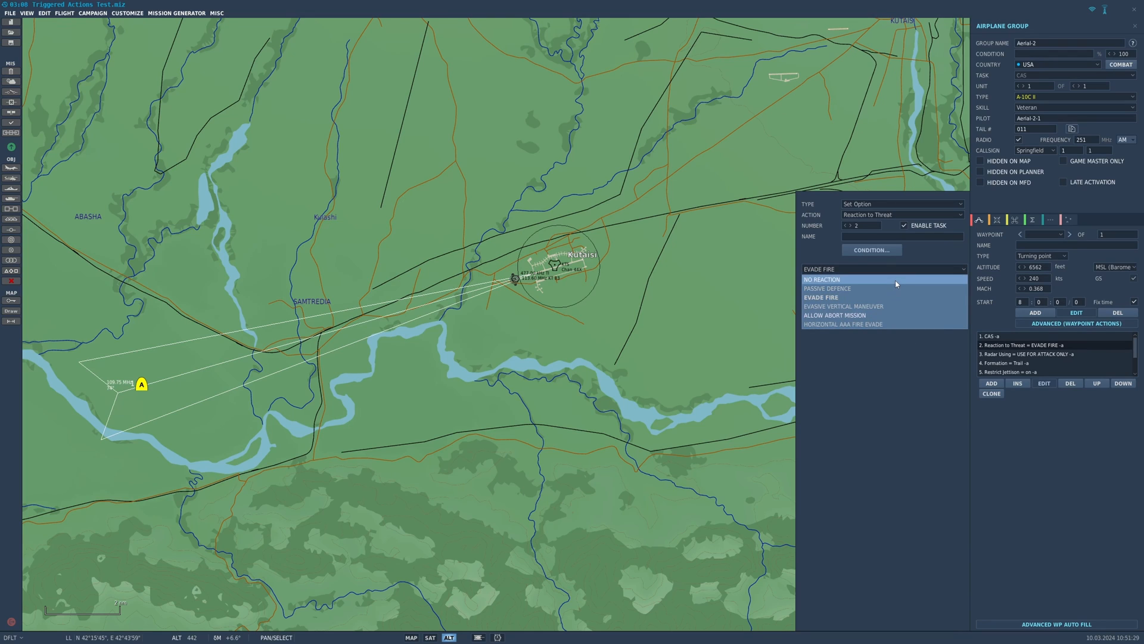
click(822, 279)
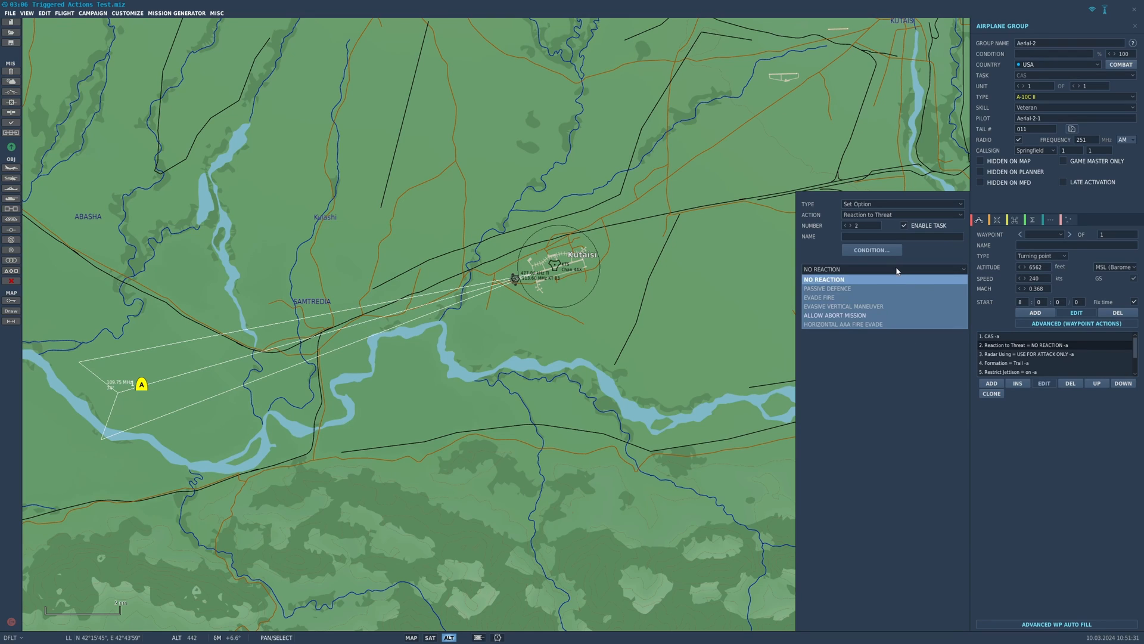
click(827, 287)
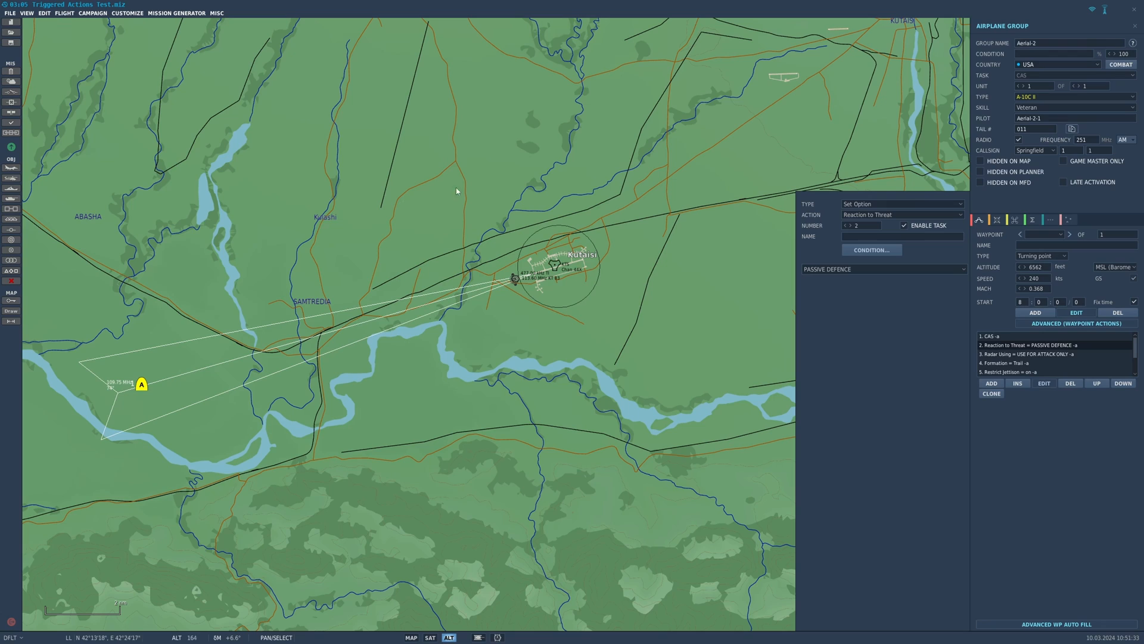
mouse_move(932, 272)
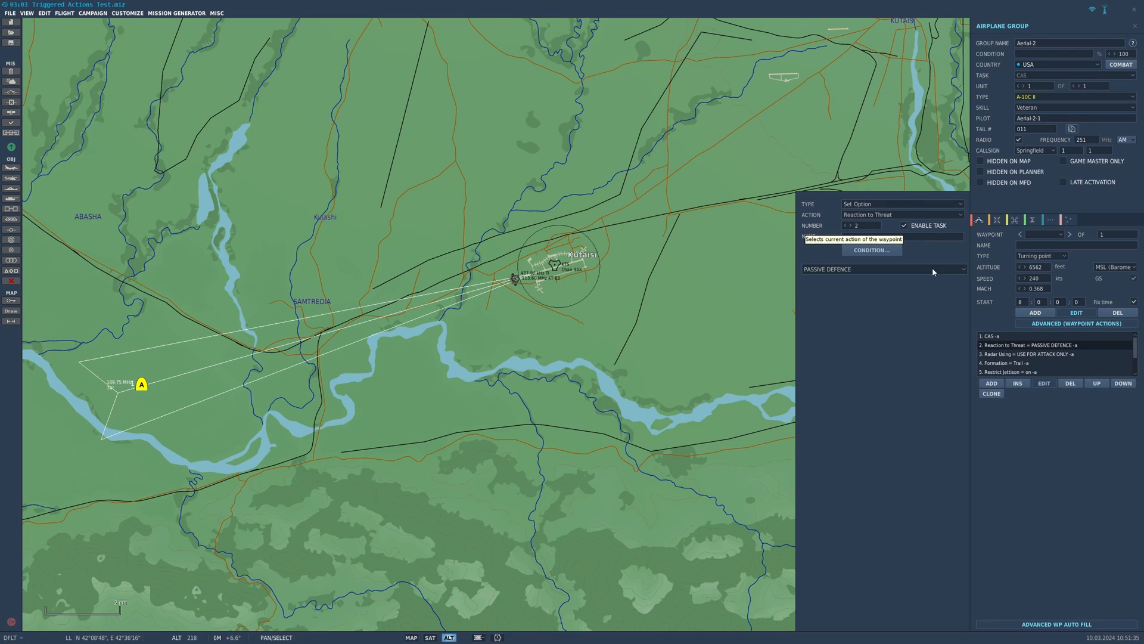
click(881, 268)
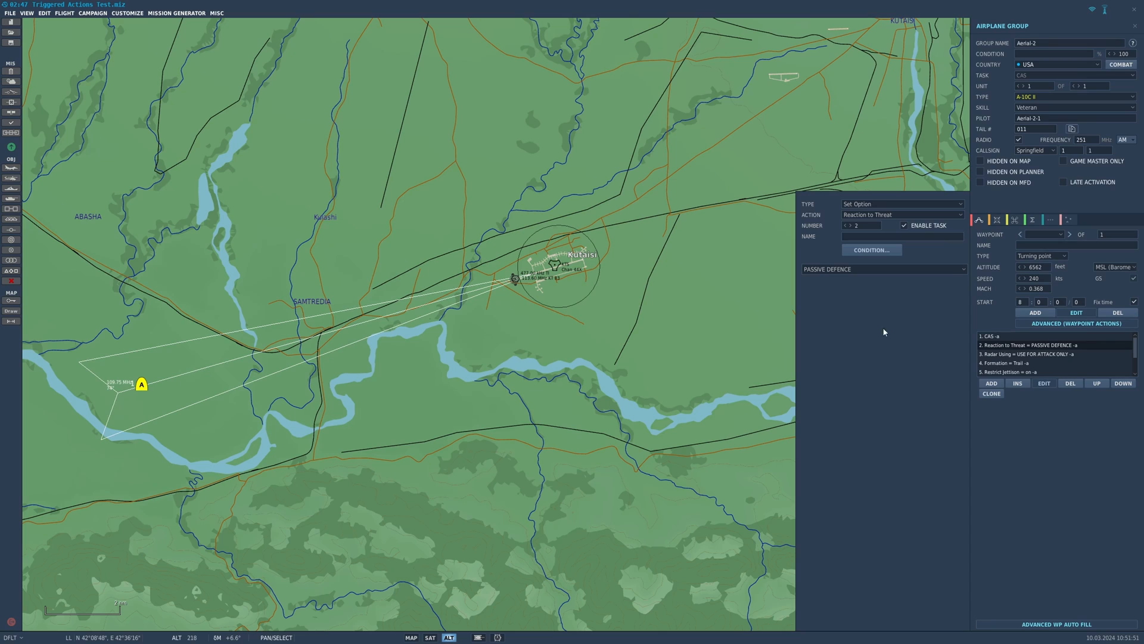
click(1036, 354)
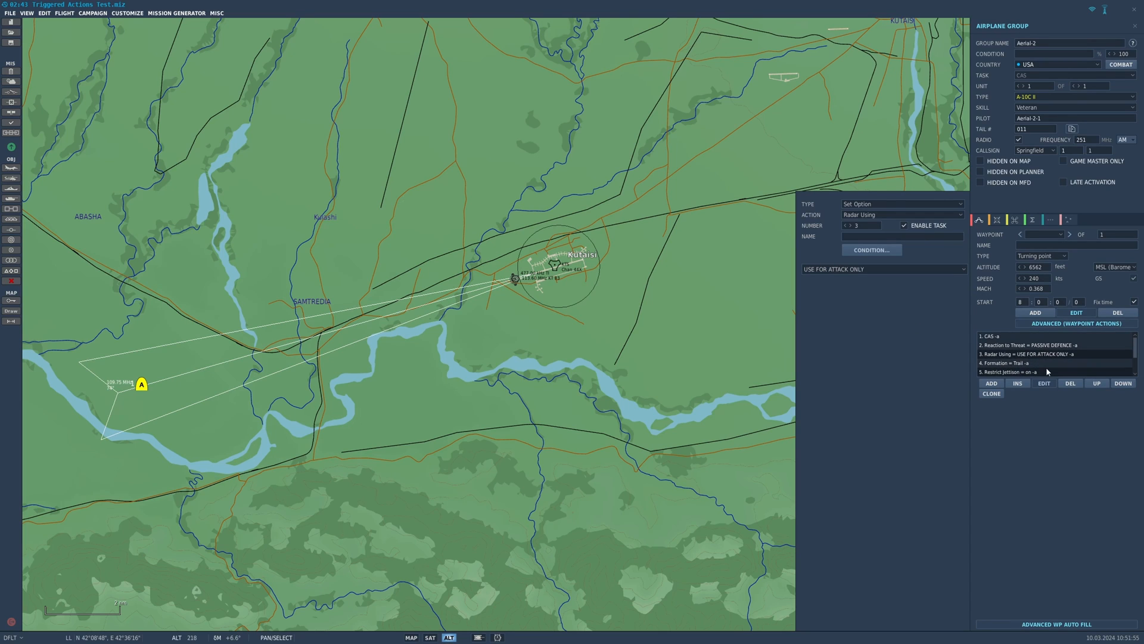
Set the Formation action to Echelon Right with the Group Close variant.
click(1005, 363)
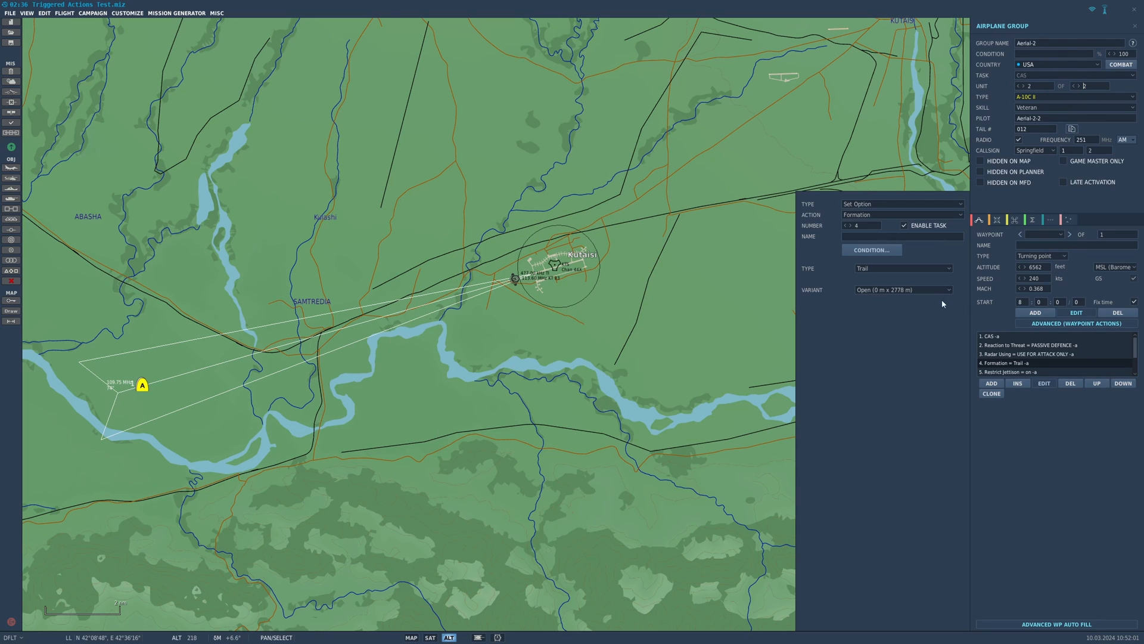
mouse_move(864, 276)
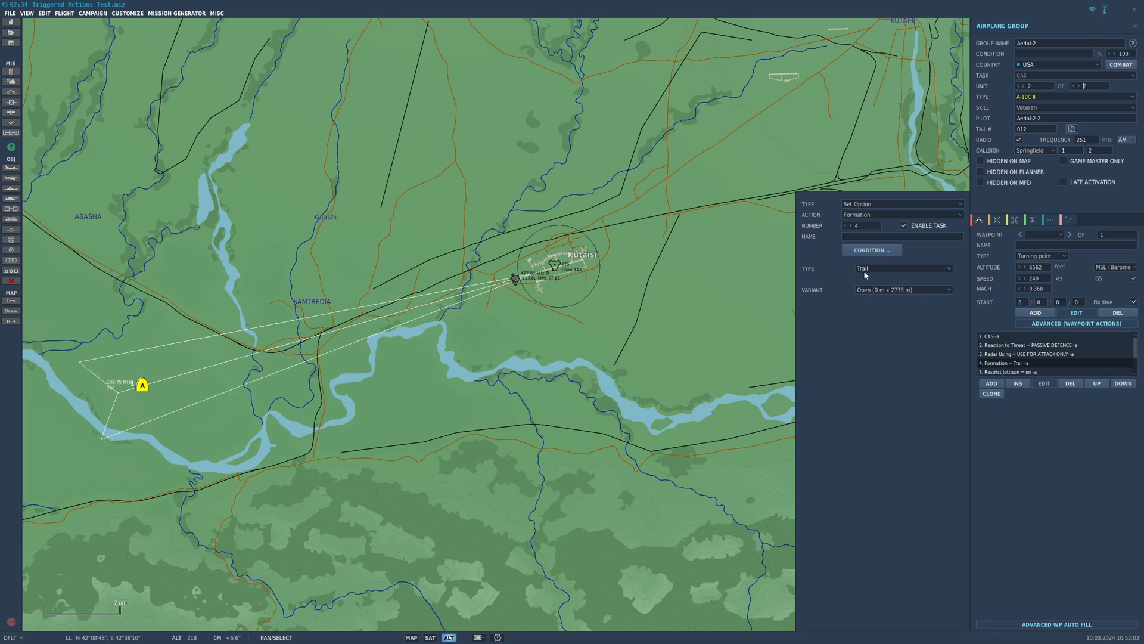
click(902, 268)
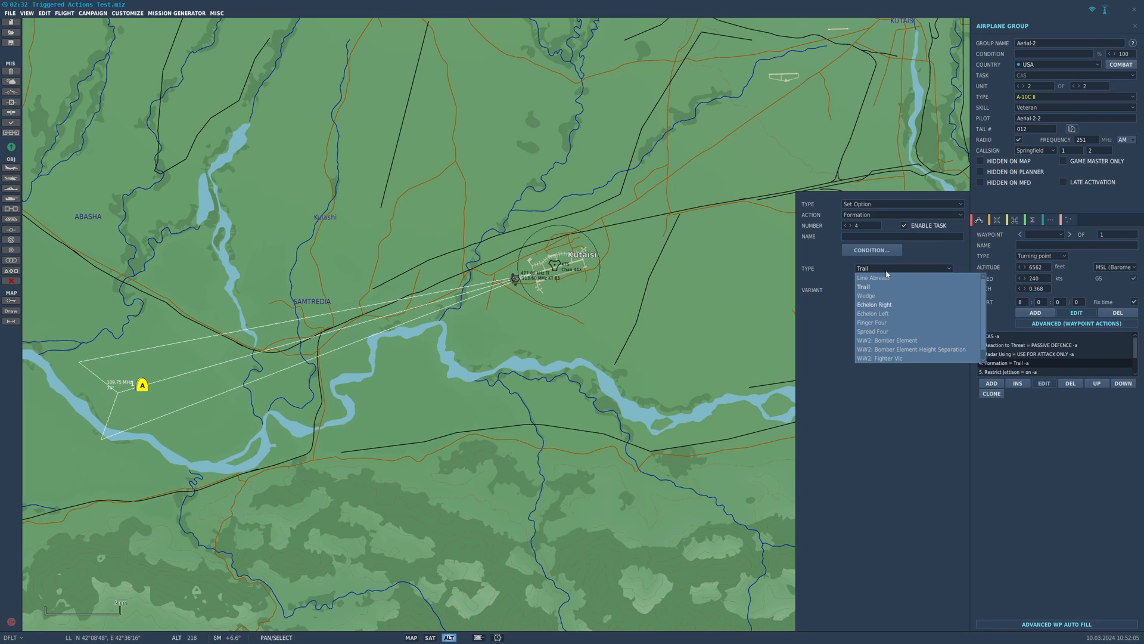
mouse_move(890, 340)
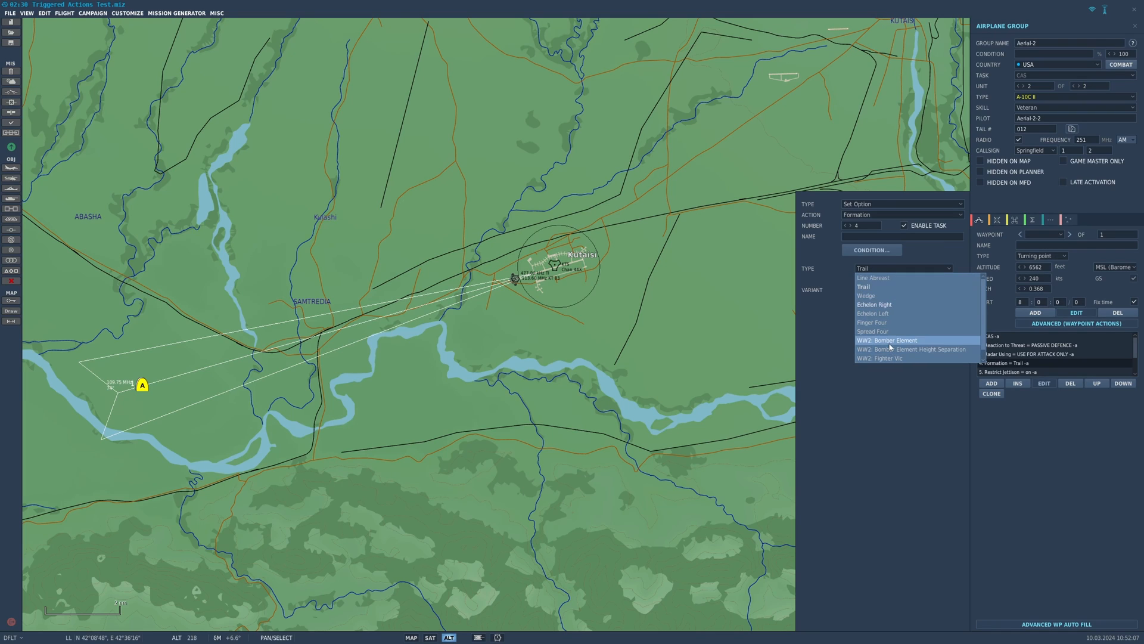
click(874, 304)
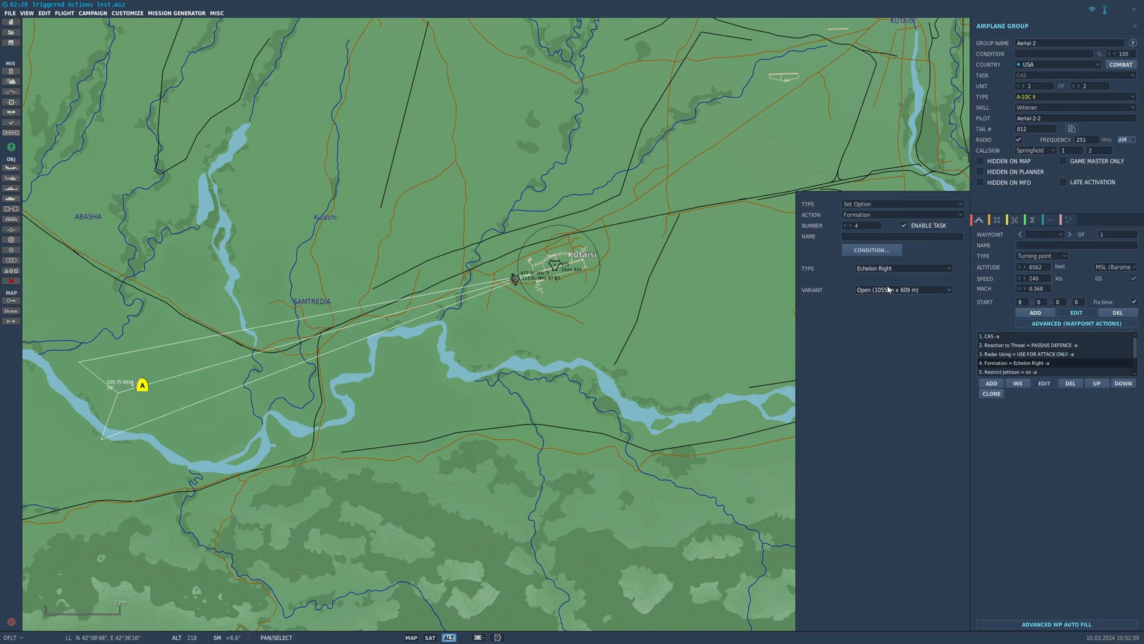
click(902, 289)
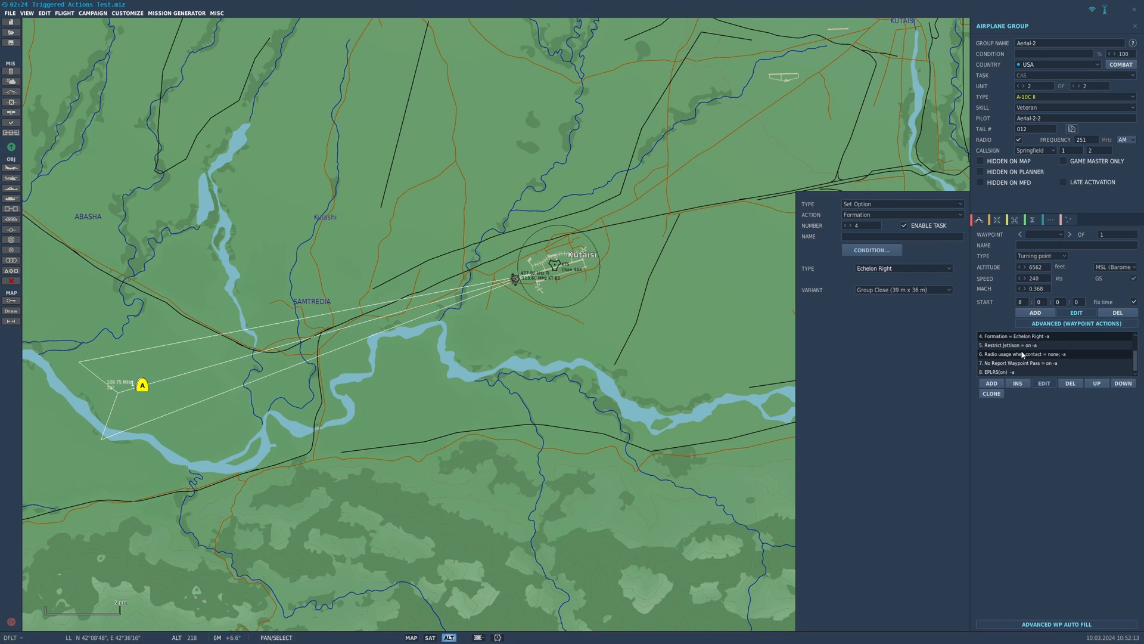
click(1029, 345)
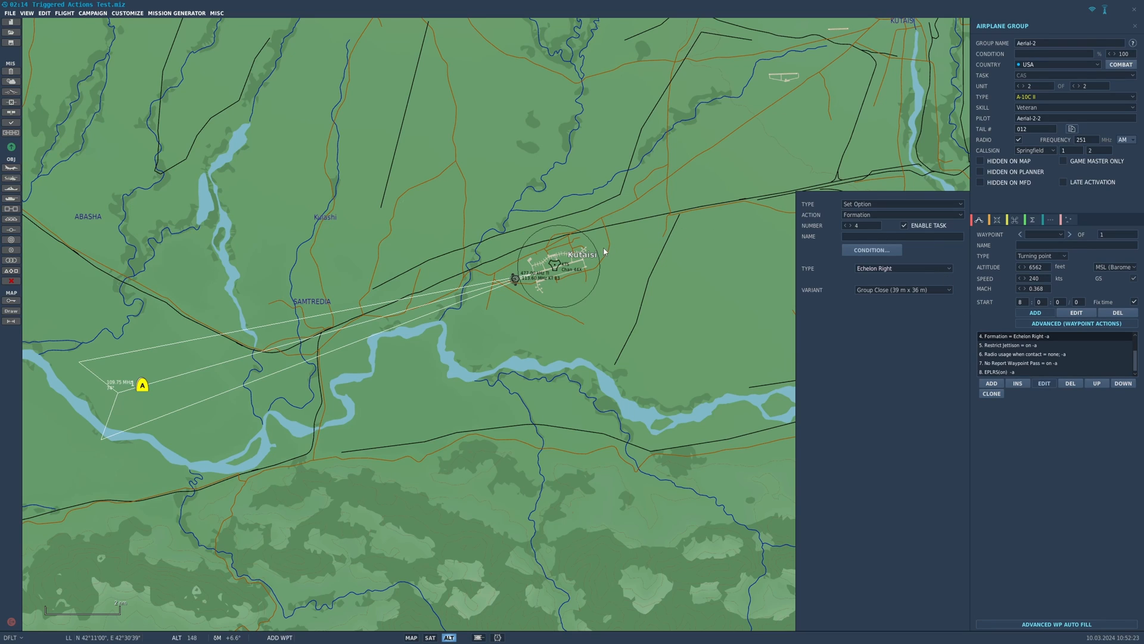
mouse_move(998, 248)
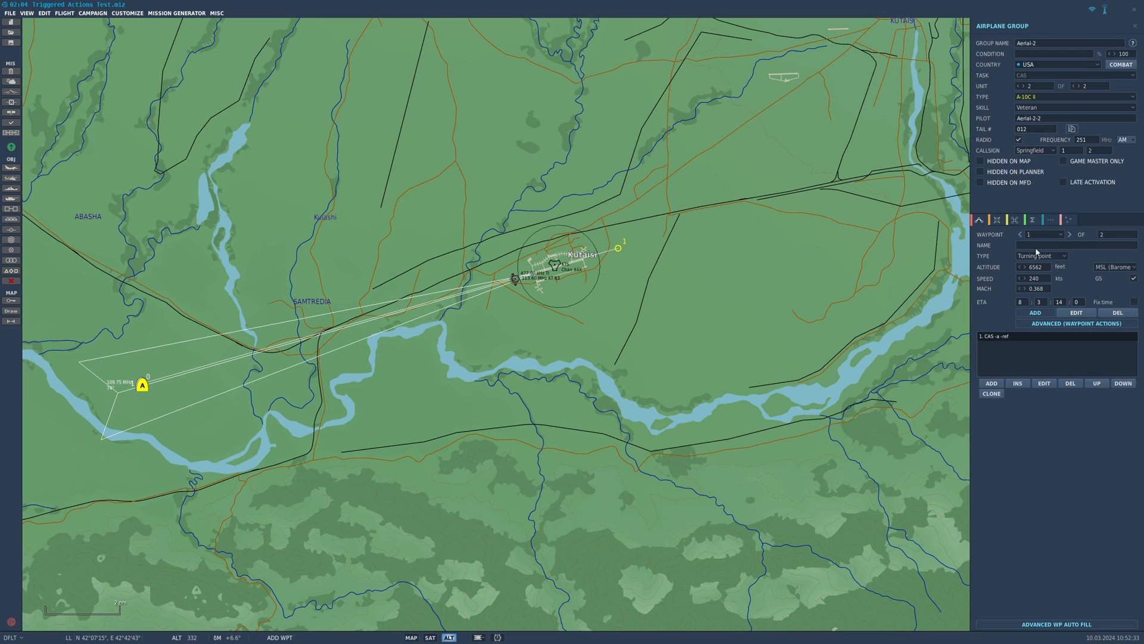
Switch between waypoint 0 and the new waypoint 1 and select waypoint 1 on the map.
click(1022, 235)
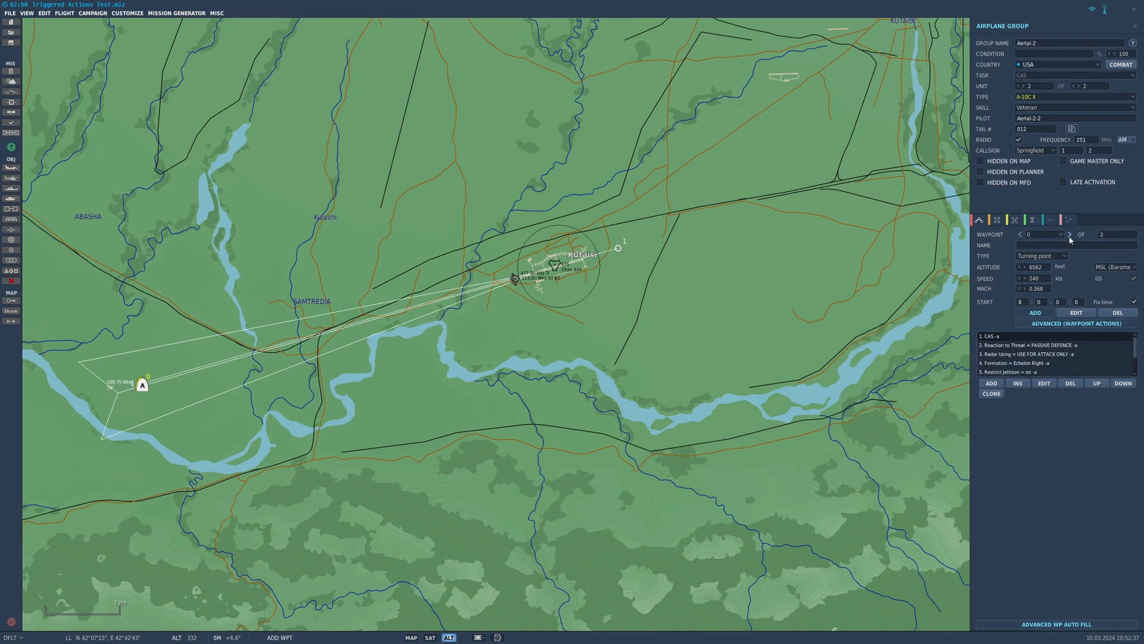
click(1070, 235)
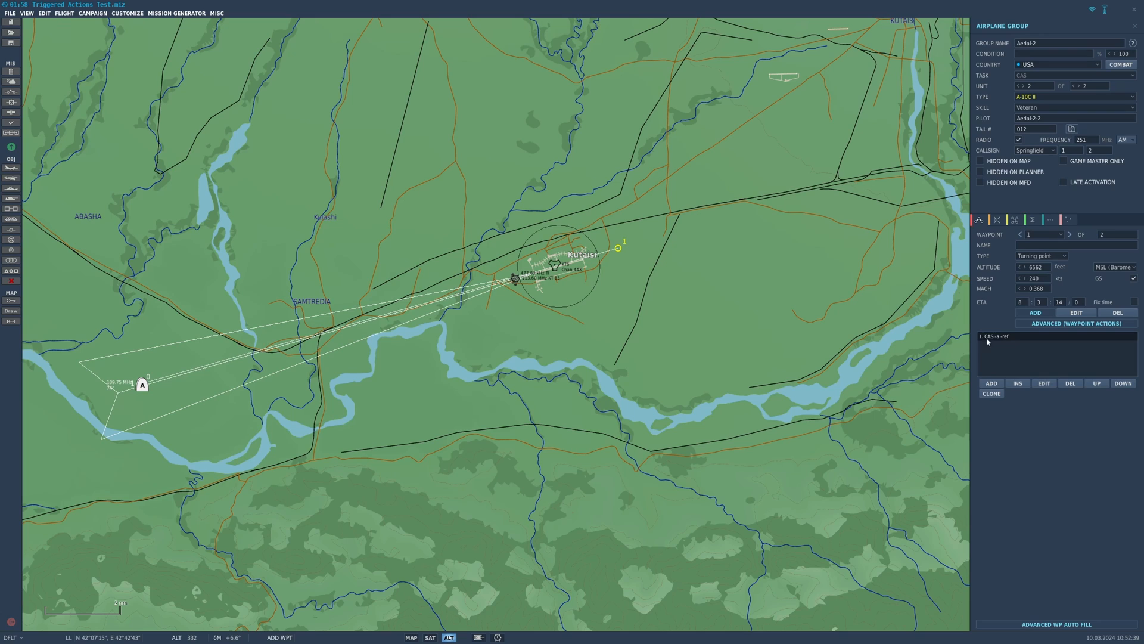
mouse_move(985, 342)
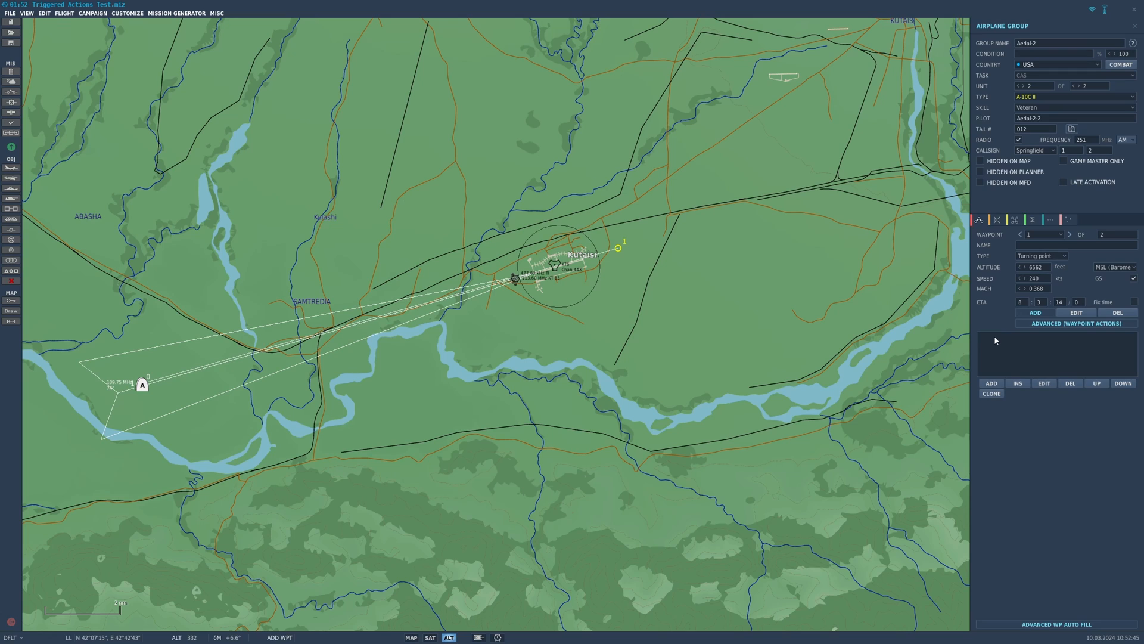
mouse_move(813, 304)
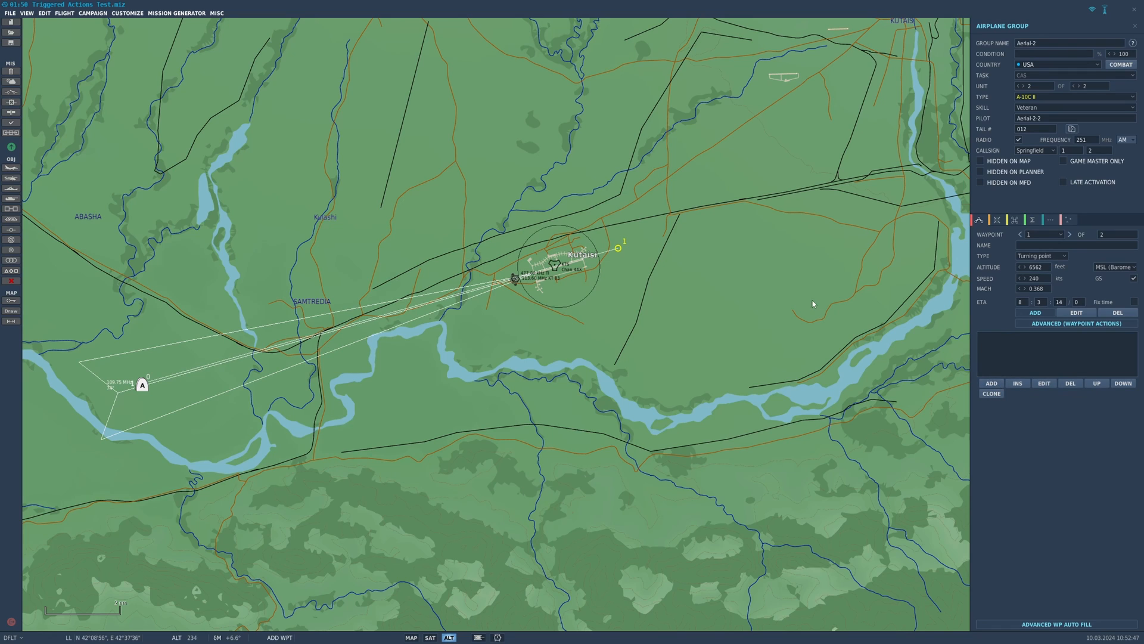
mouse_move(620, 259)
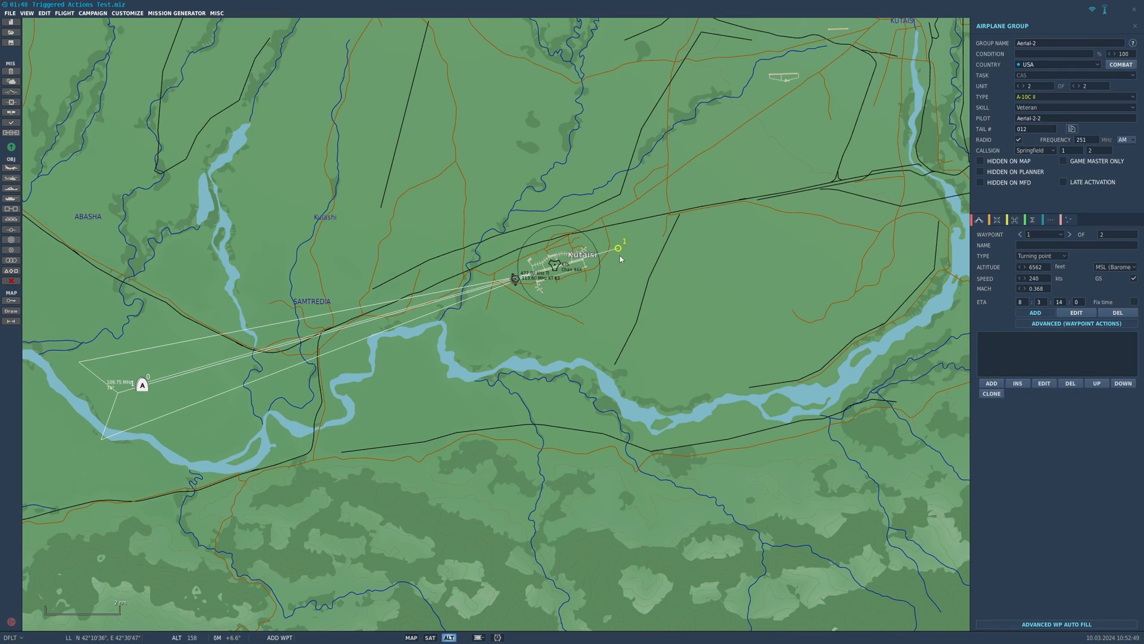
click(990, 383)
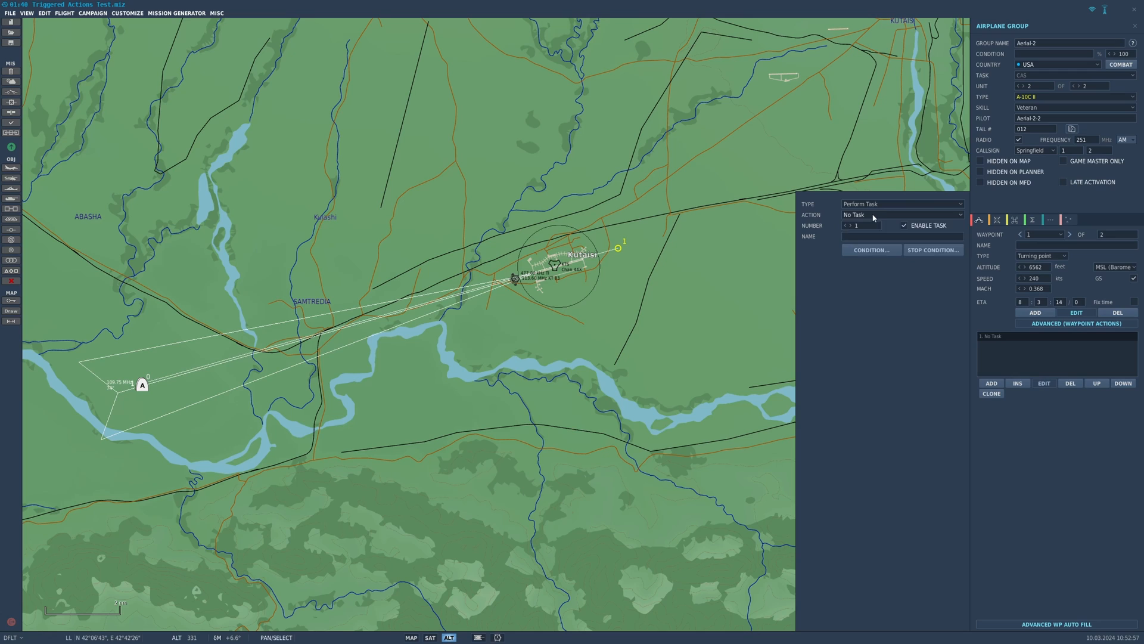
Make waypoint 1 a Strafing task with Rel Qty All, Group Attack, Direction From and Length 100.
click(901, 214)
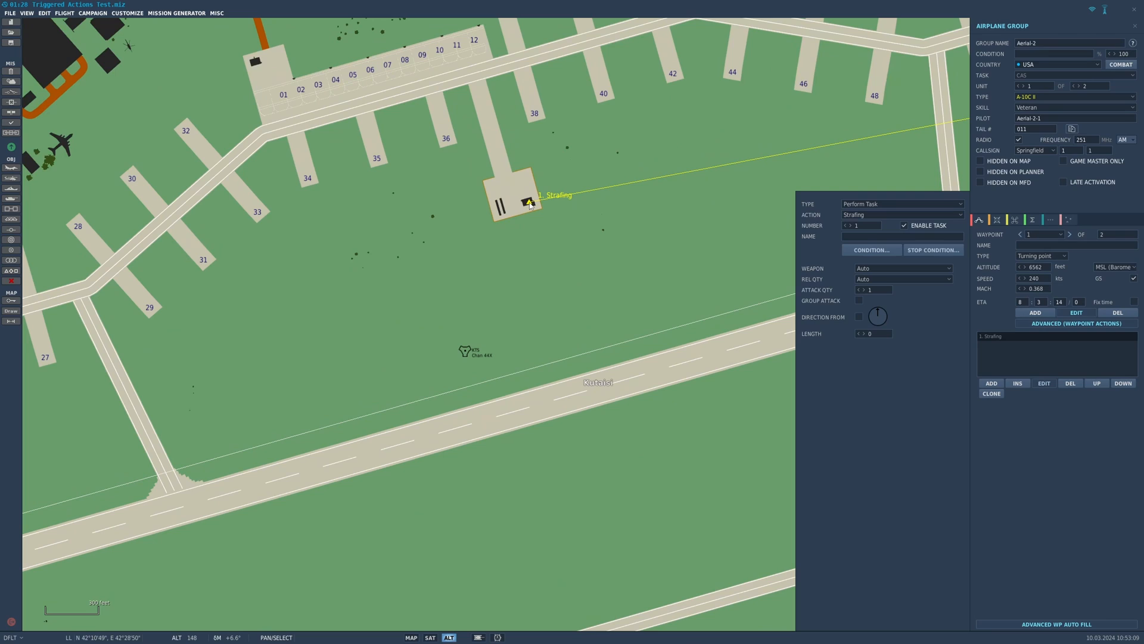
mouse_move(794, 302)
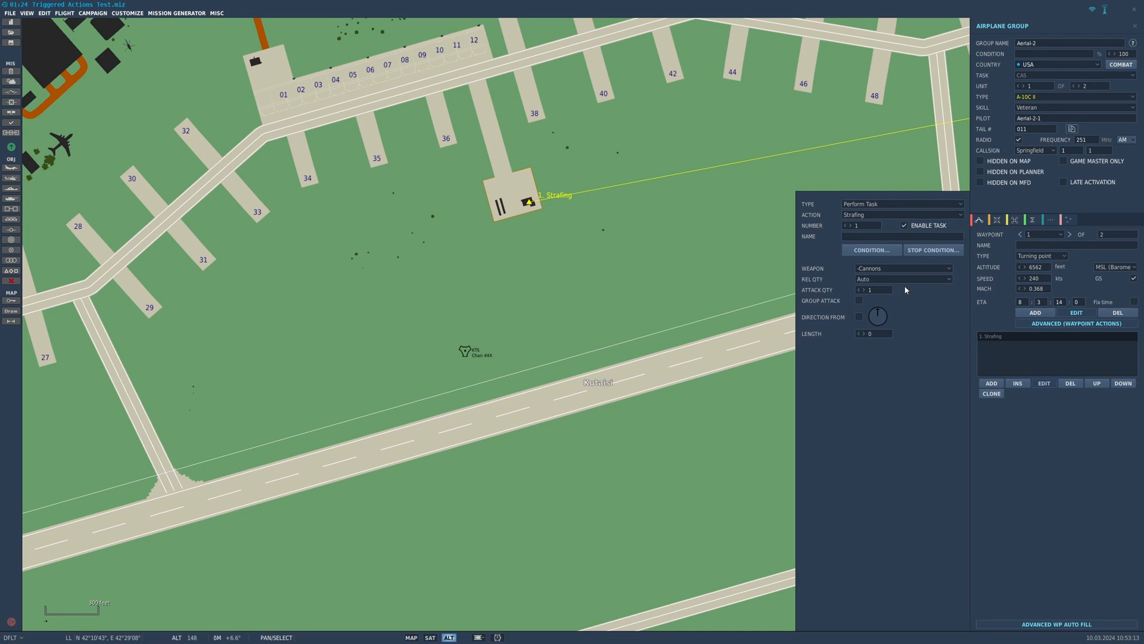
click(903, 279)
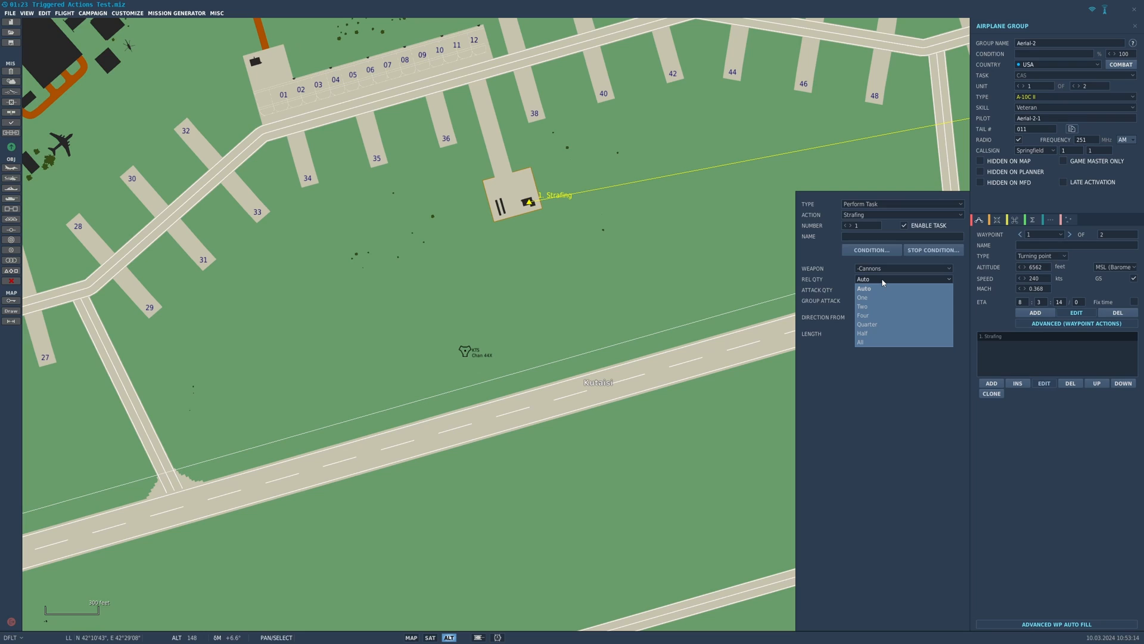
mouse_move(866, 323)
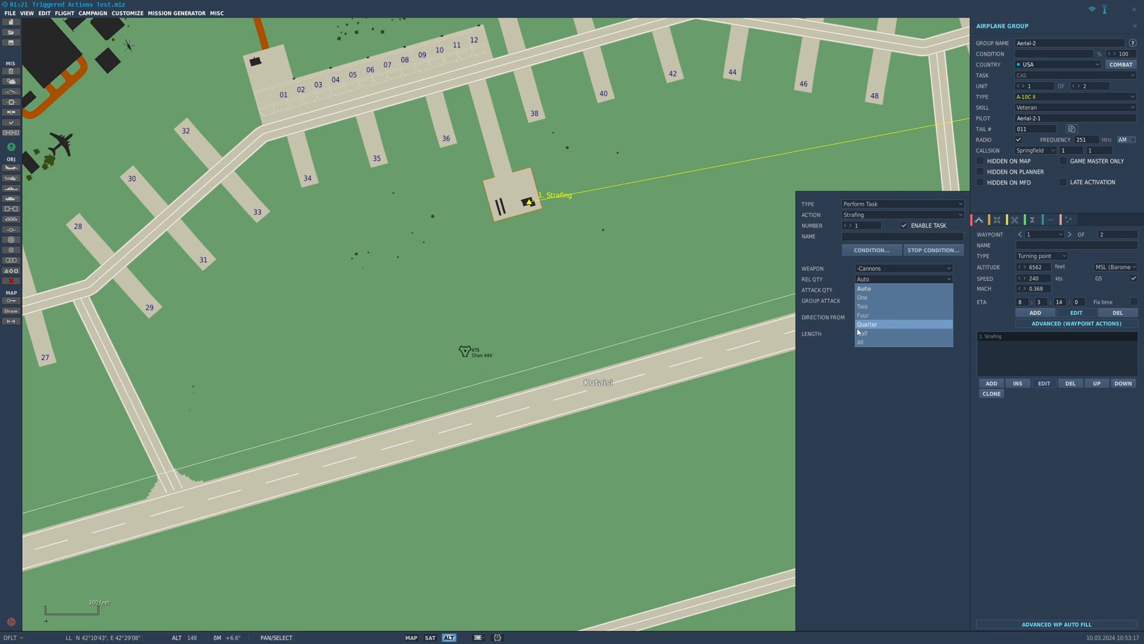
click(861, 342)
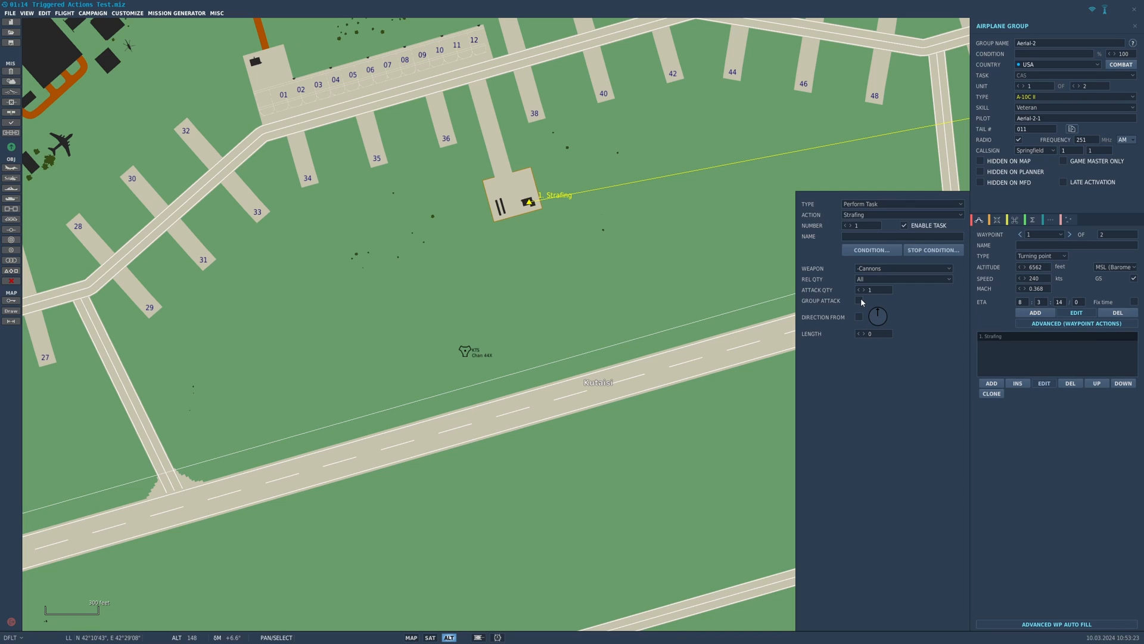
click(859, 301)
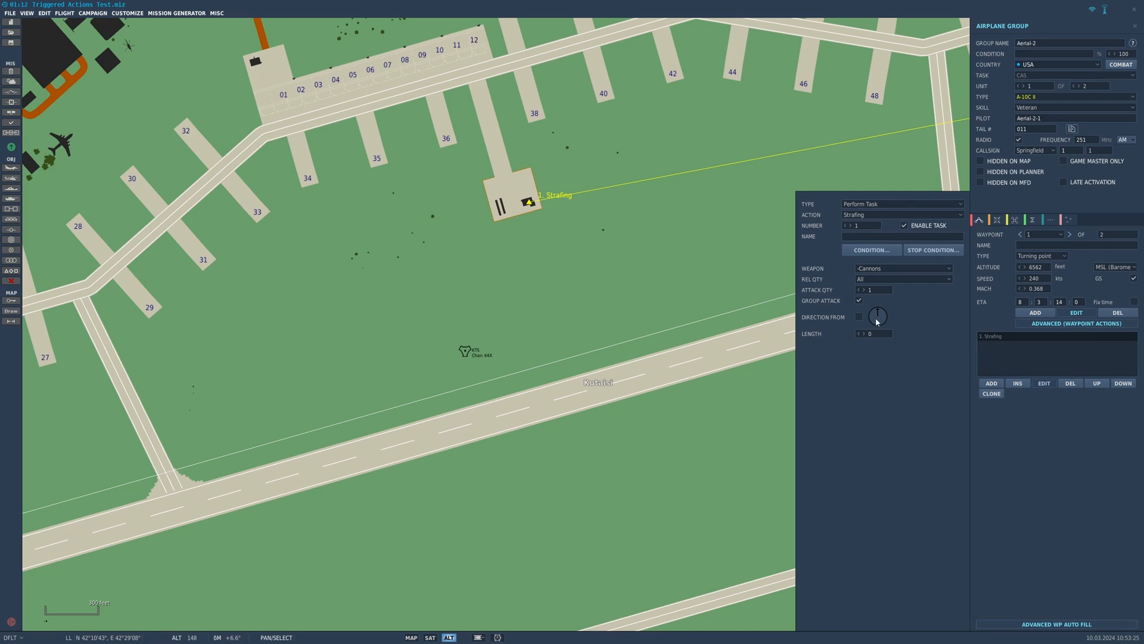
mouse_move(877, 323)
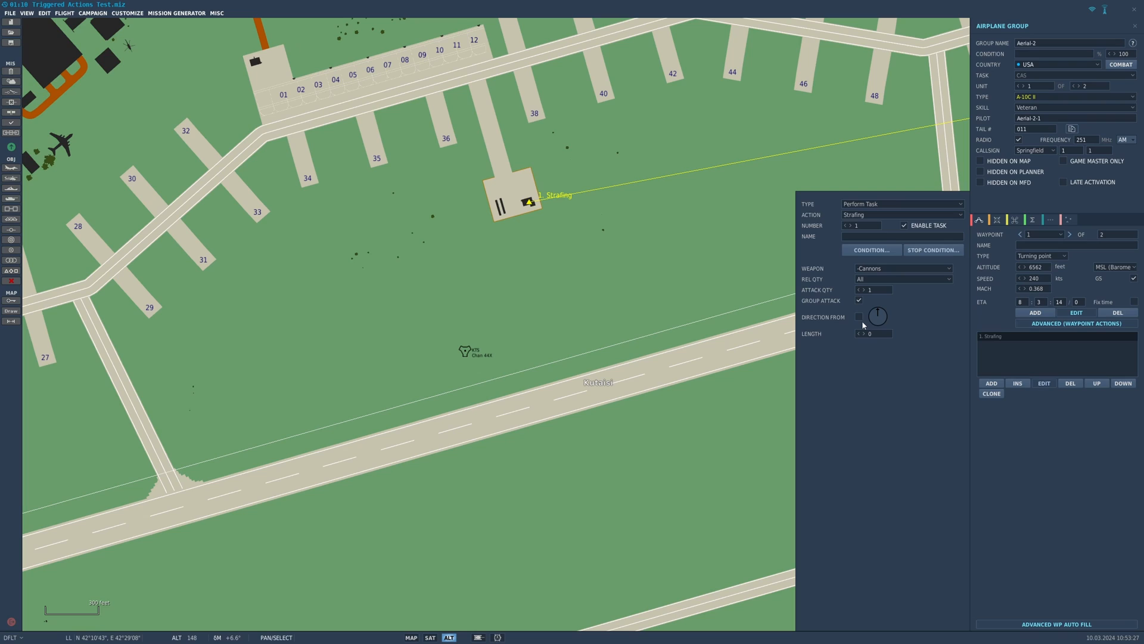
mouse_move(881, 315)
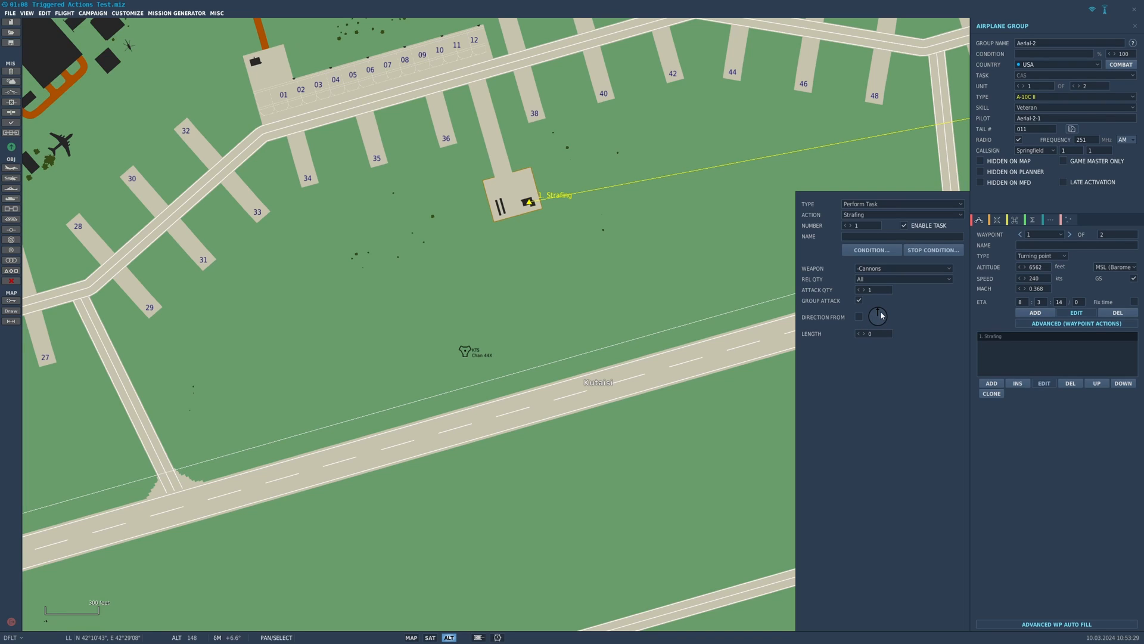
mouse_move(882, 314)
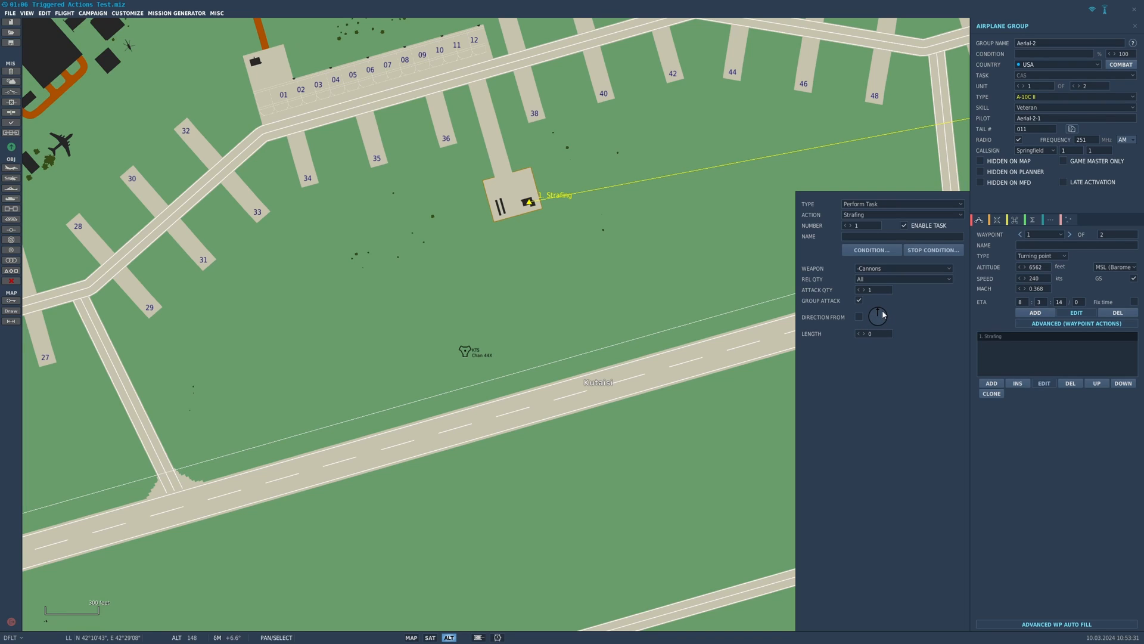
mouse_move(753, 519)
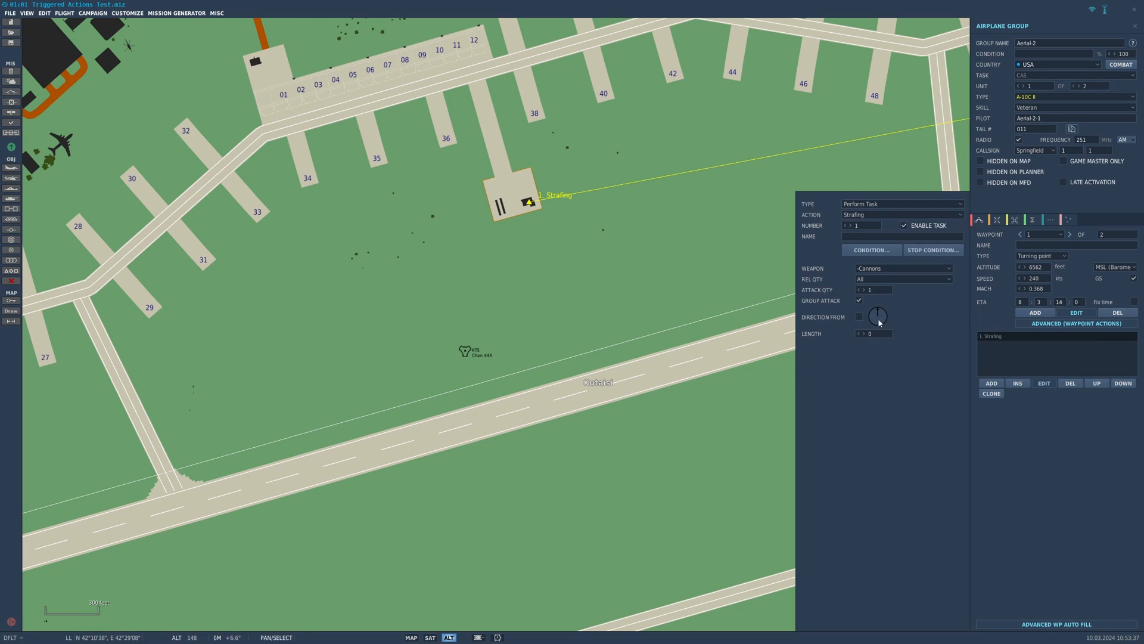
mouse_move(859, 322)
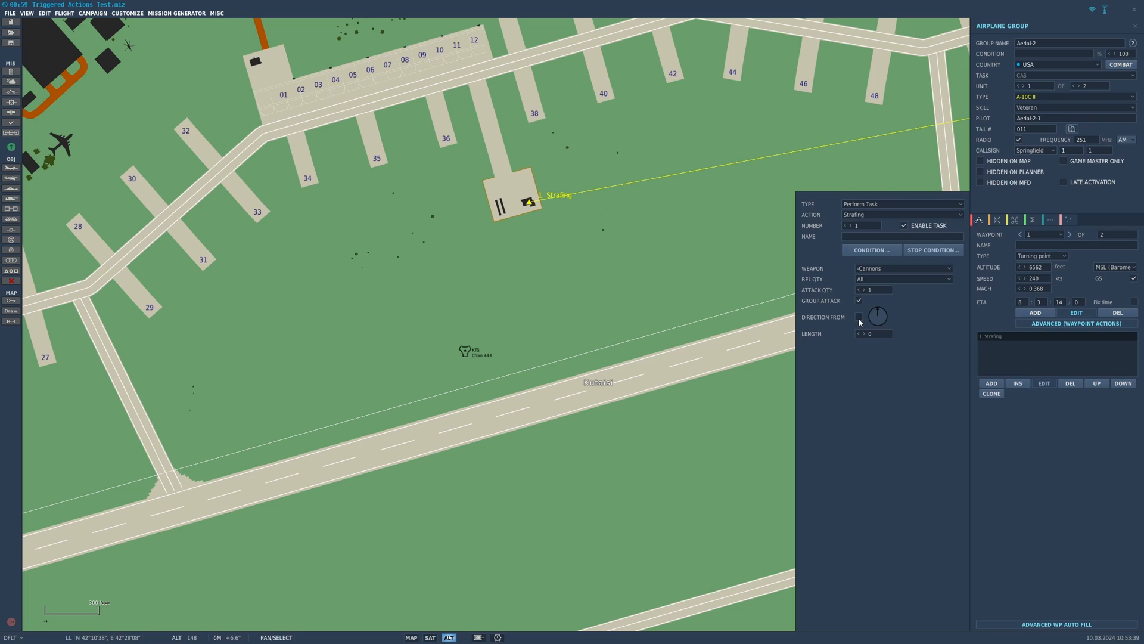
click(859, 317)
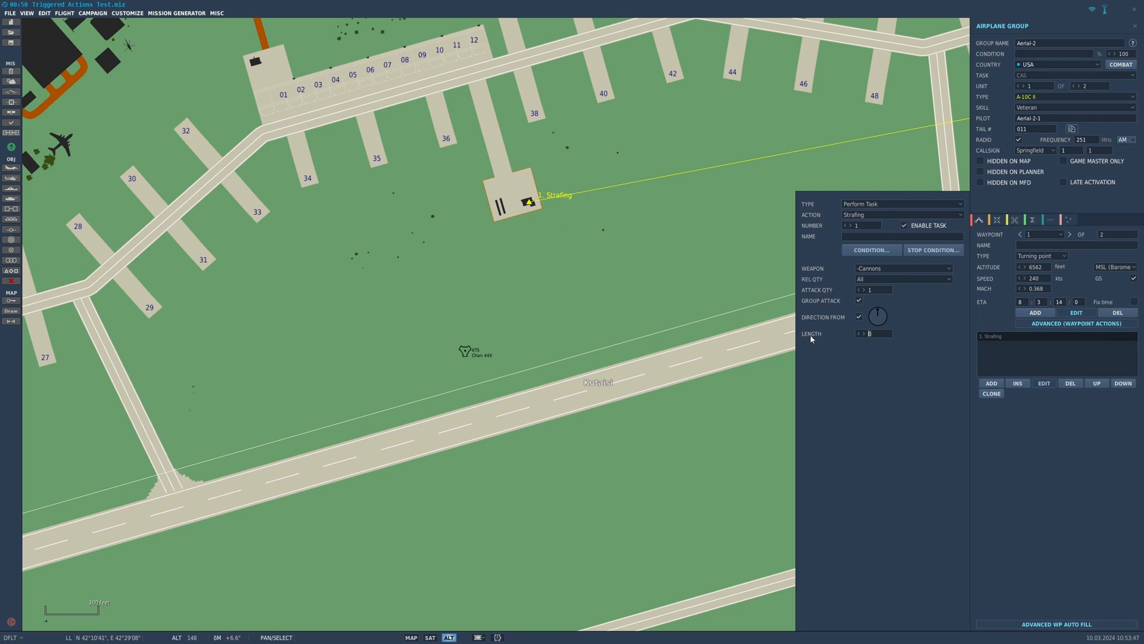
text(100)
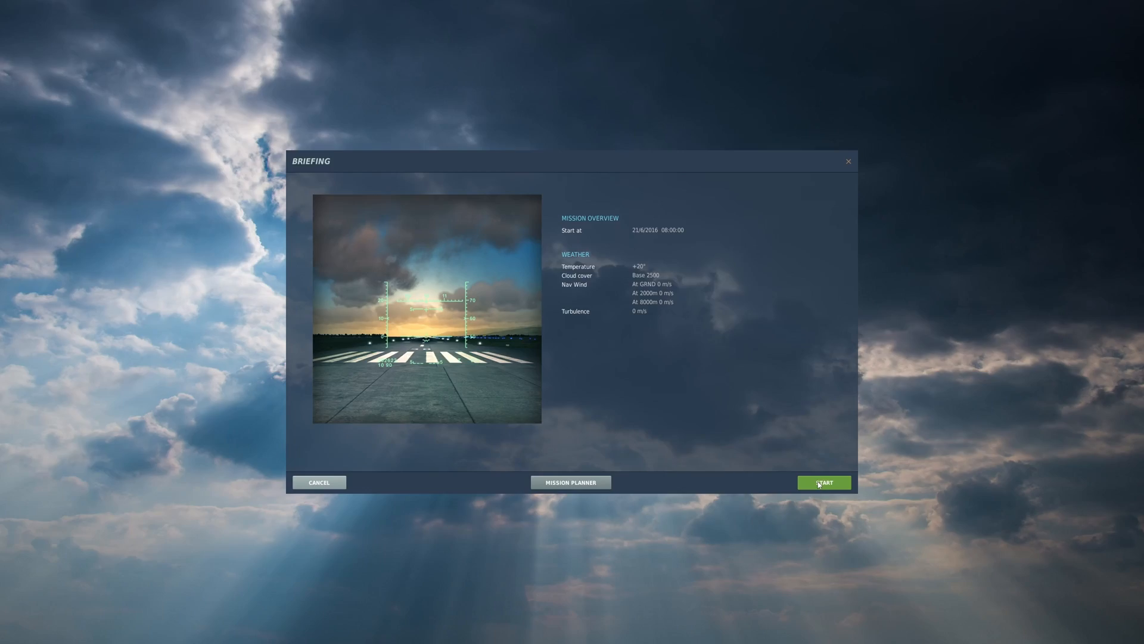
Start the mission from the briefing screen to test it in flight.
click(823, 481)
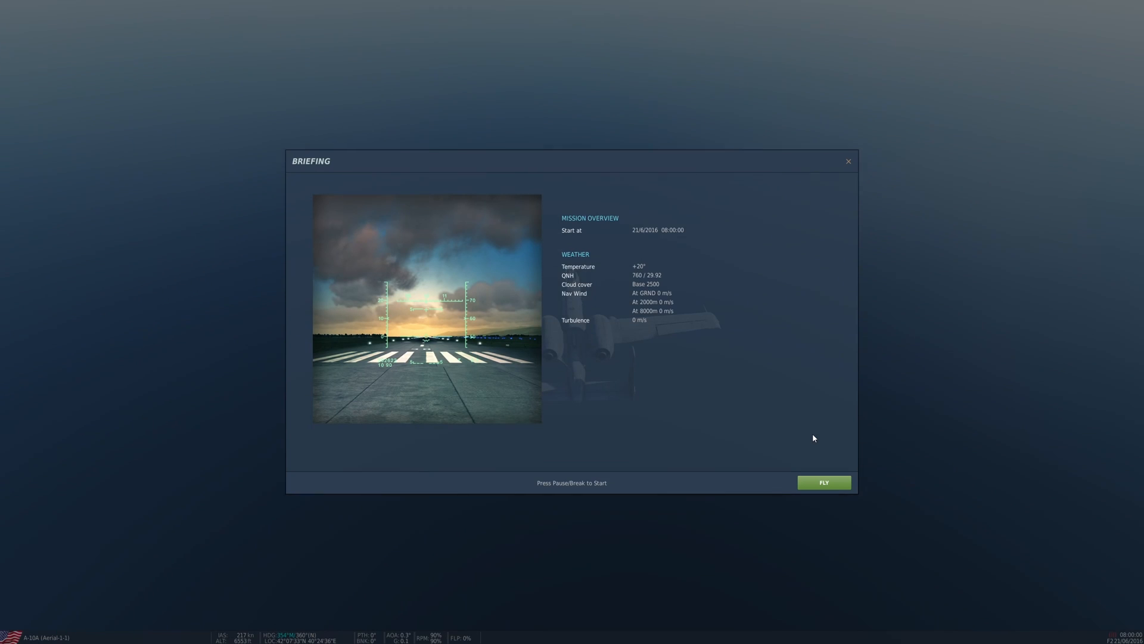
click(823, 483)
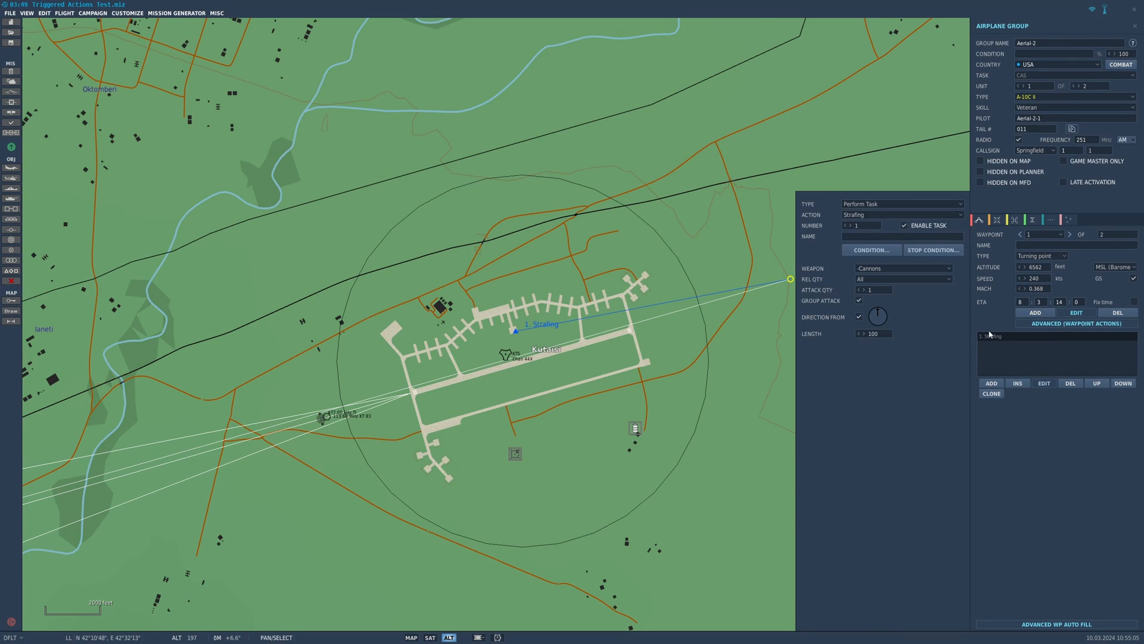
Change waypoint 1's action to Start Enroute Task with No Enroute Task chosen.
click(901, 202)
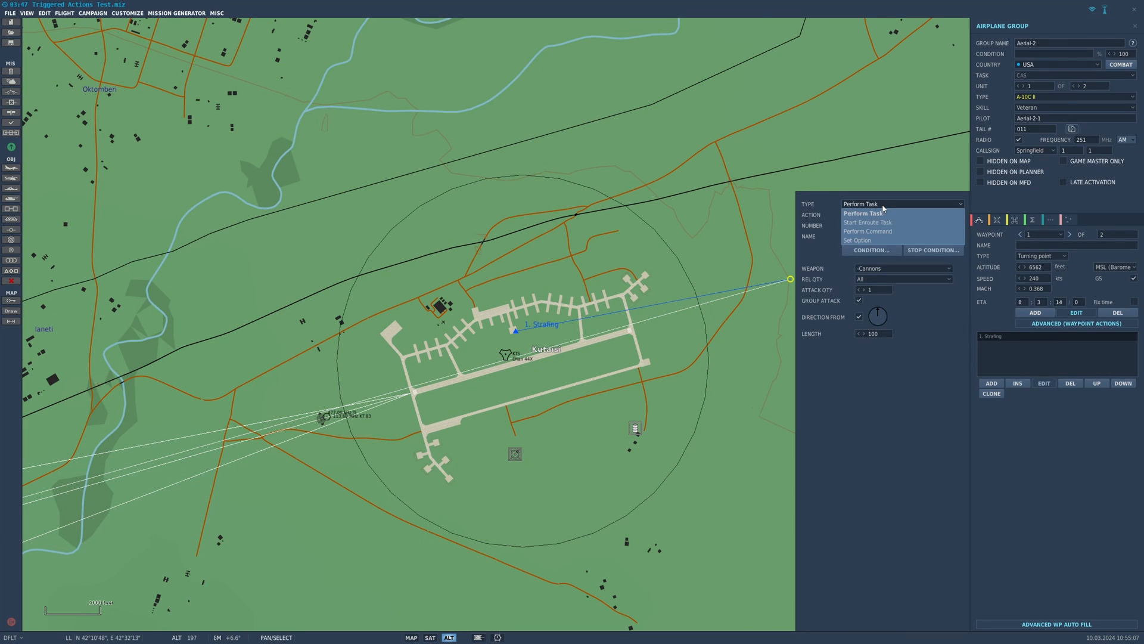
click(901, 214)
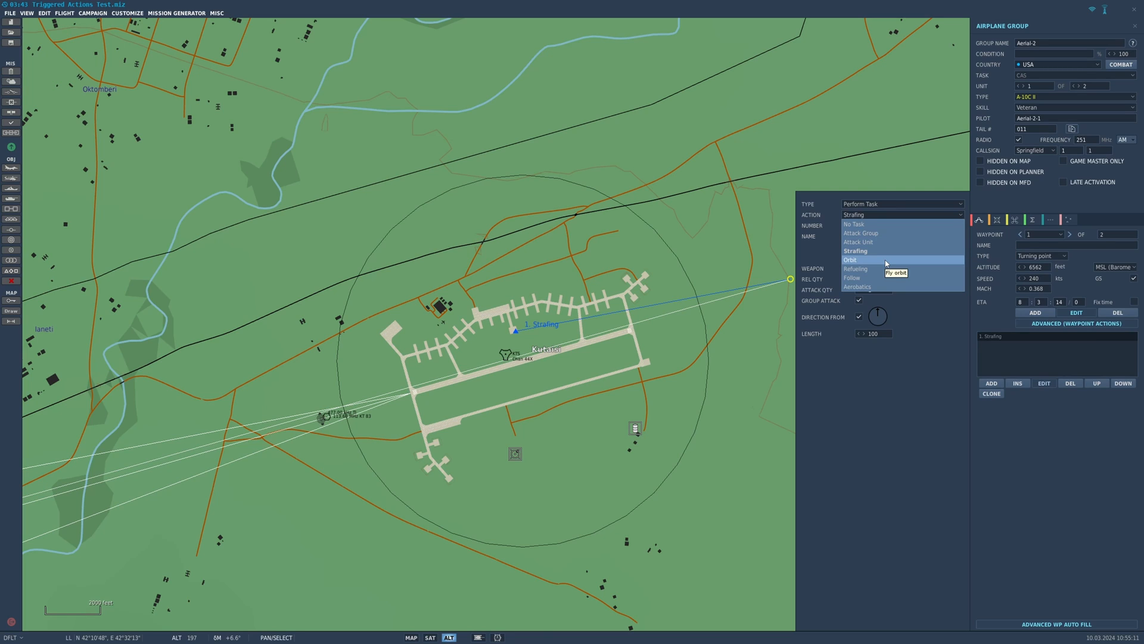
mouse_move(883, 286)
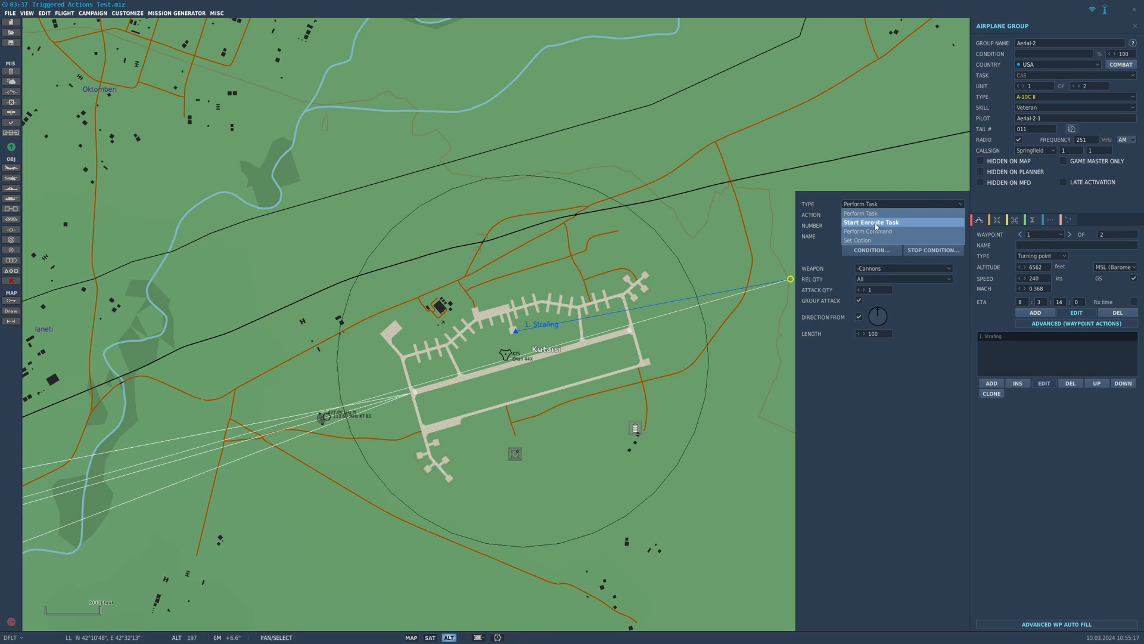
click(871, 222)
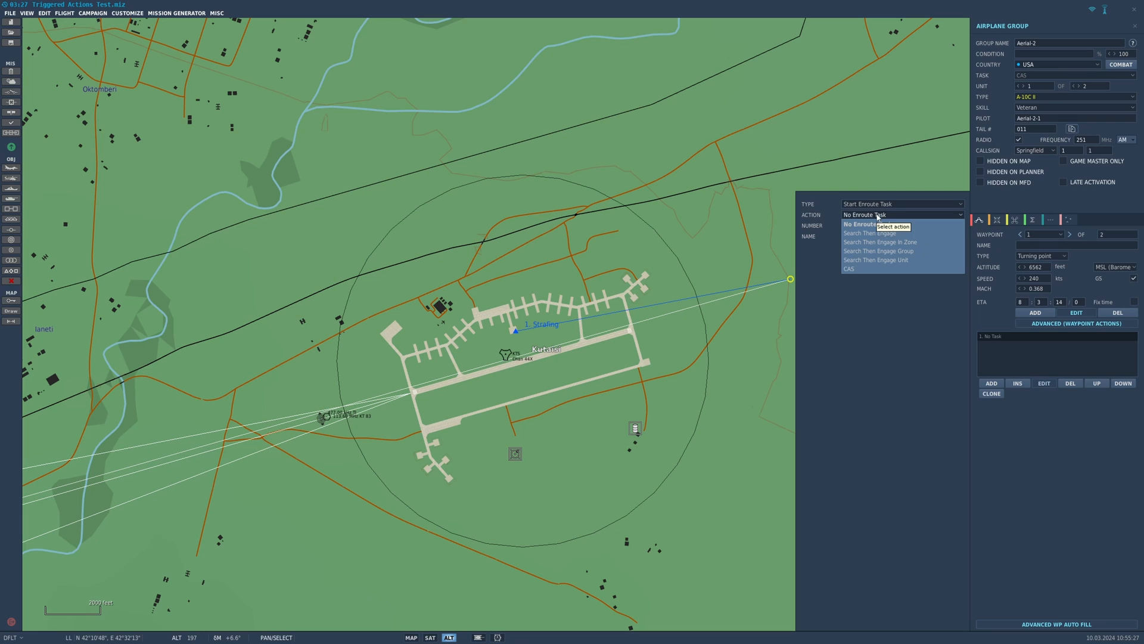
click(902, 204)
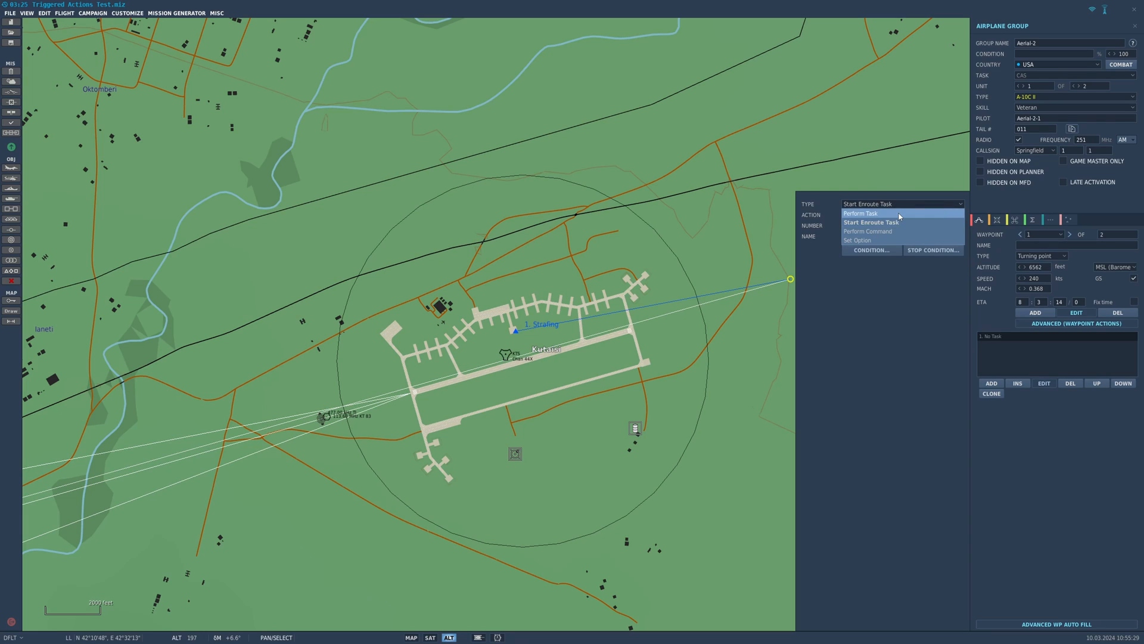
click(859, 214)
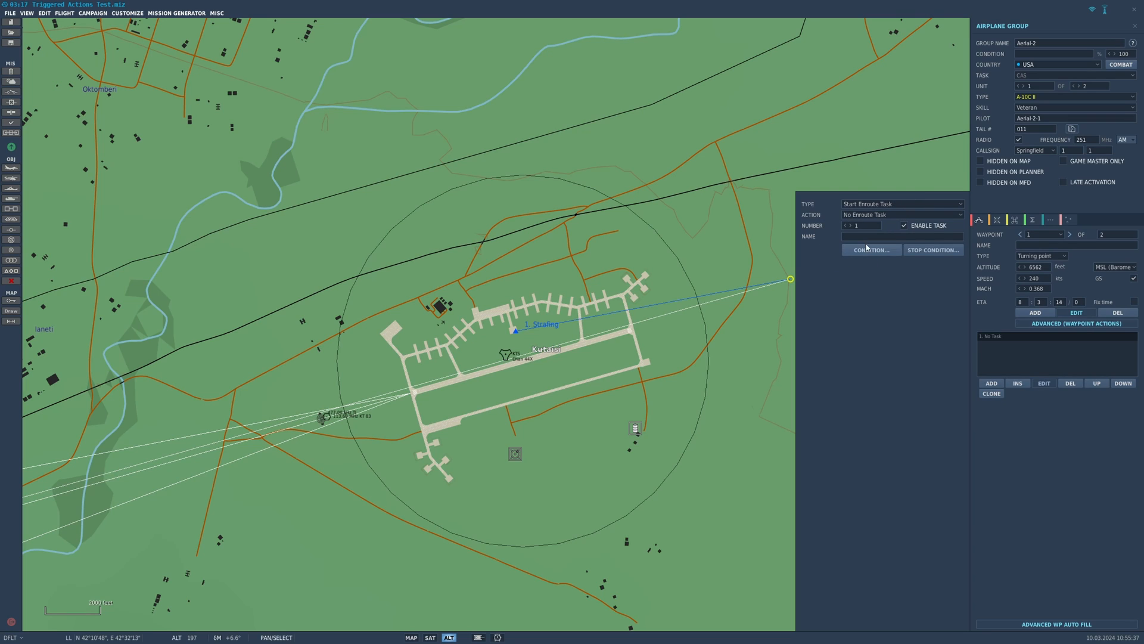
click(903, 203)
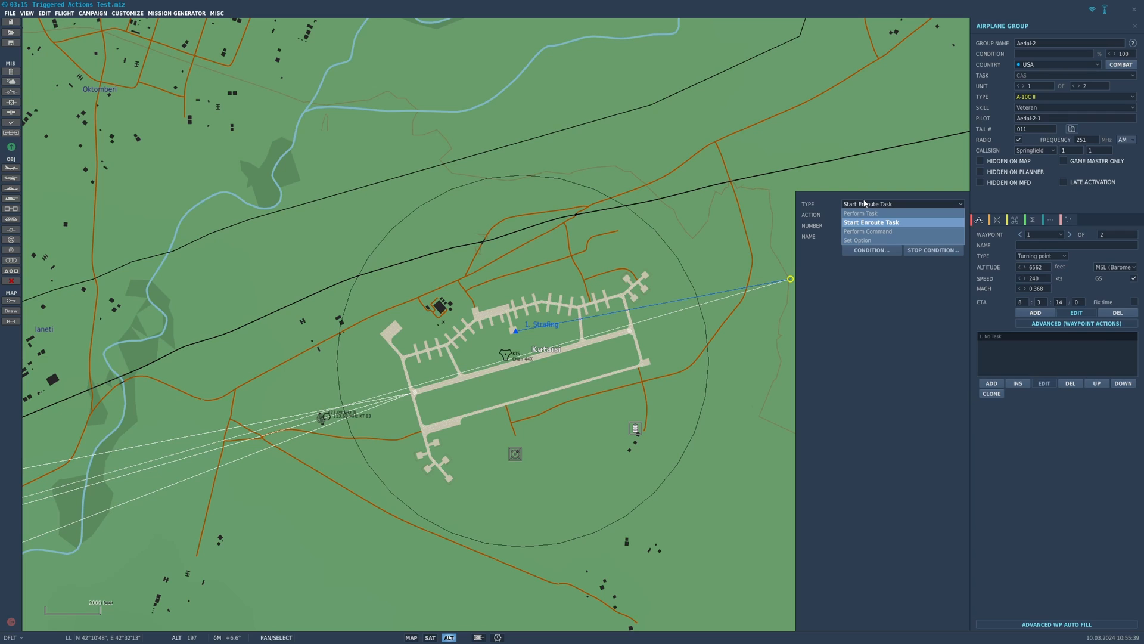
click(870, 222)
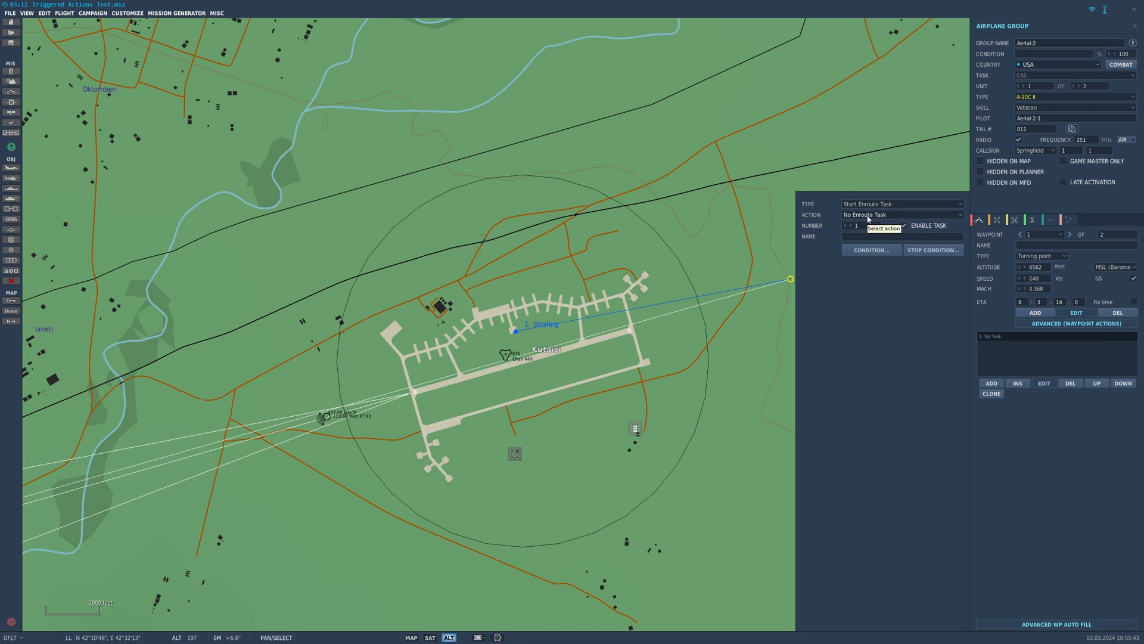
Make the action a Perform Task Orbit with an Is User Flag 999 start condition.
click(901, 204)
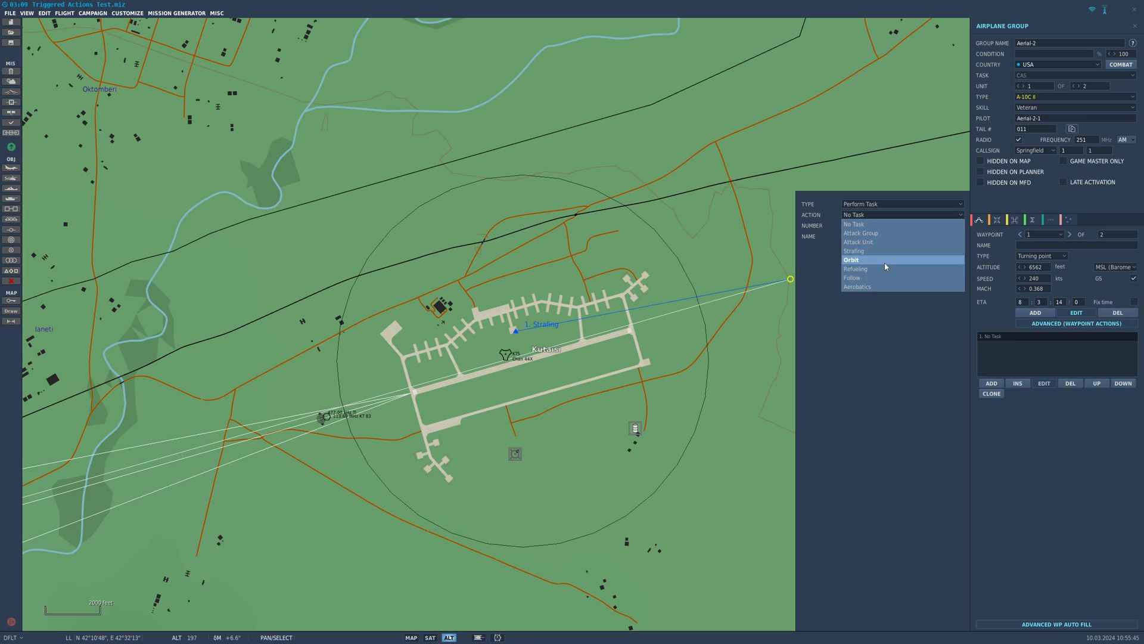
click(851, 259)
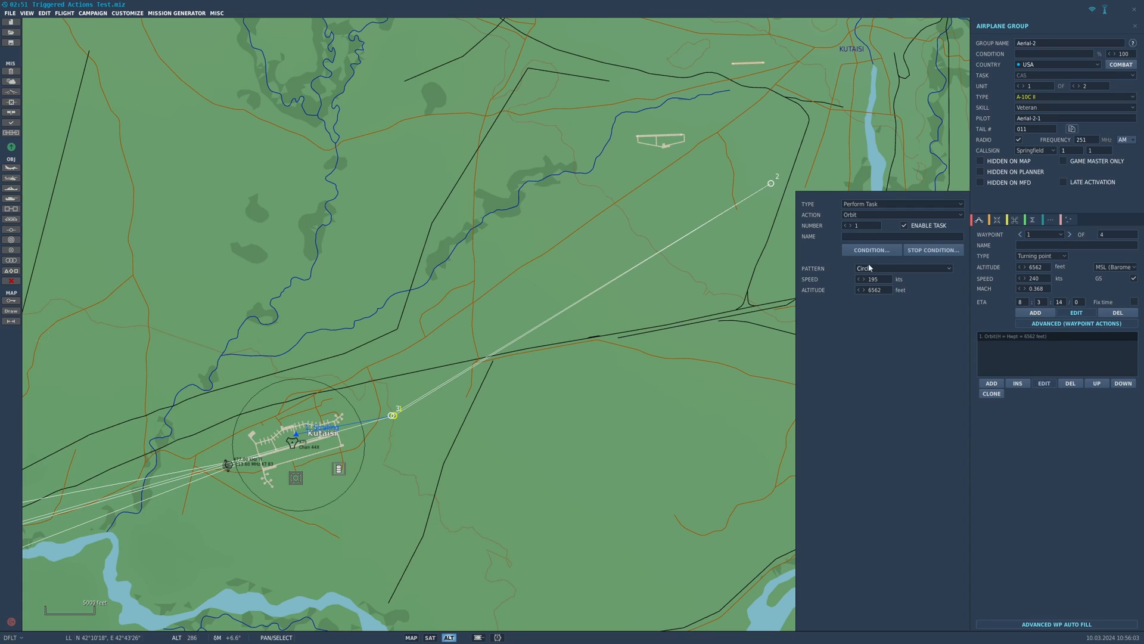
mouse_move(756, 200)
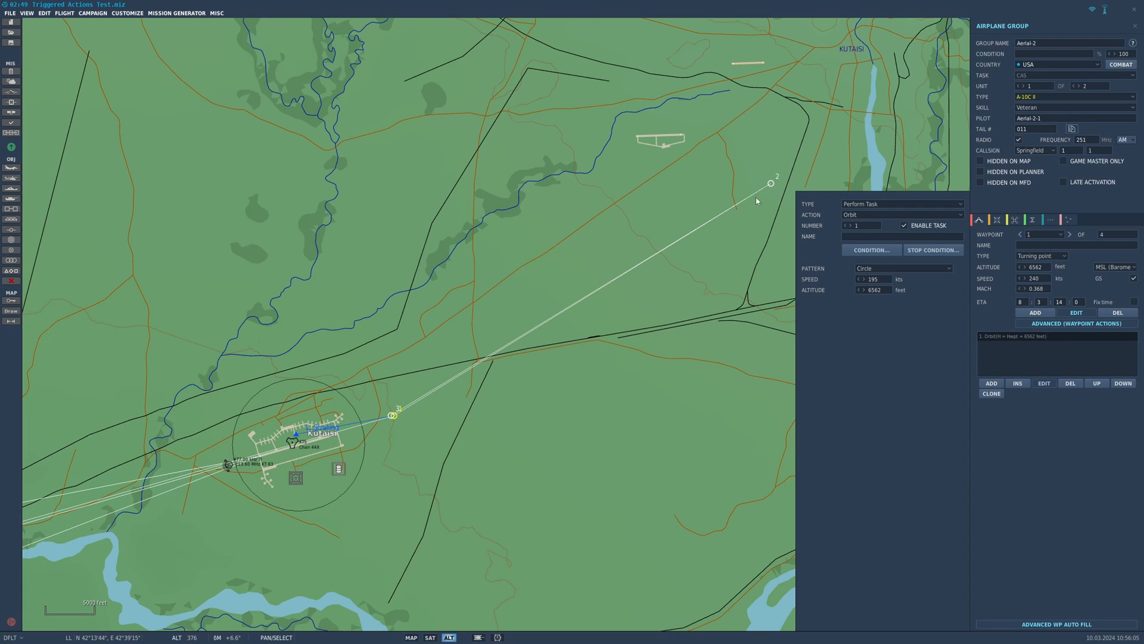
mouse_move(341, 407)
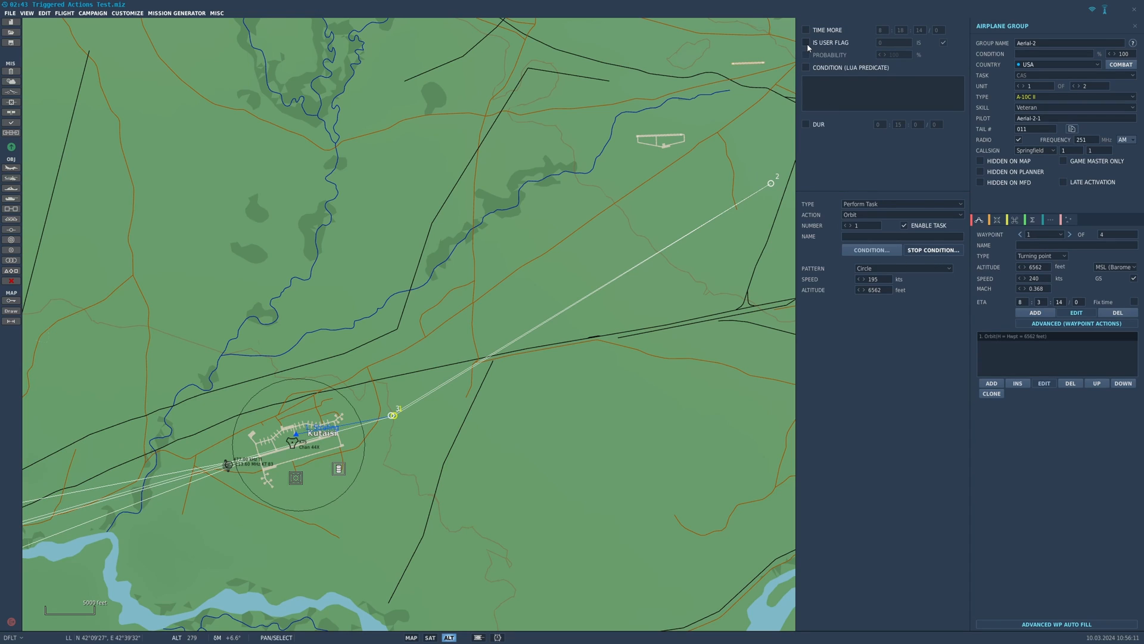
click(806, 43)
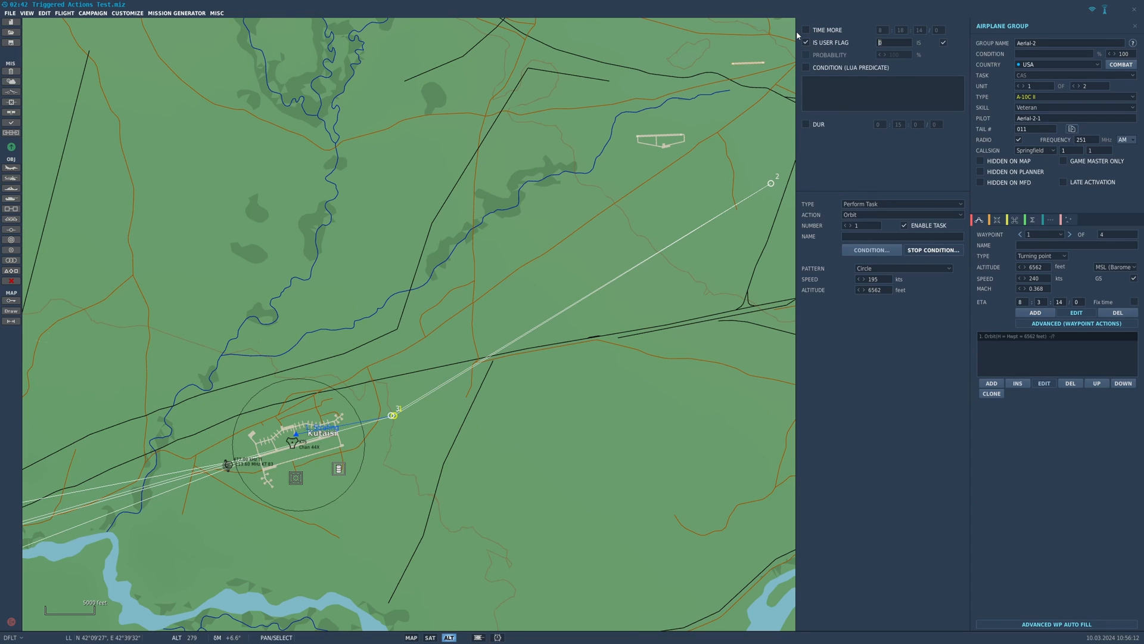
text(999)
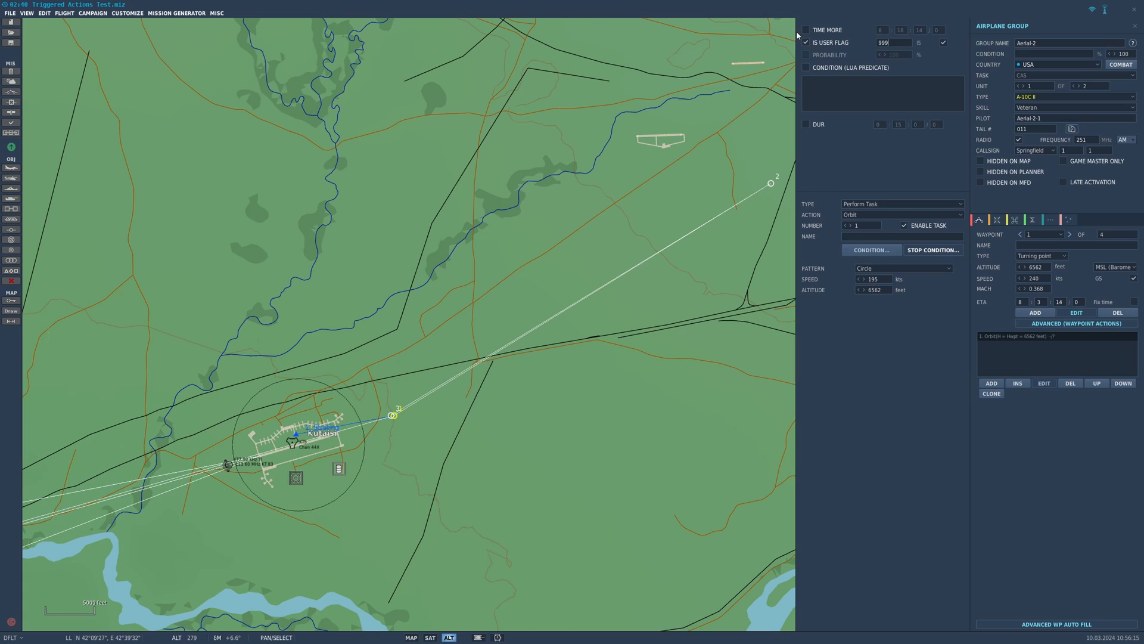
mouse_move(814, 34)
text(30)
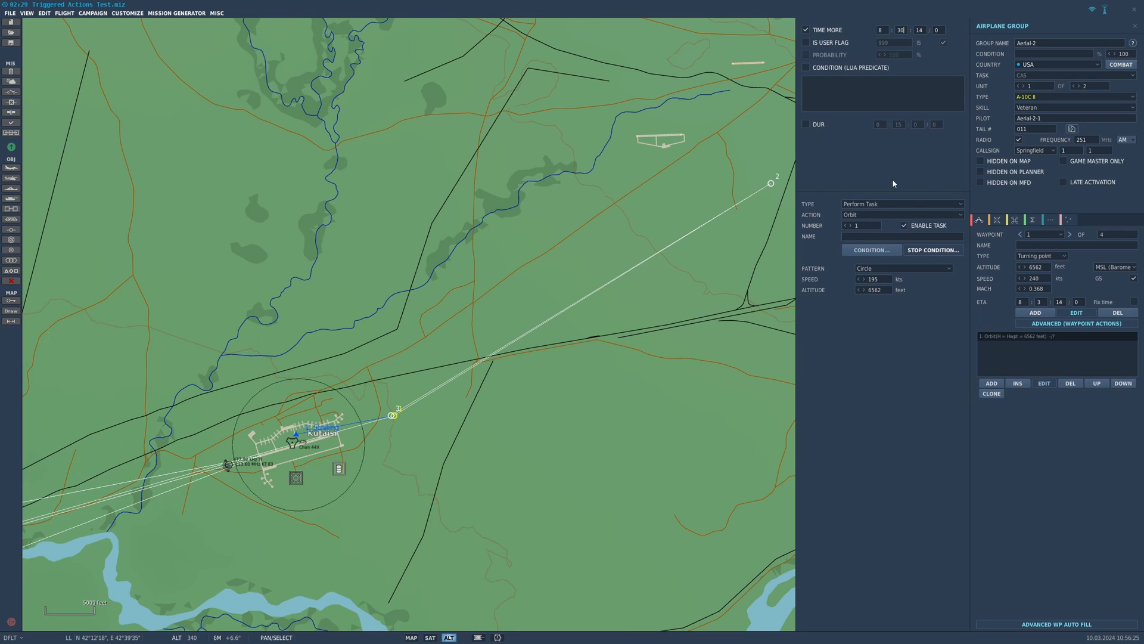
mouse_move(1110, 350)
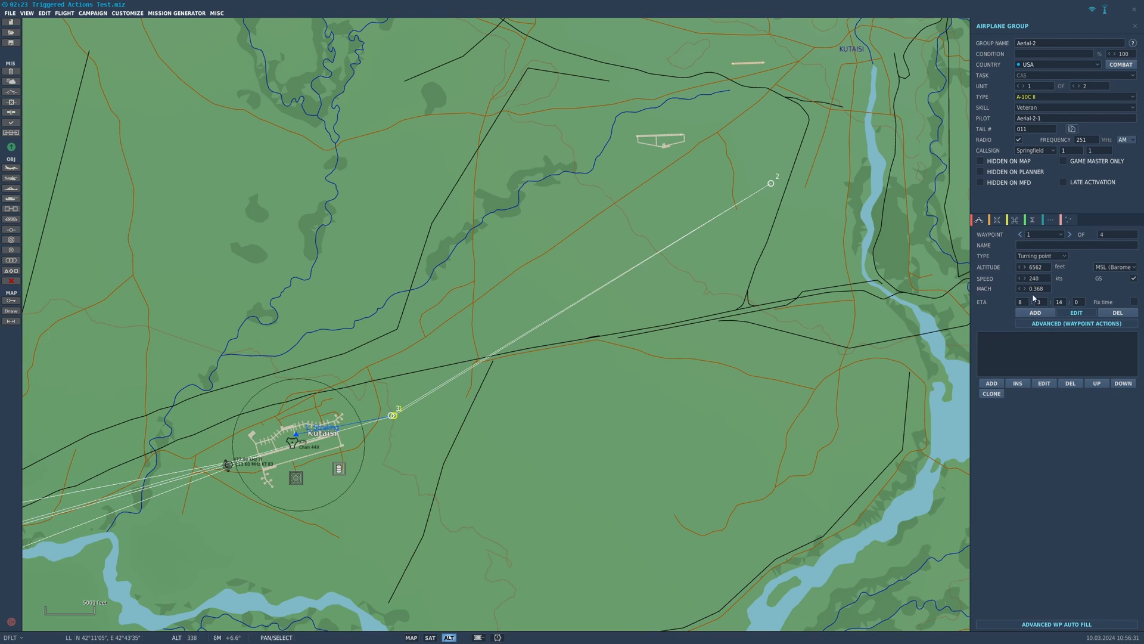
Make the action a Perform Command Invisible with its Value unchecked.
click(901, 214)
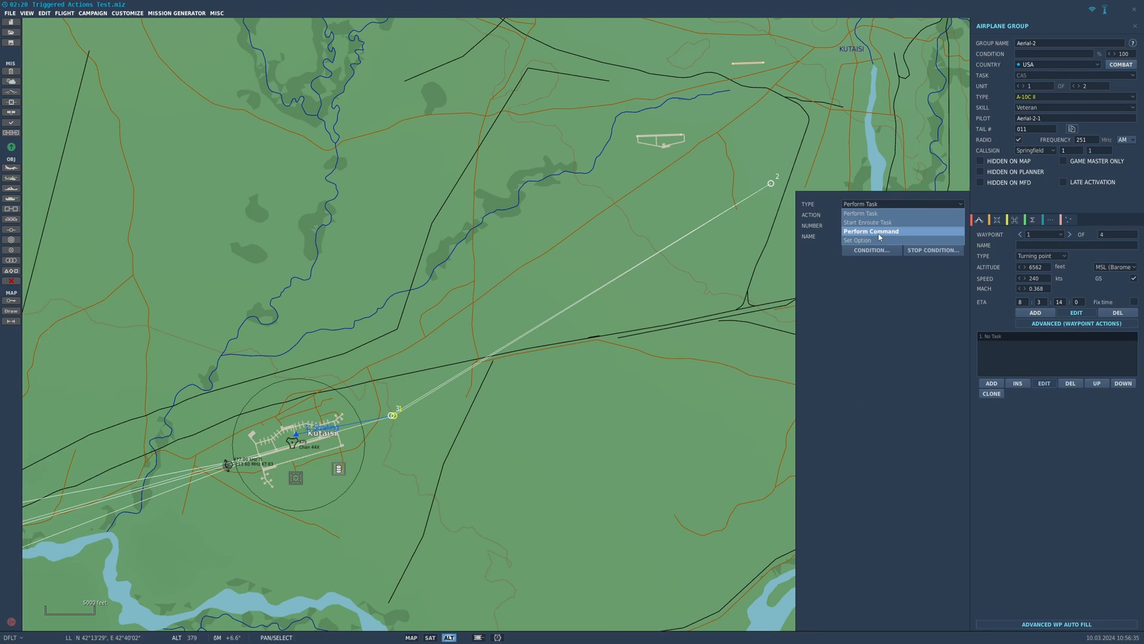
click(870, 230)
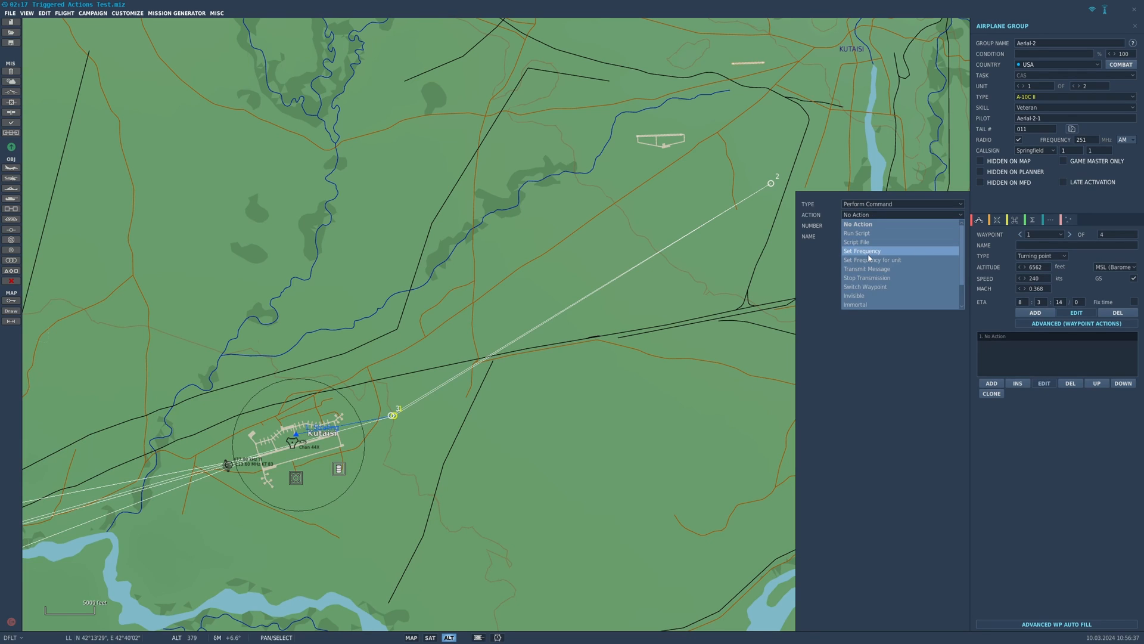
mouse_move(856, 233)
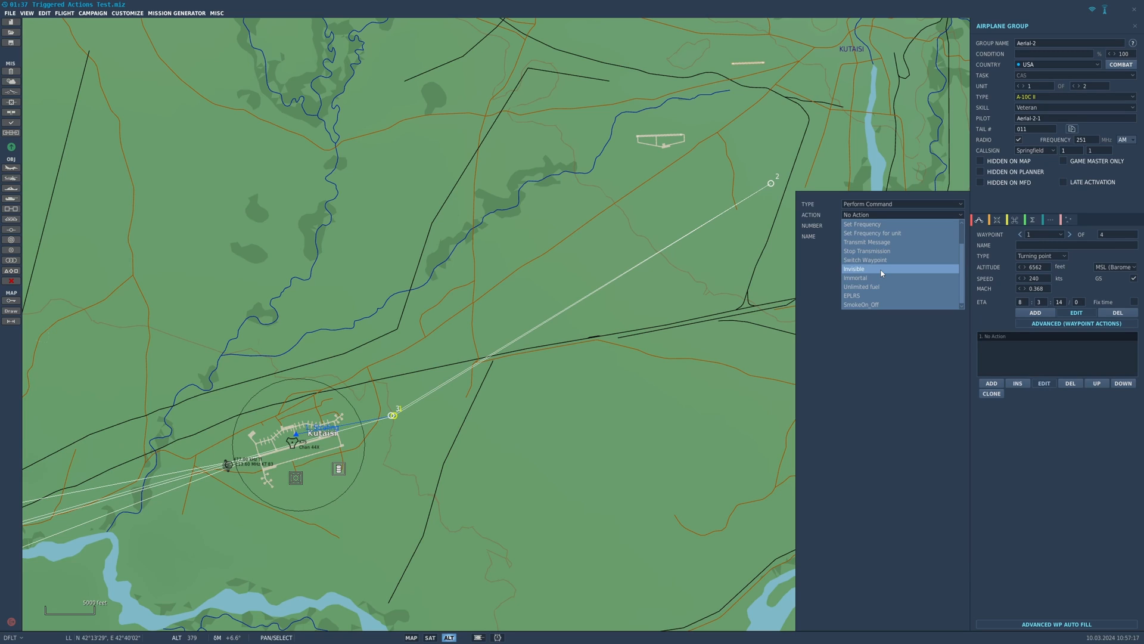
click(853, 268)
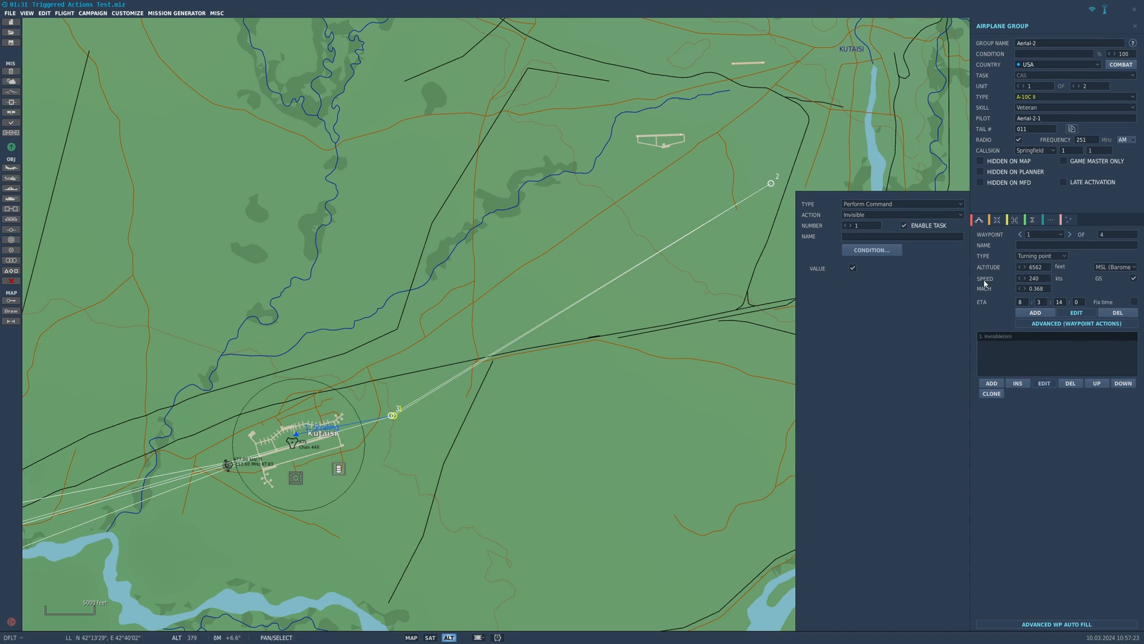
mouse_move(964, 242)
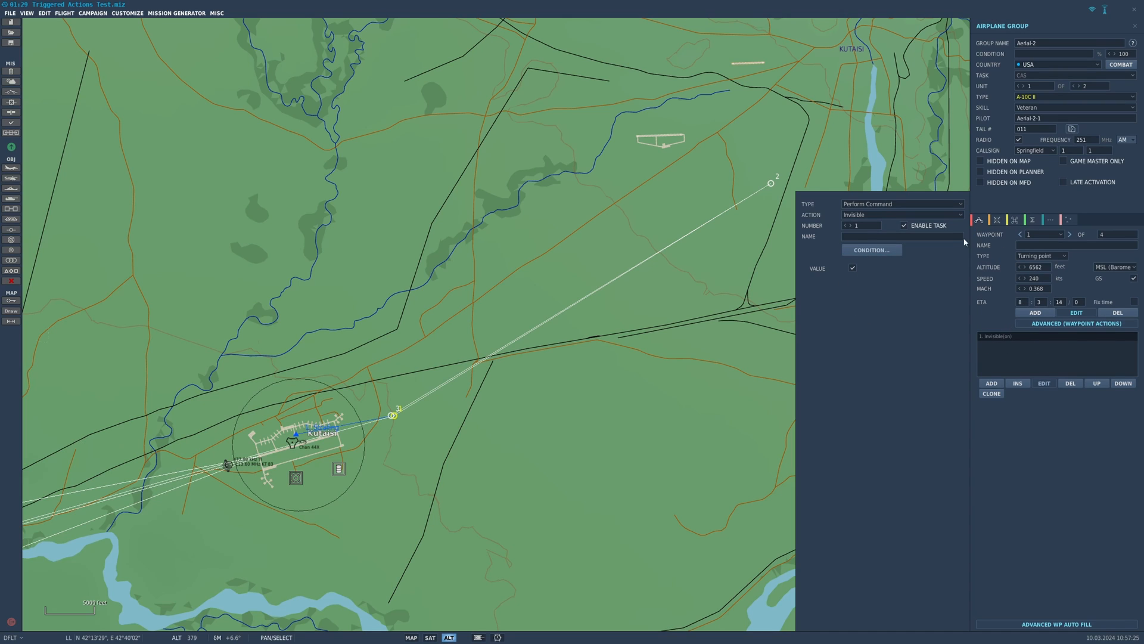
click(851, 269)
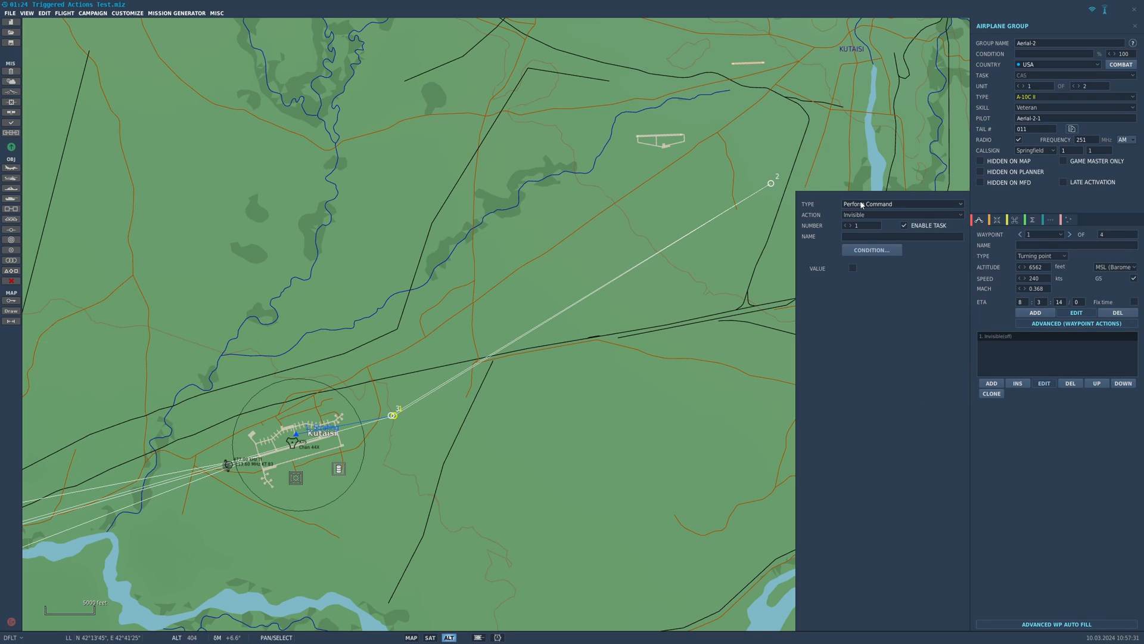
click(901, 214)
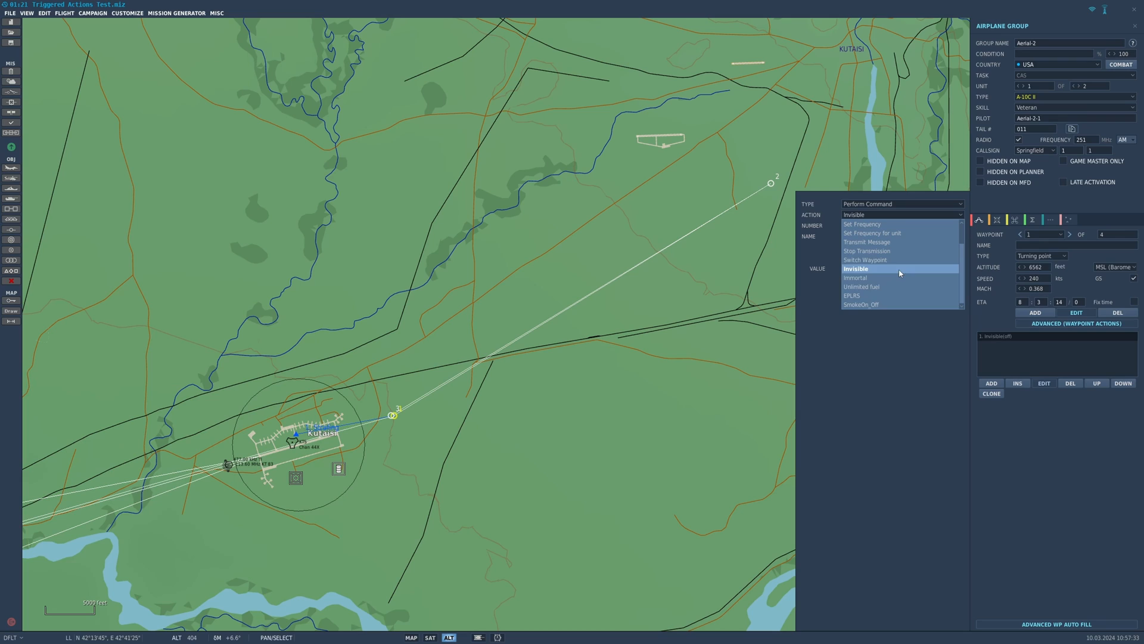
mouse_move(890, 252)
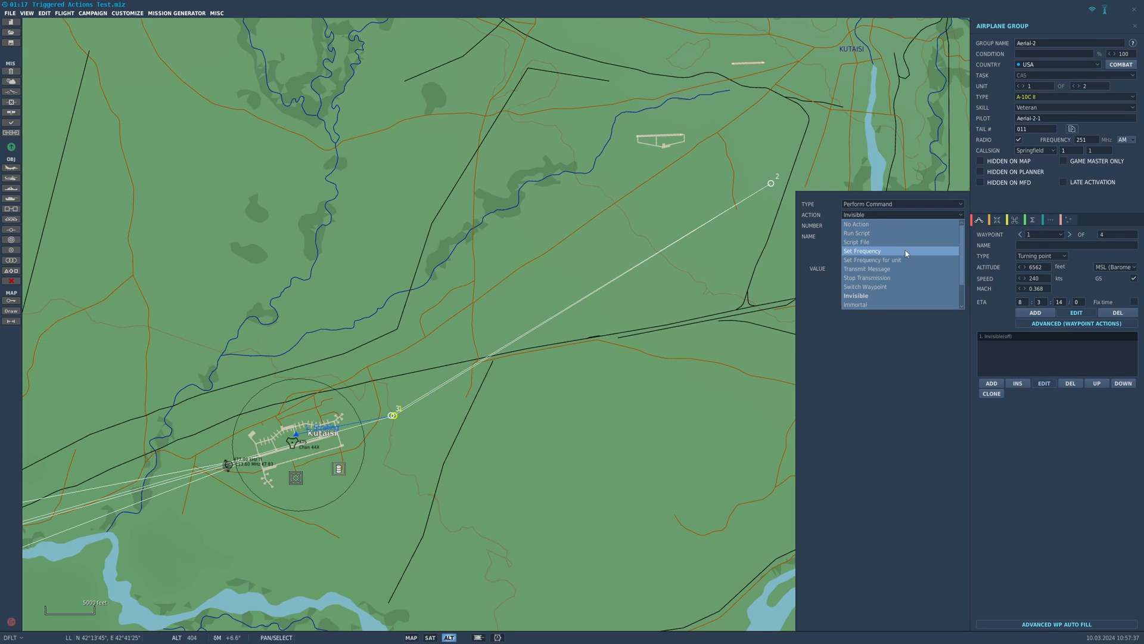
Change the command to Set Frequency for Unit and enter 243 MHz AM.
click(901, 203)
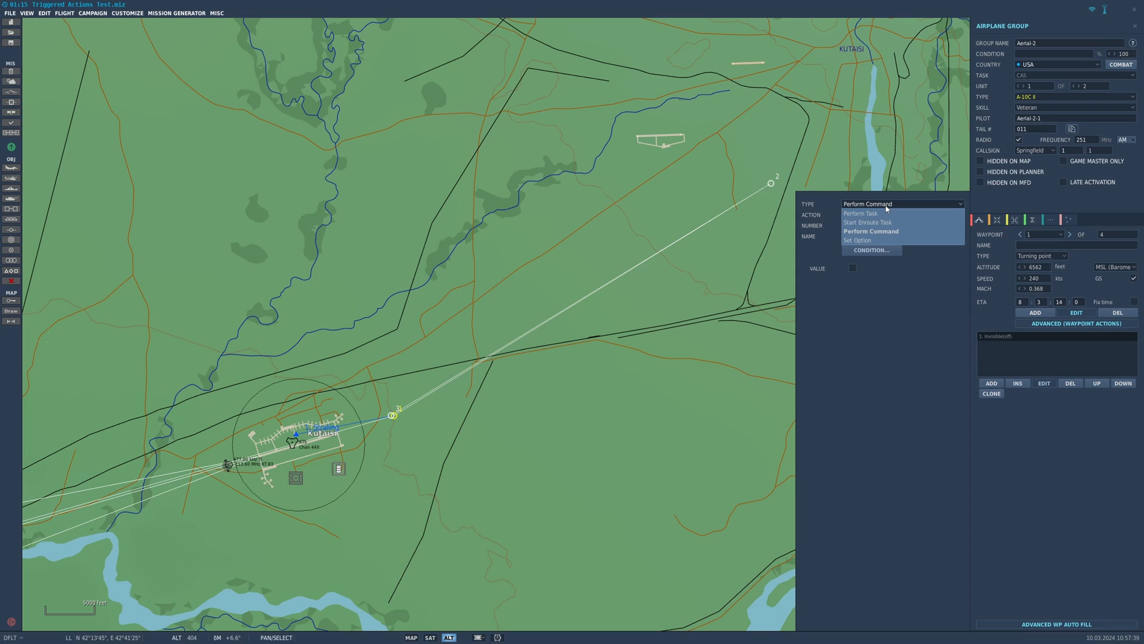
click(901, 215)
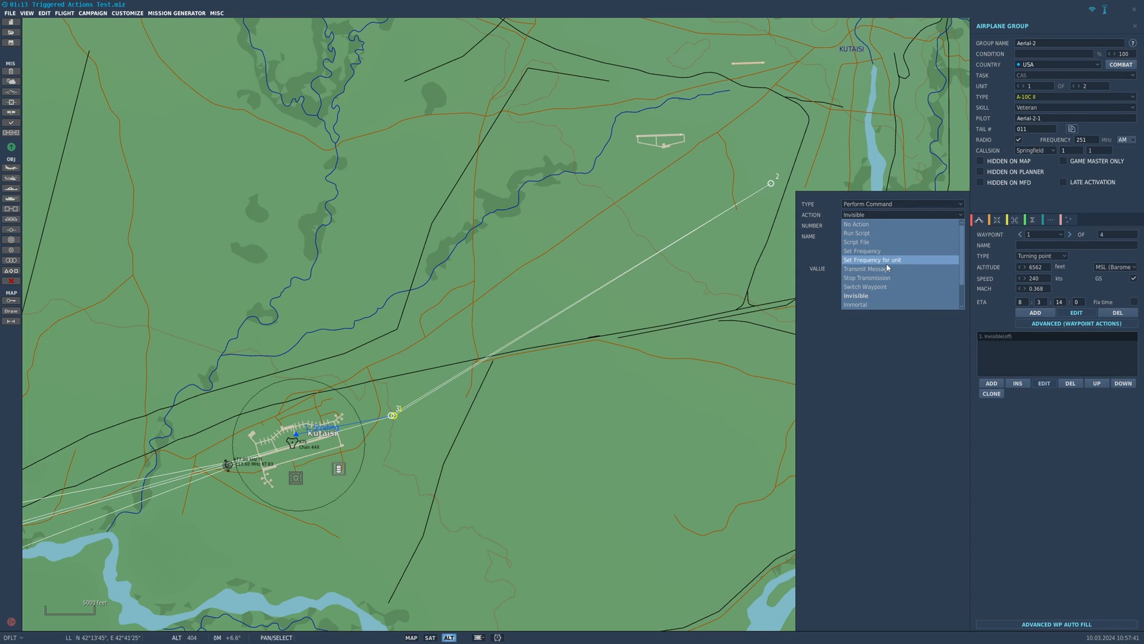
mouse_move(865, 268)
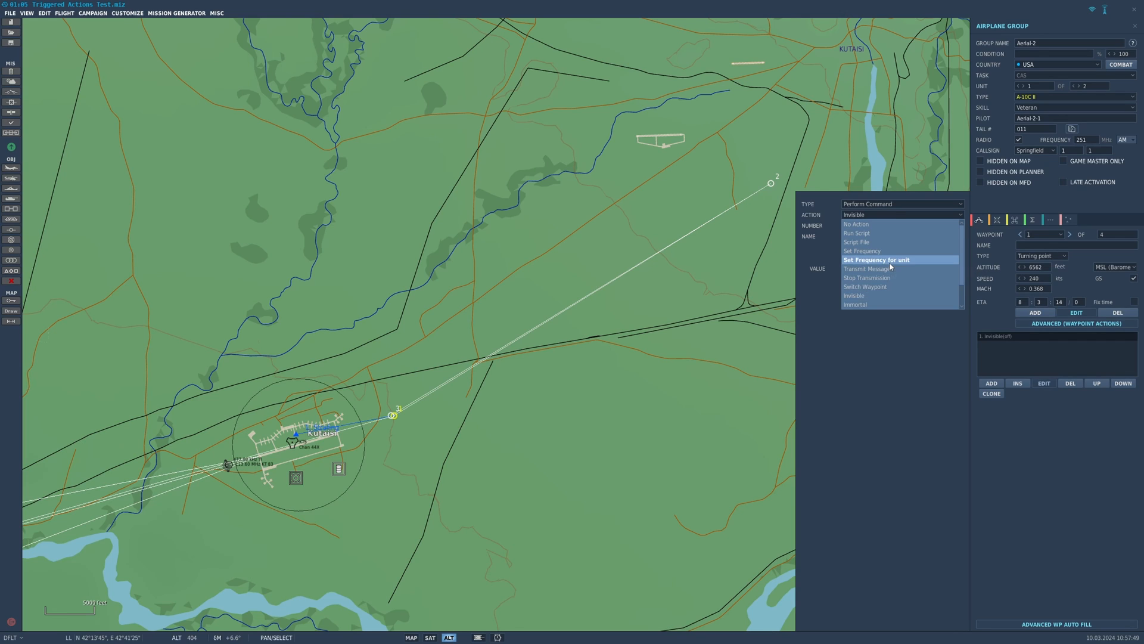
click(876, 260)
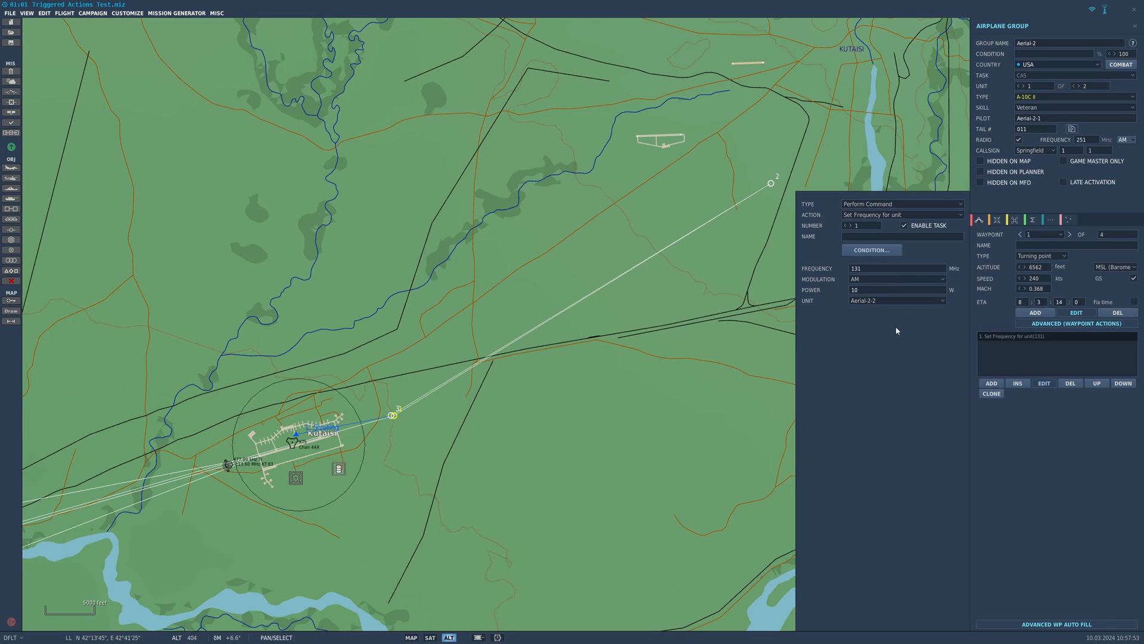
click(896, 279)
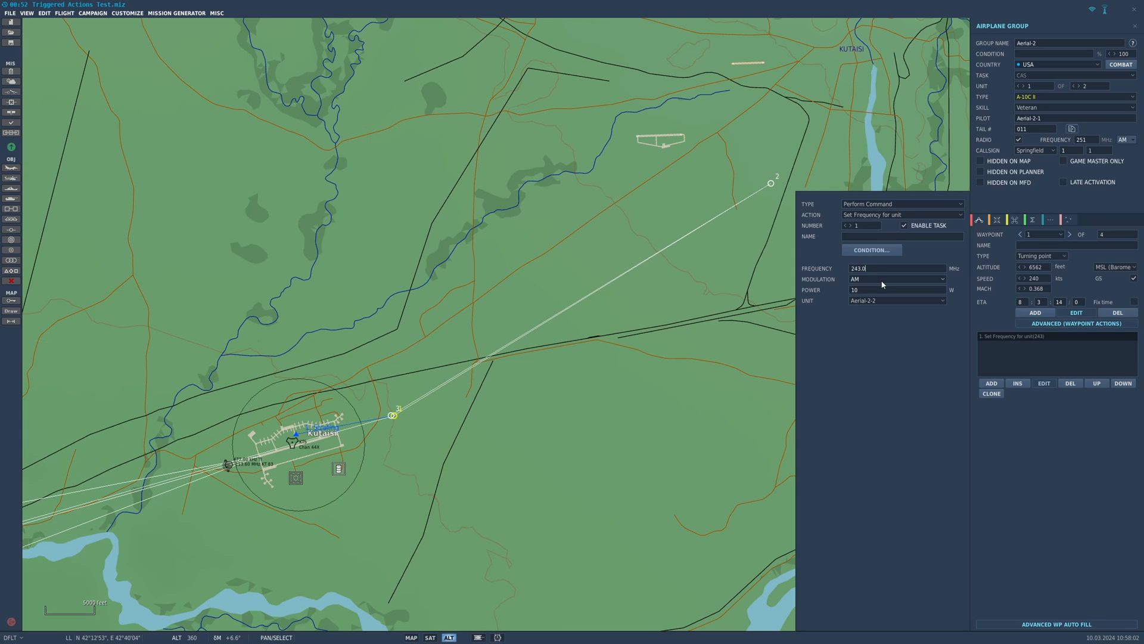
mouse_move(886, 283)
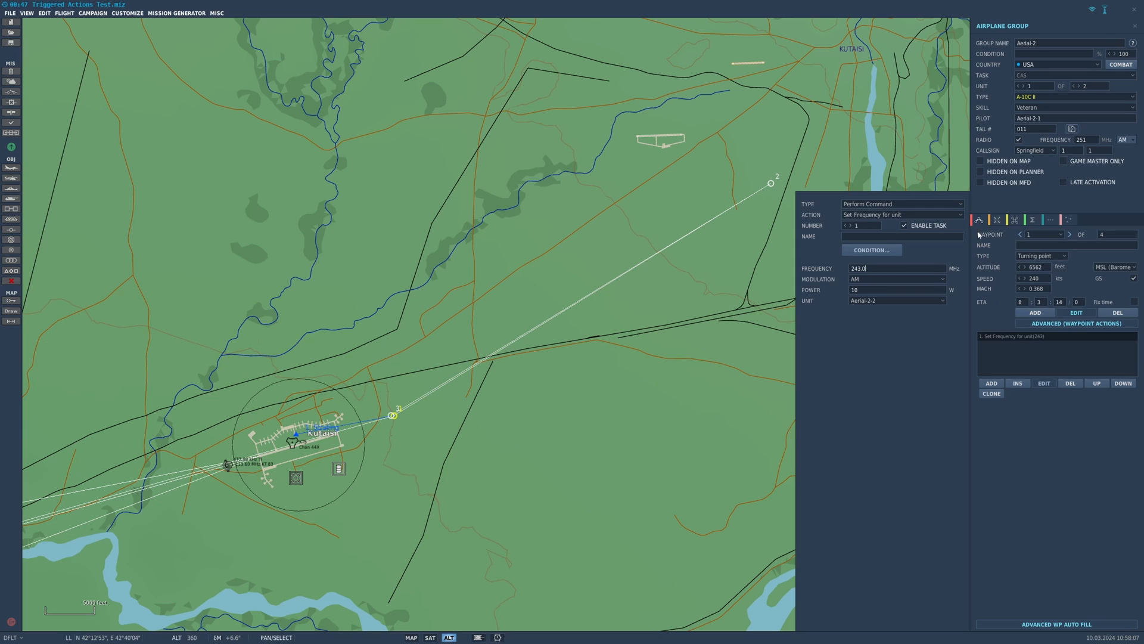
mouse_move(1026, 368)
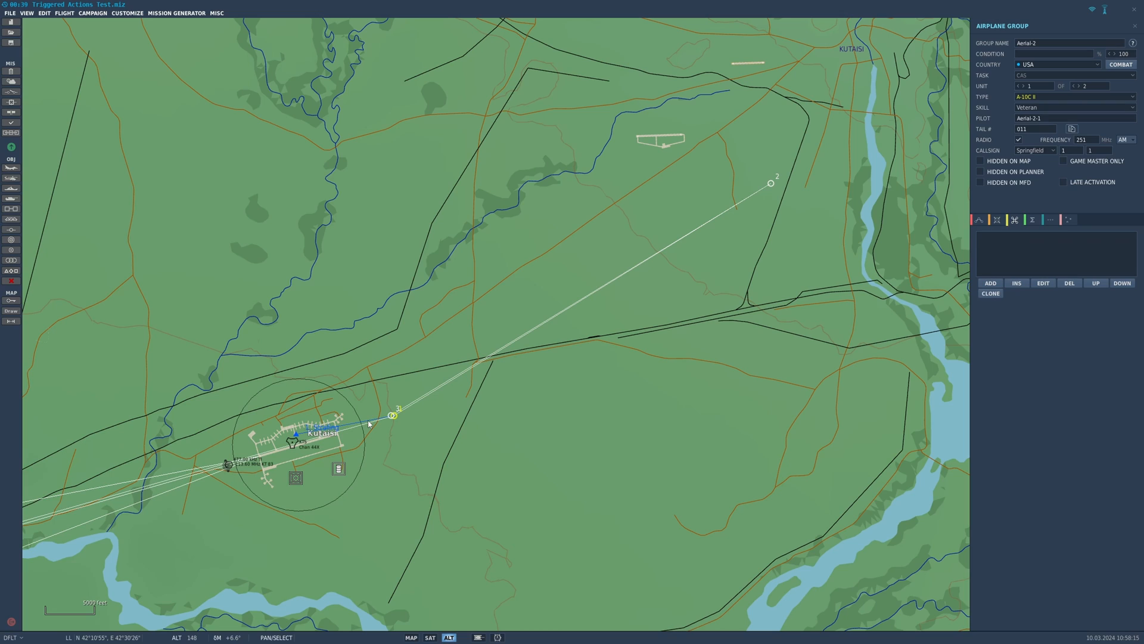
mouse_move(887, 334)
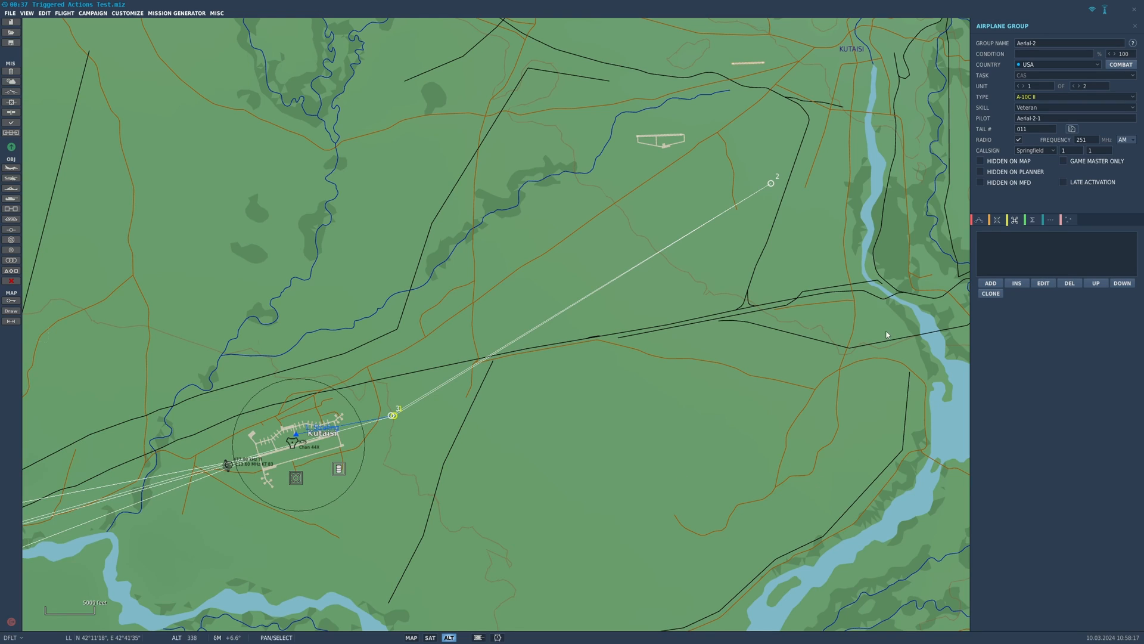
Add a new Perform Task action to the group and choose the Strafing task.
click(990, 284)
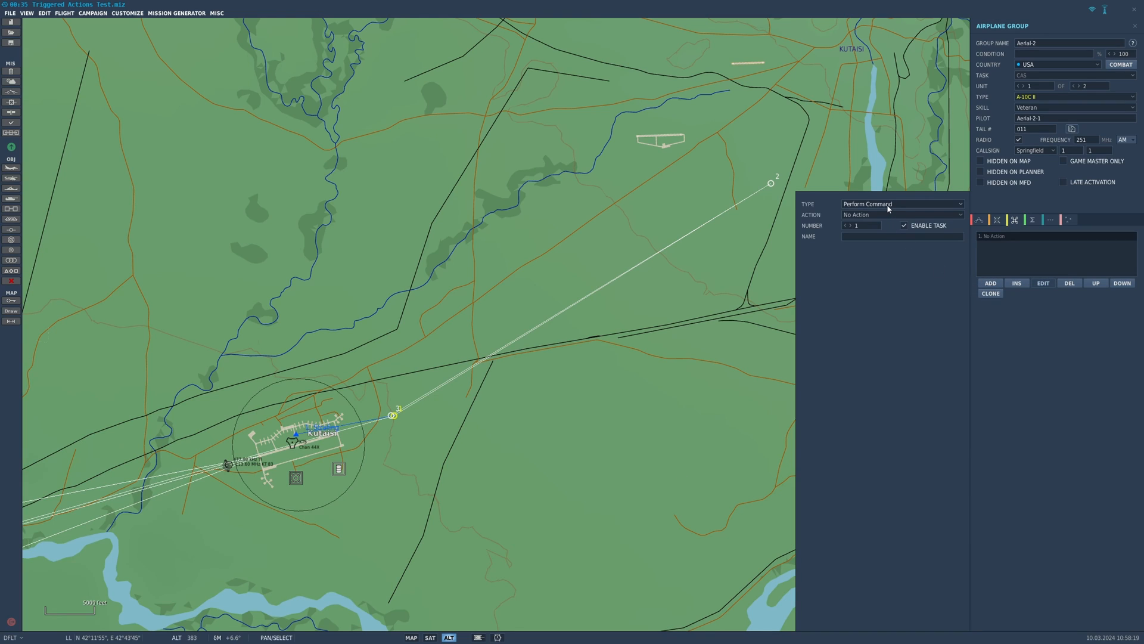
click(901, 204)
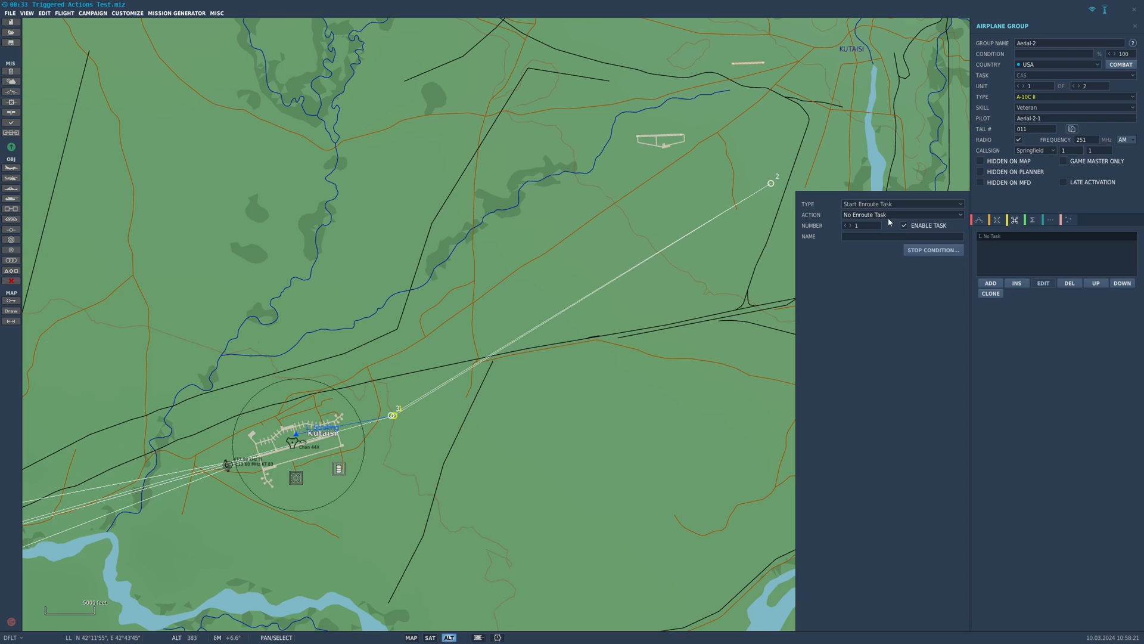
click(901, 204)
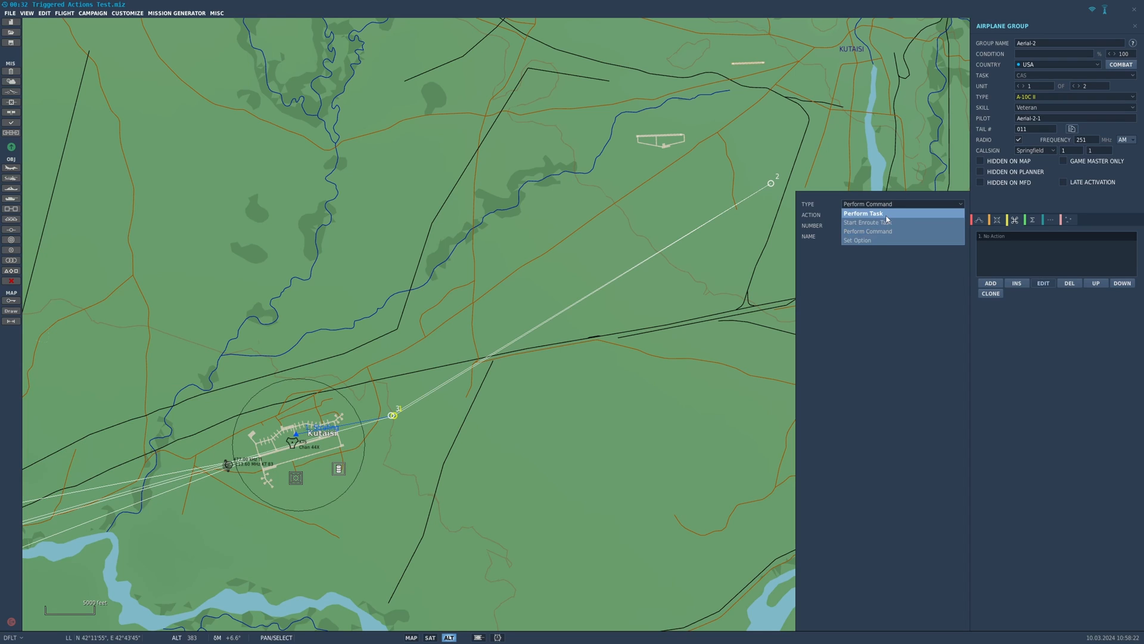
click(863, 213)
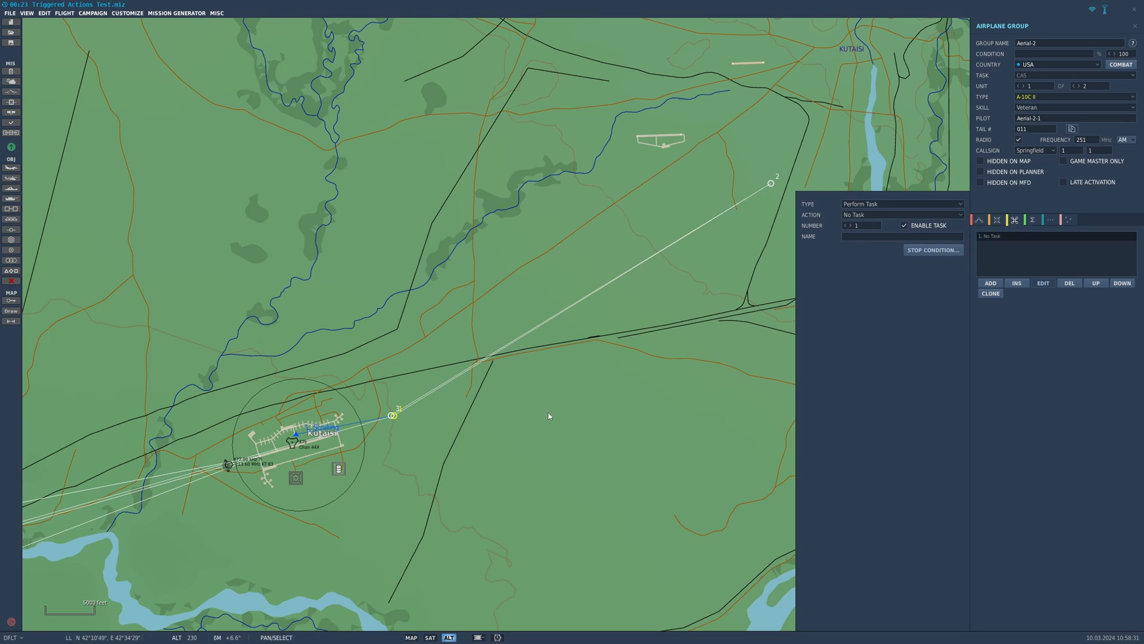
mouse_move(618, 301)
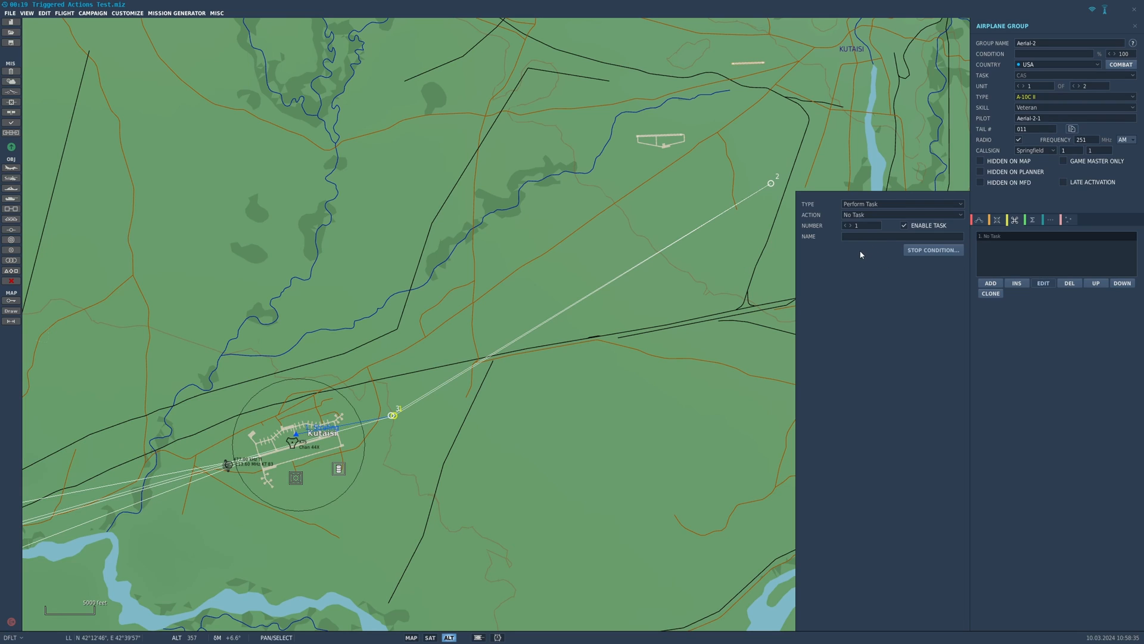
click(901, 203)
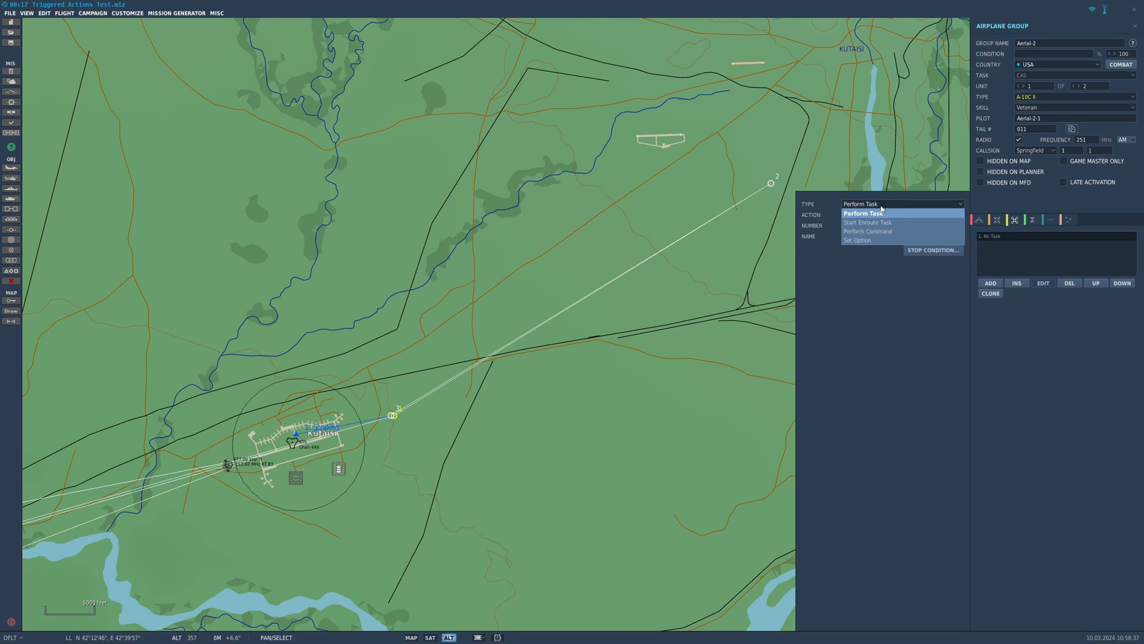
click(863, 214)
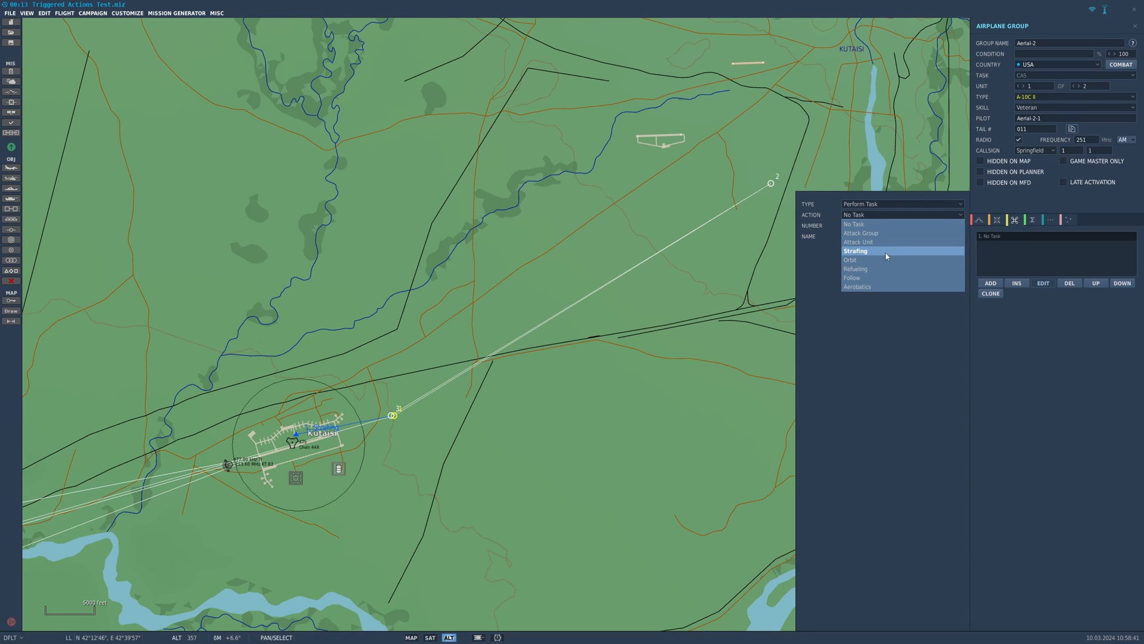
click(855, 250)
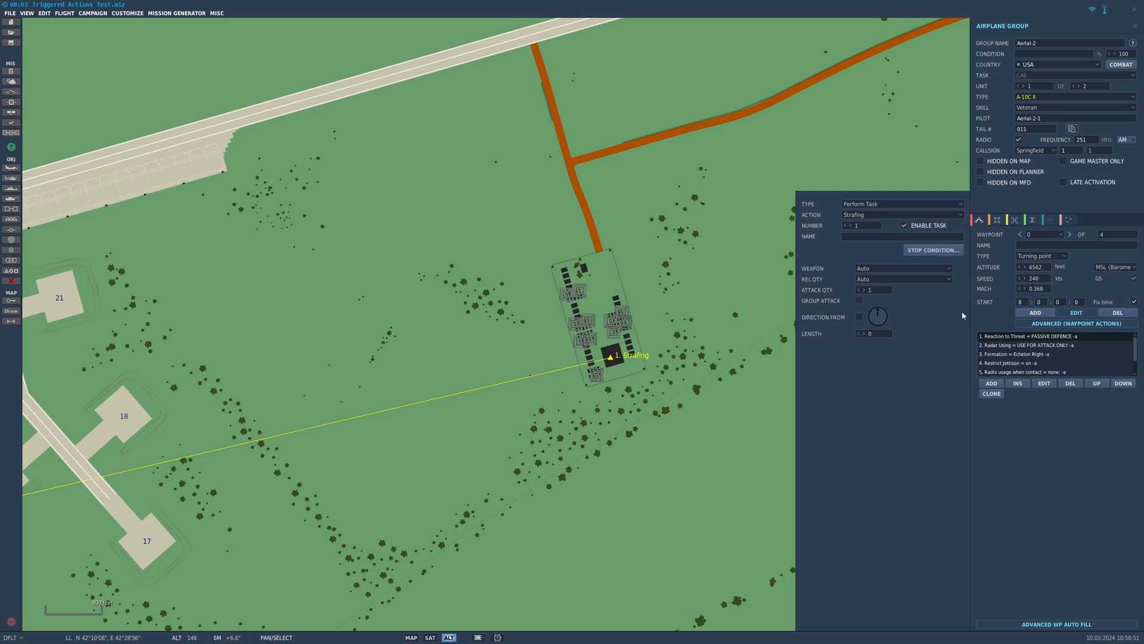
Set release quantity All, enable Group Attack and Direction From, length 500, and start a new trigger.
click(902, 269)
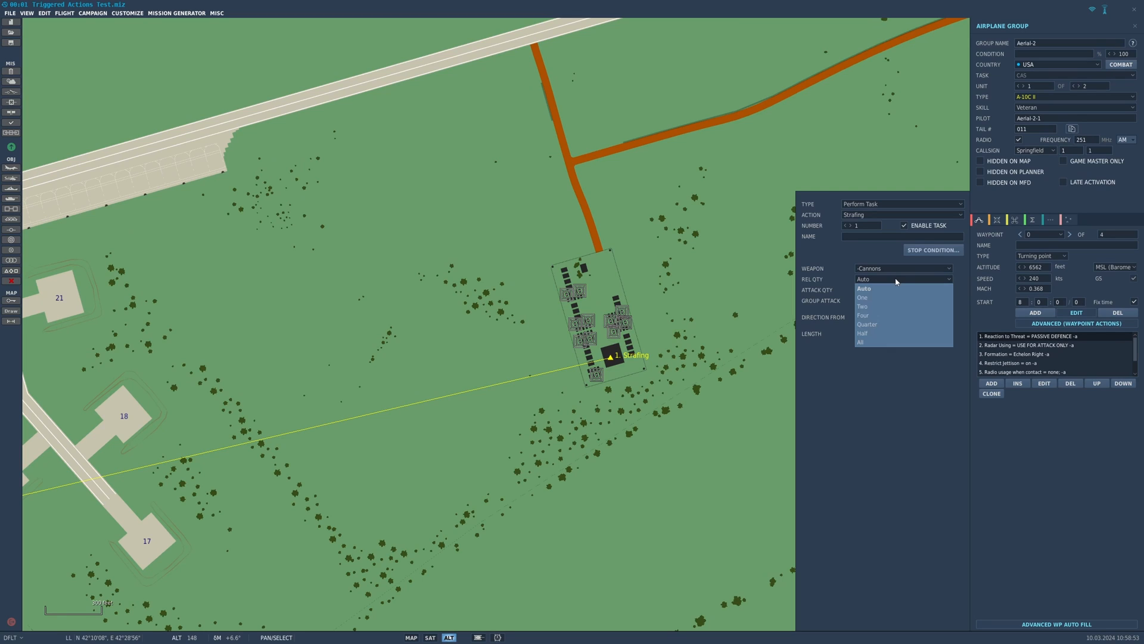
click(861, 342)
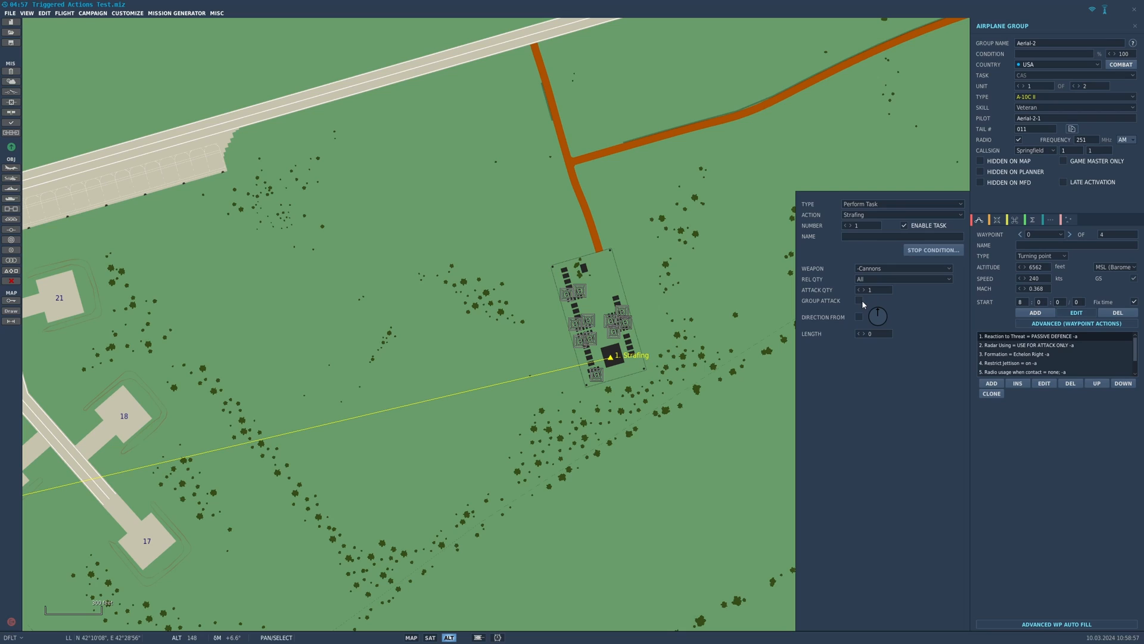
click(860, 301)
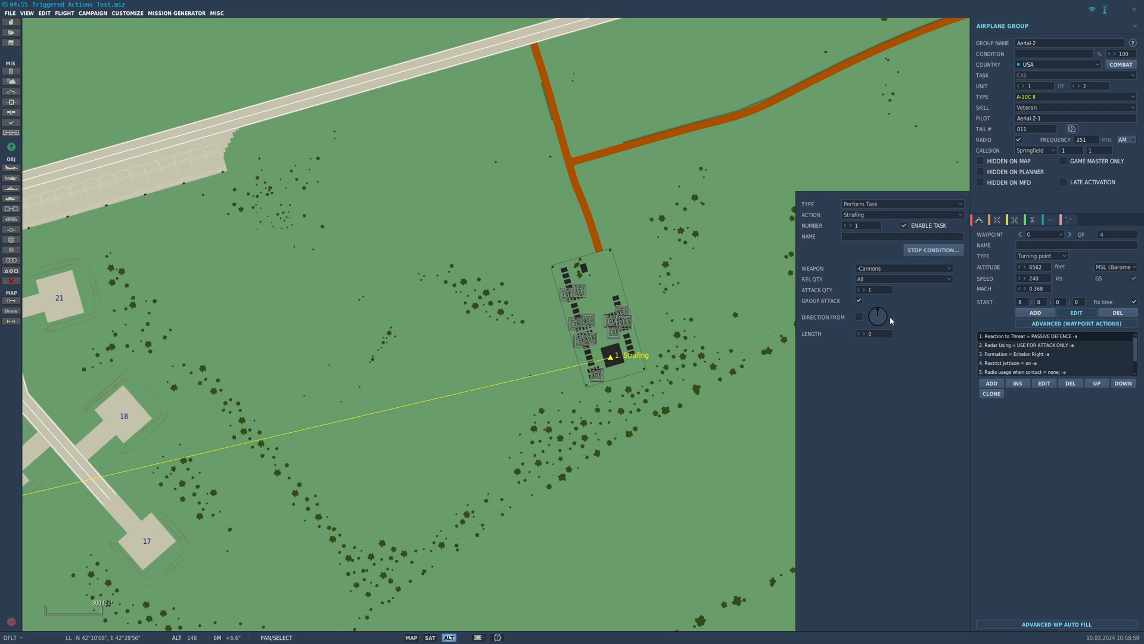
click(859, 317)
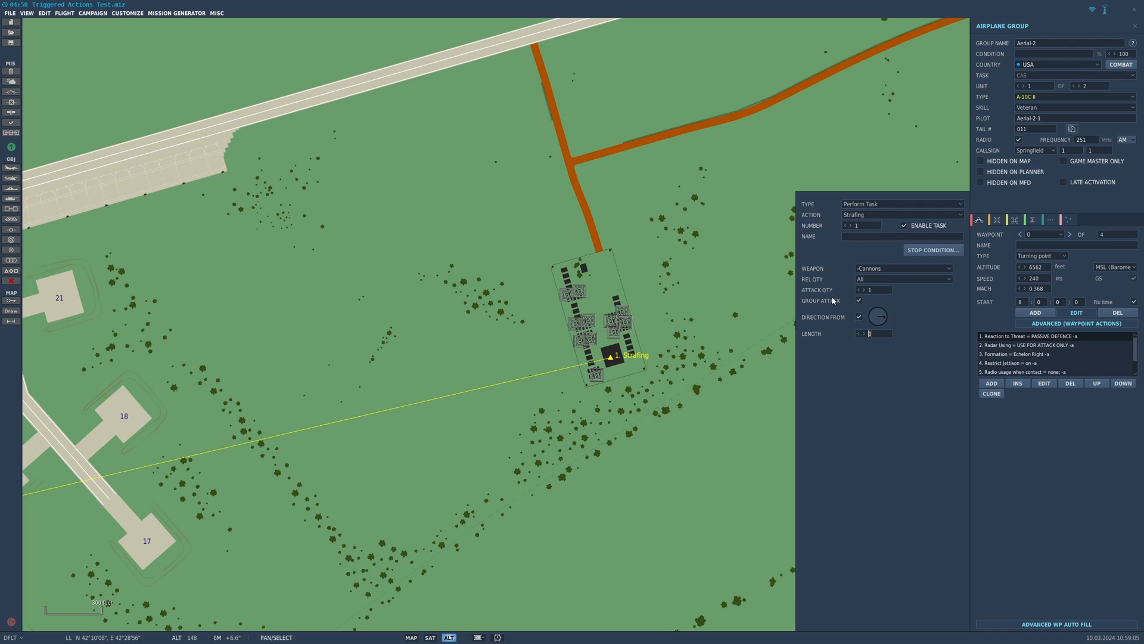
text(500)
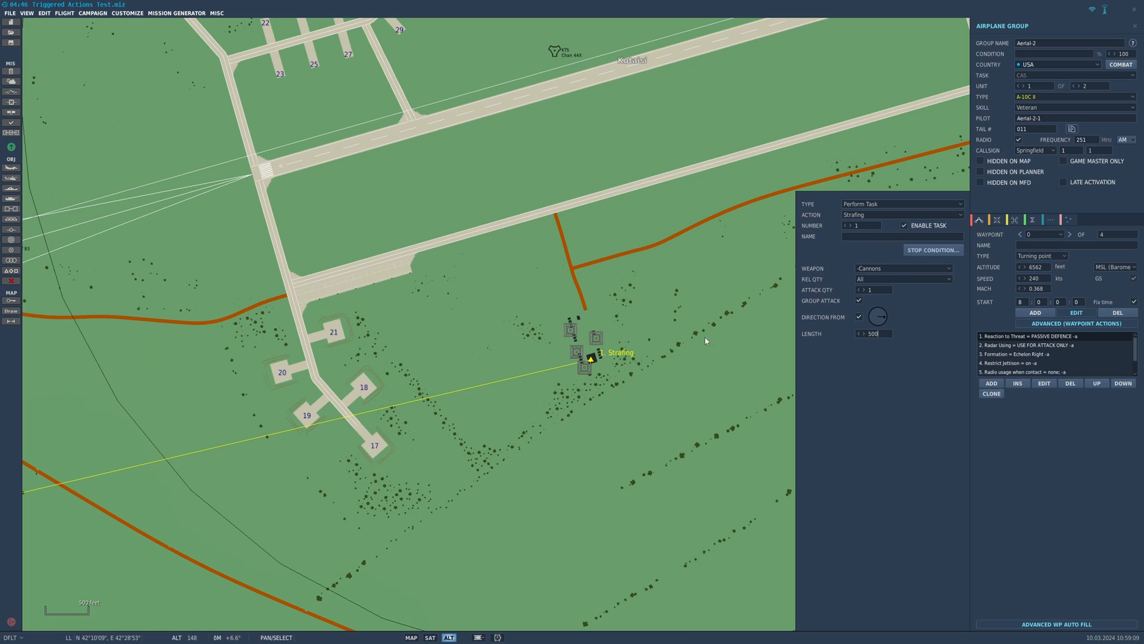
scroll(down, 3)
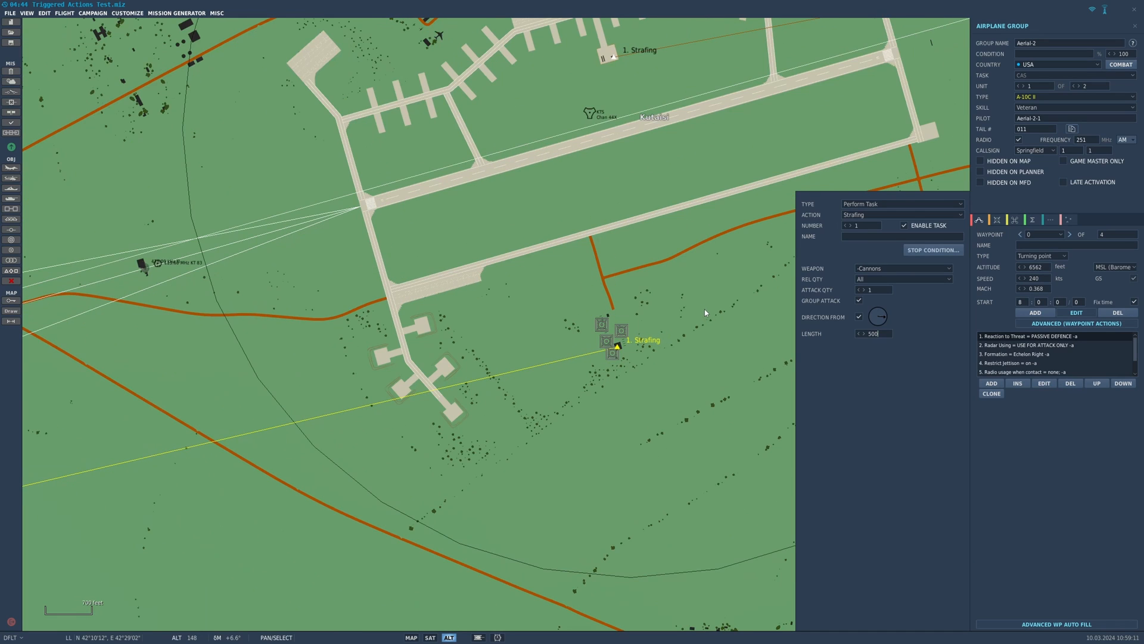
click(1051, 344)
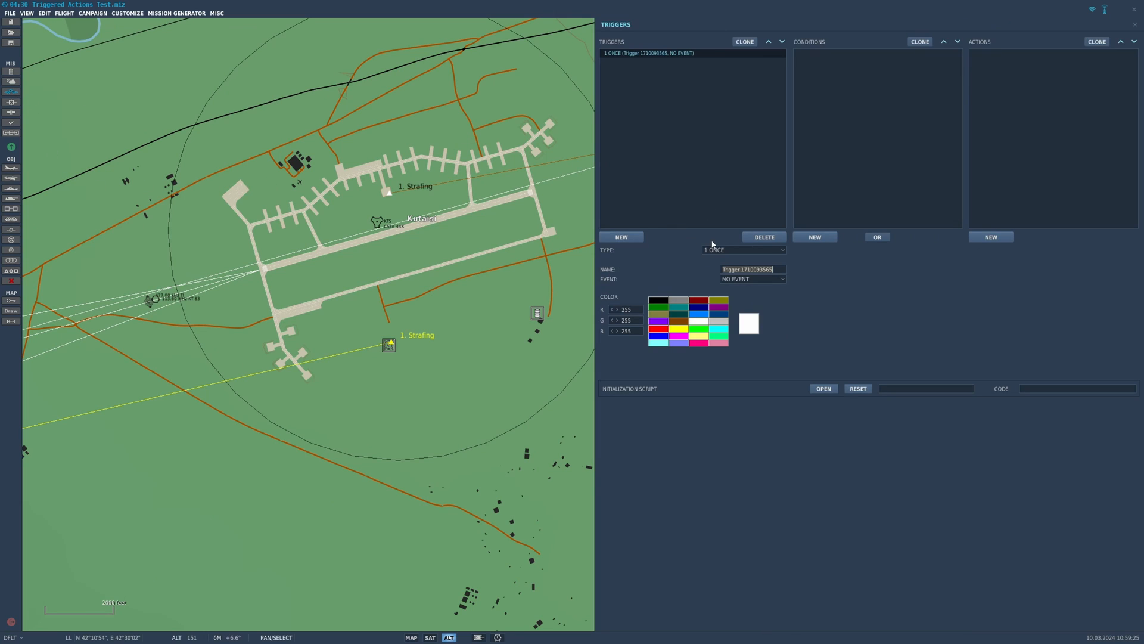
Give the trigger a Time More 10 condition and an AI Task Push for Aerial-2's strafing.
click(814, 236)
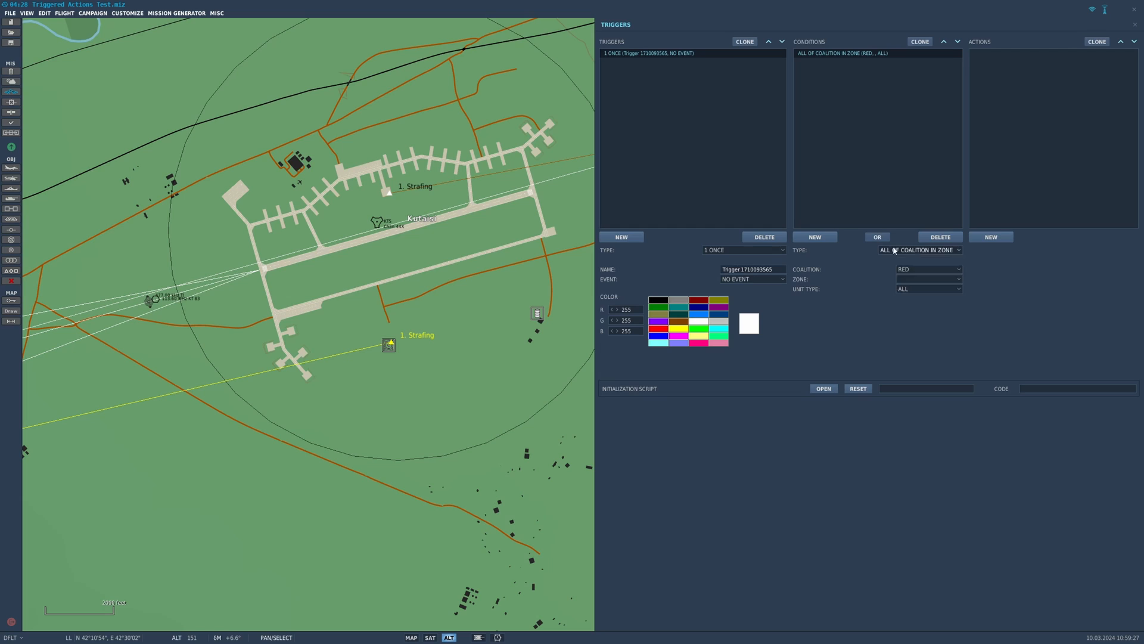
click(918, 249)
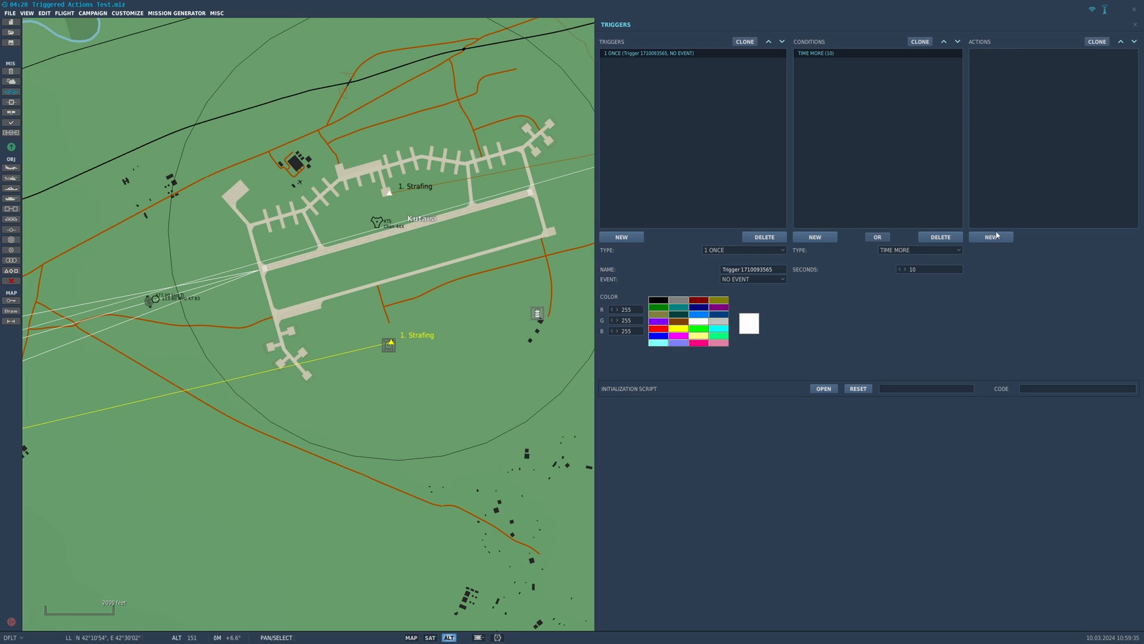
click(991, 236)
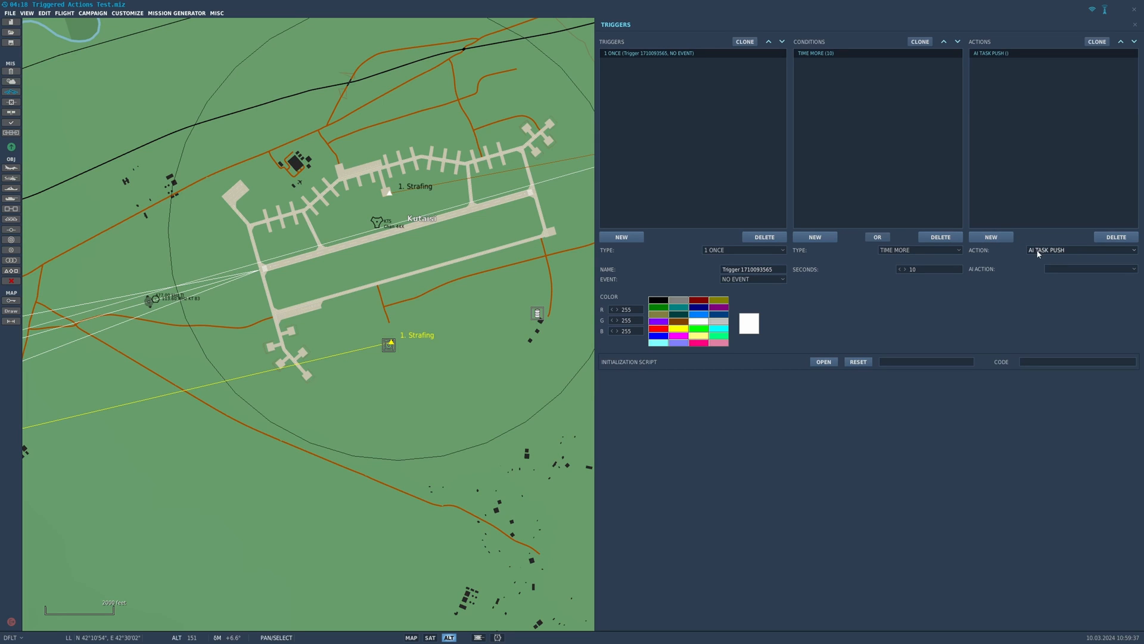
mouse_move(1055, 261)
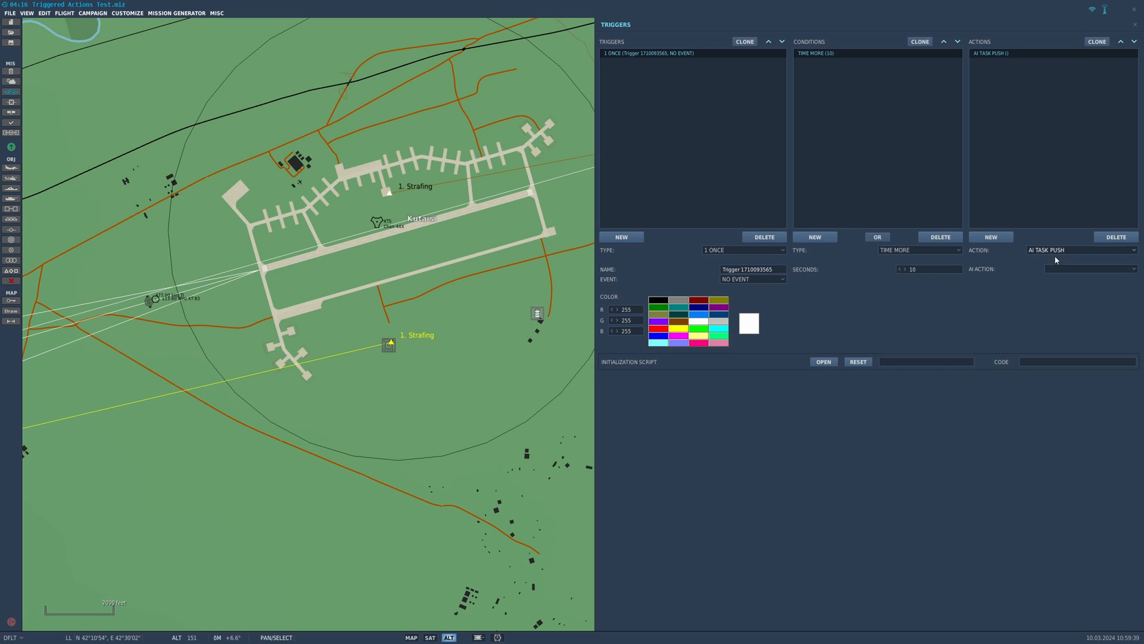
click(1089, 268)
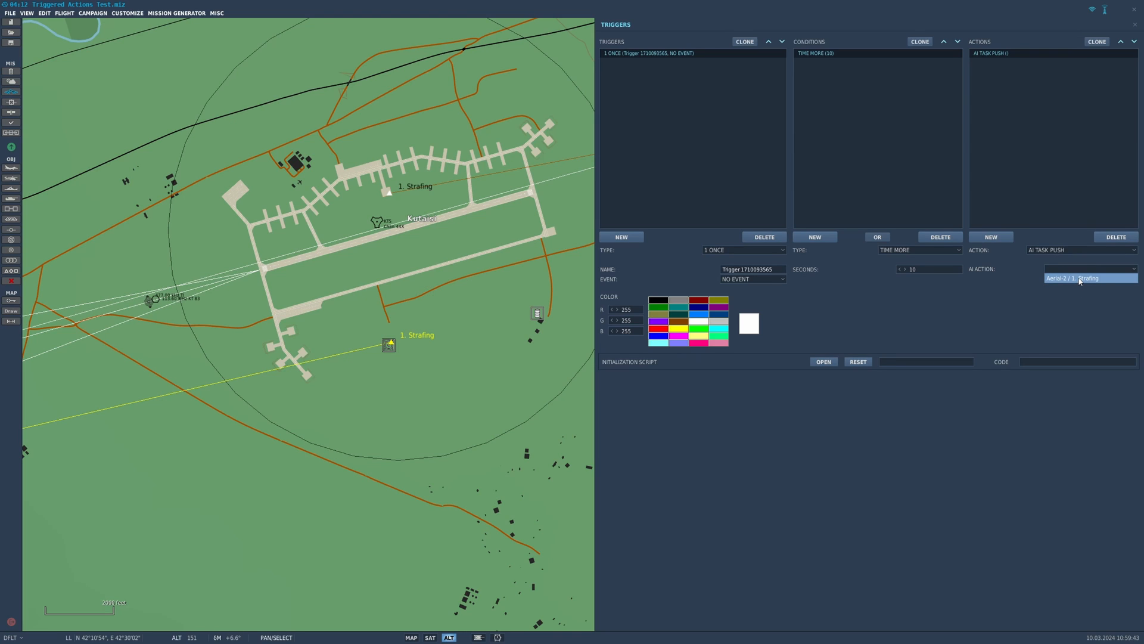
click(1090, 278)
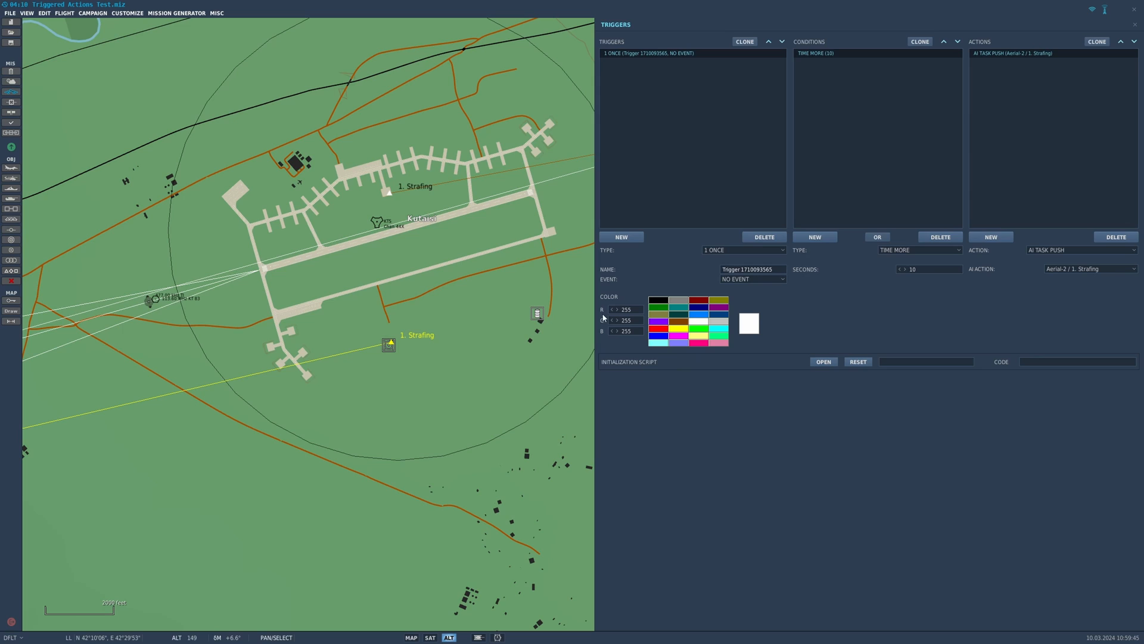
mouse_move(882, 204)
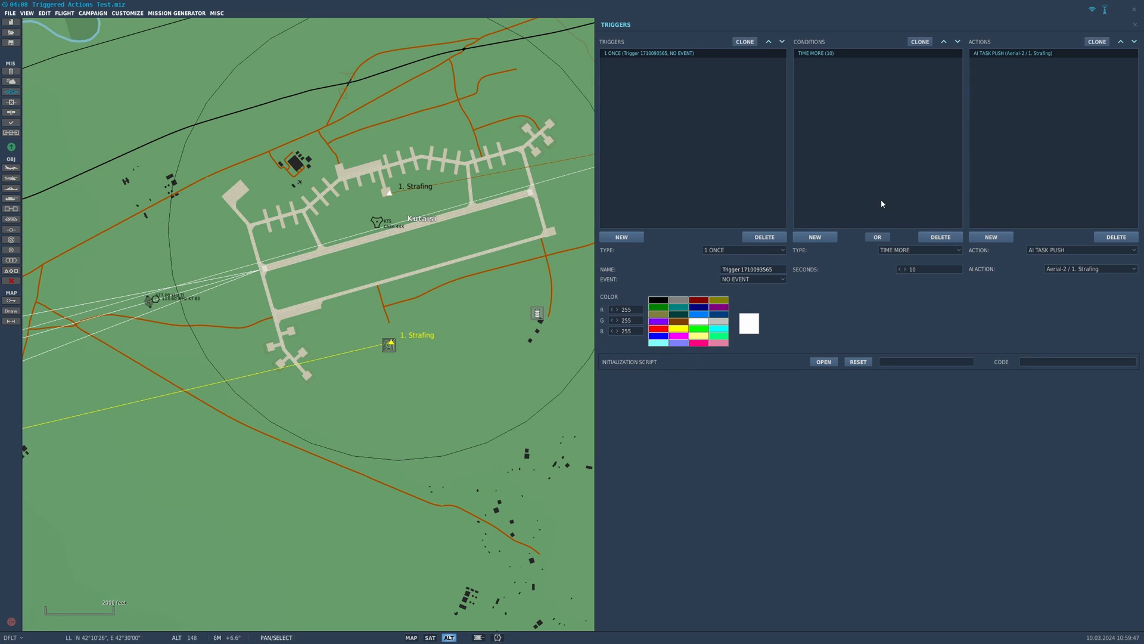
Add a Message To All action with the text 'strafe' and close the trigger settings.
click(1079, 249)
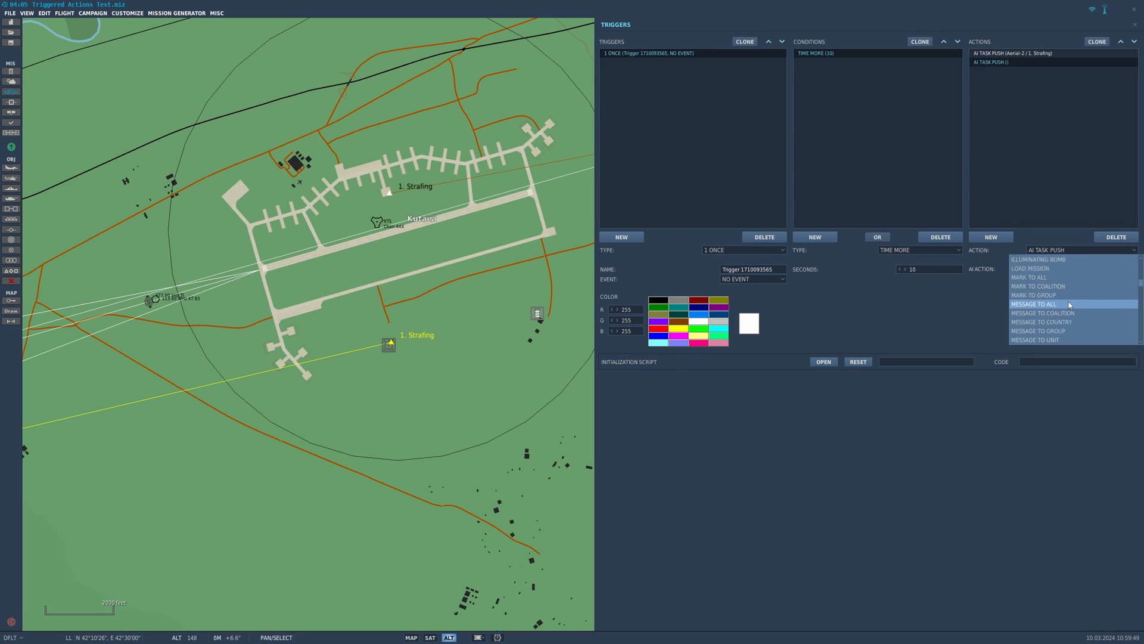
click(1032, 304)
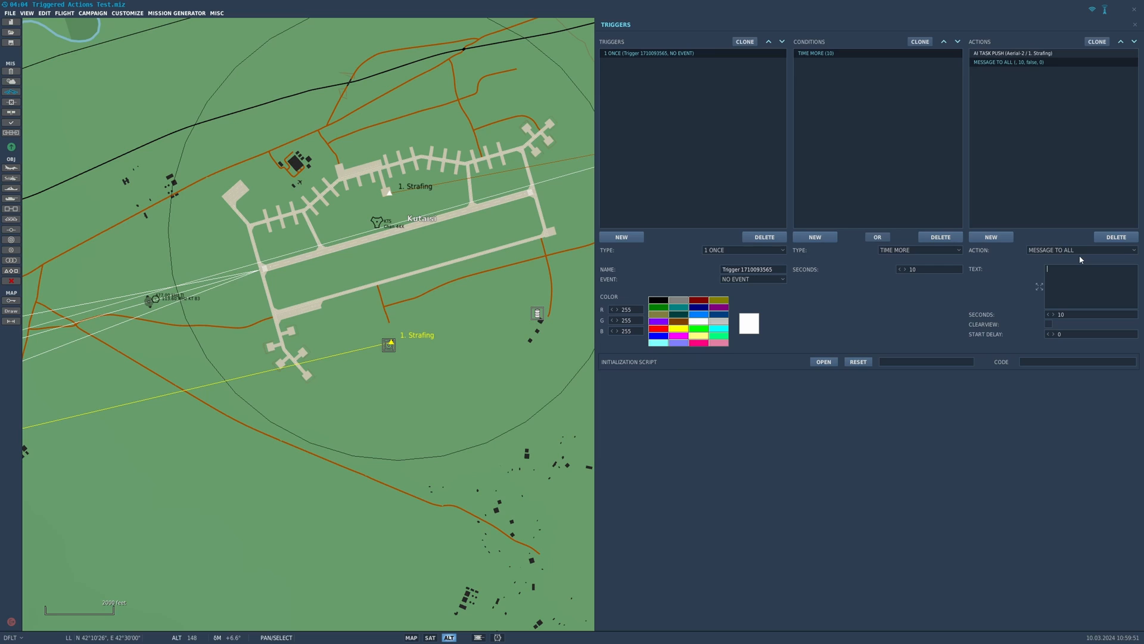
text(strafe ta)
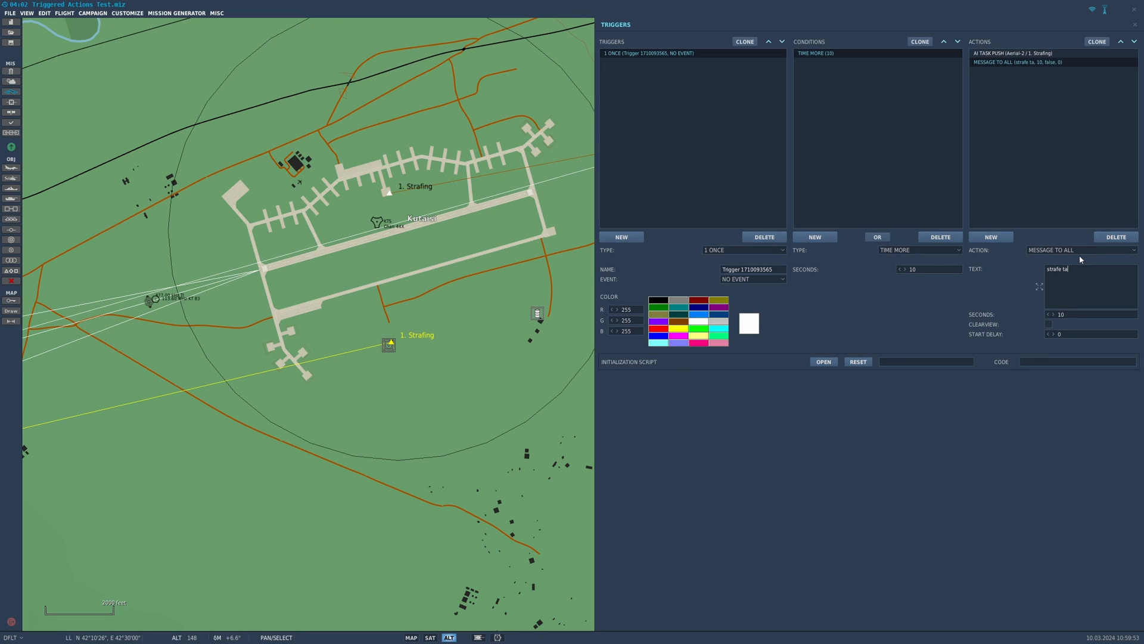
key(BackSpace)
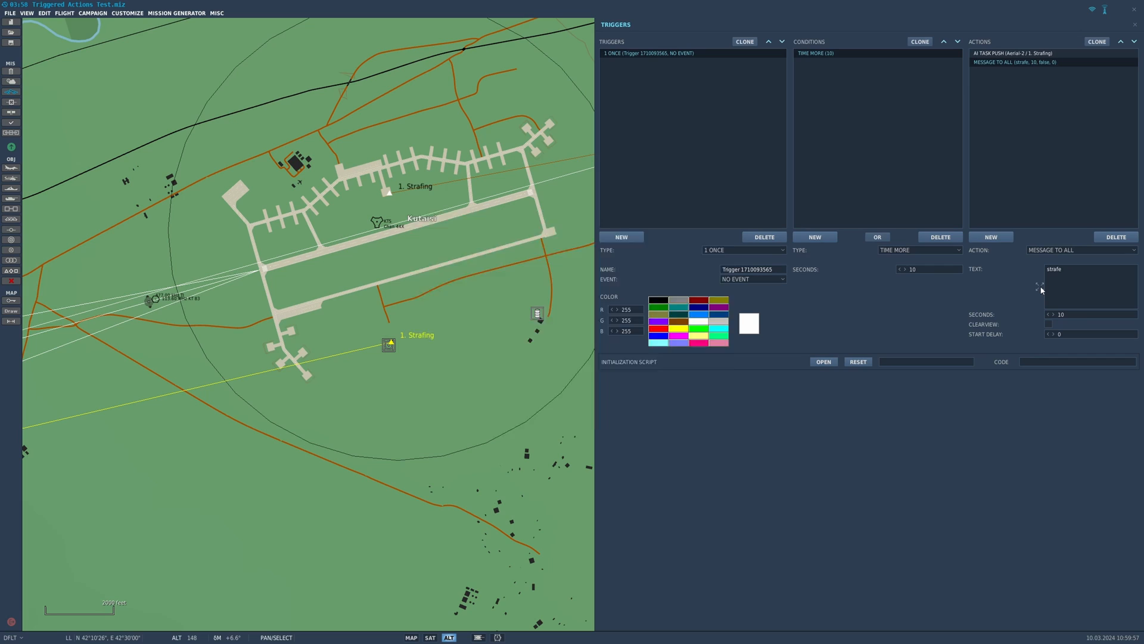
click(1039, 285)
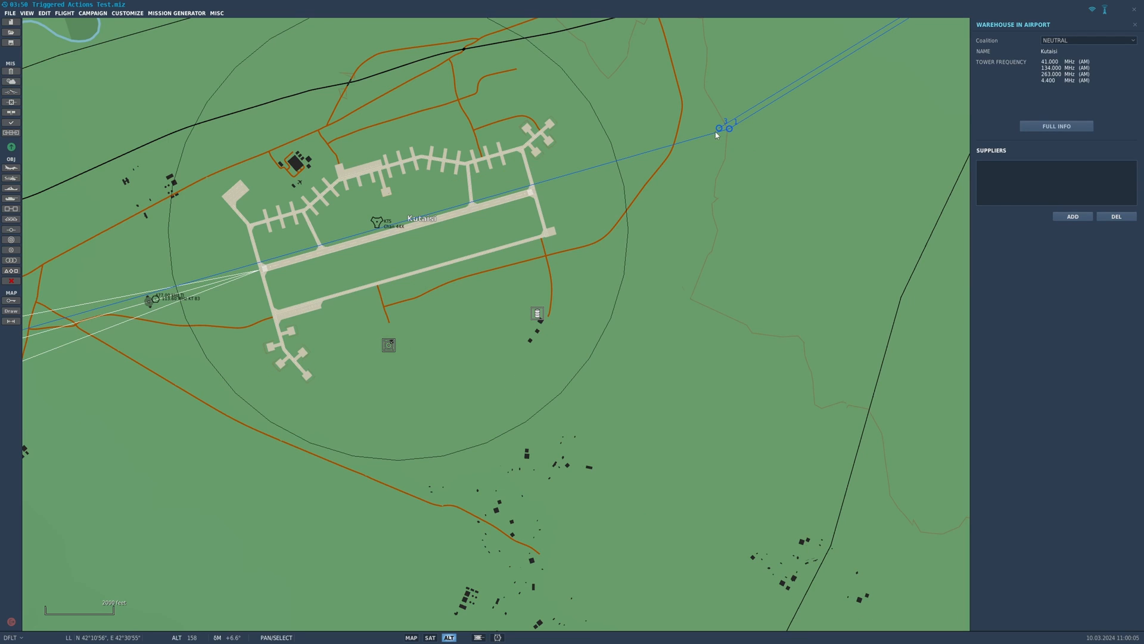
Review Aerial-2's waypoints, deselect the group and launch the mission with Fly Mission.
click(724, 128)
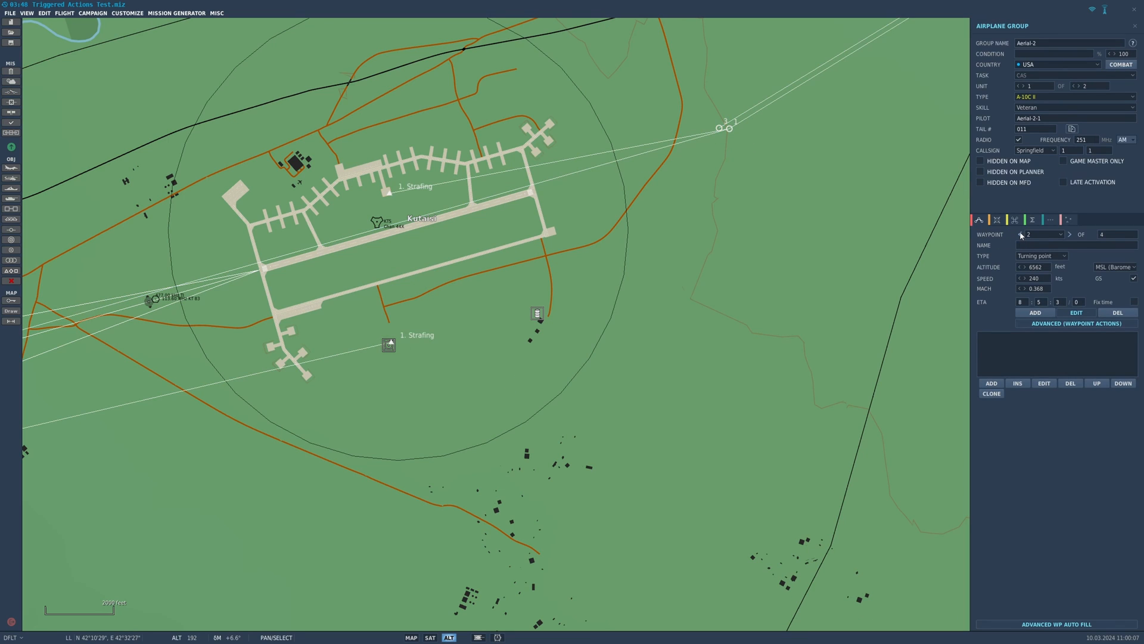
click(1022, 235)
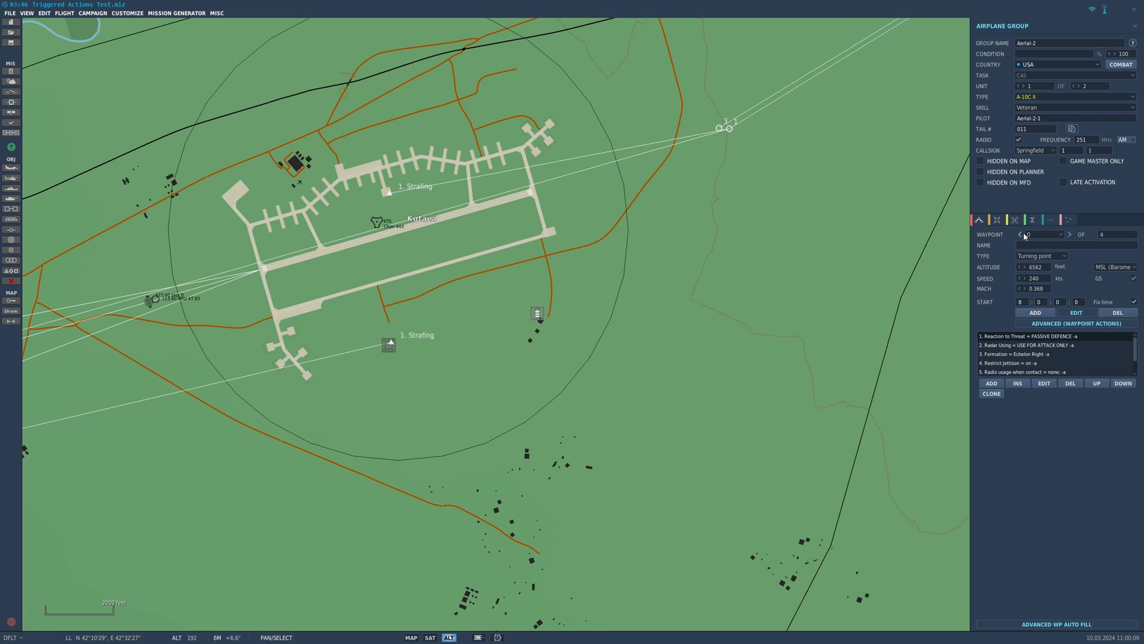
click(1069, 235)
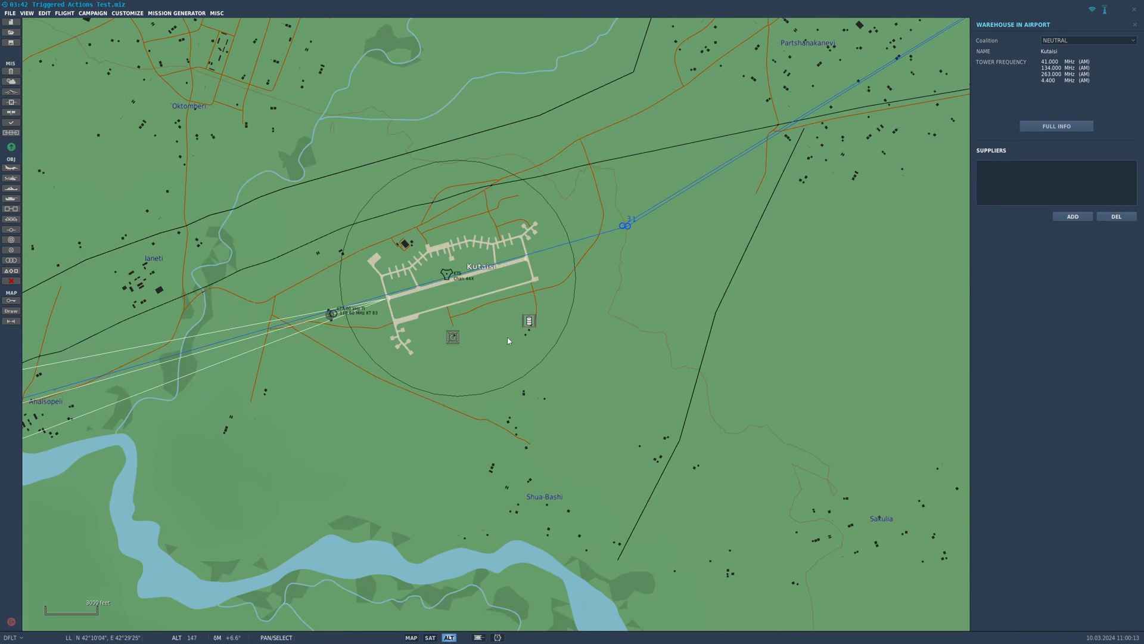
scroll(down, 3)
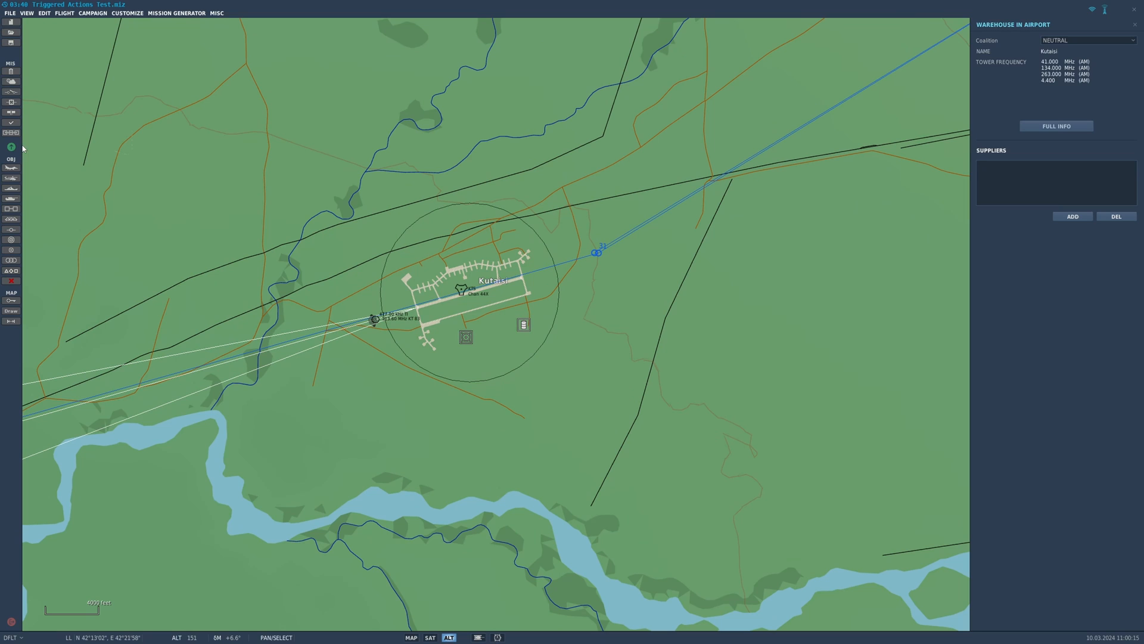
click(1135, 24)
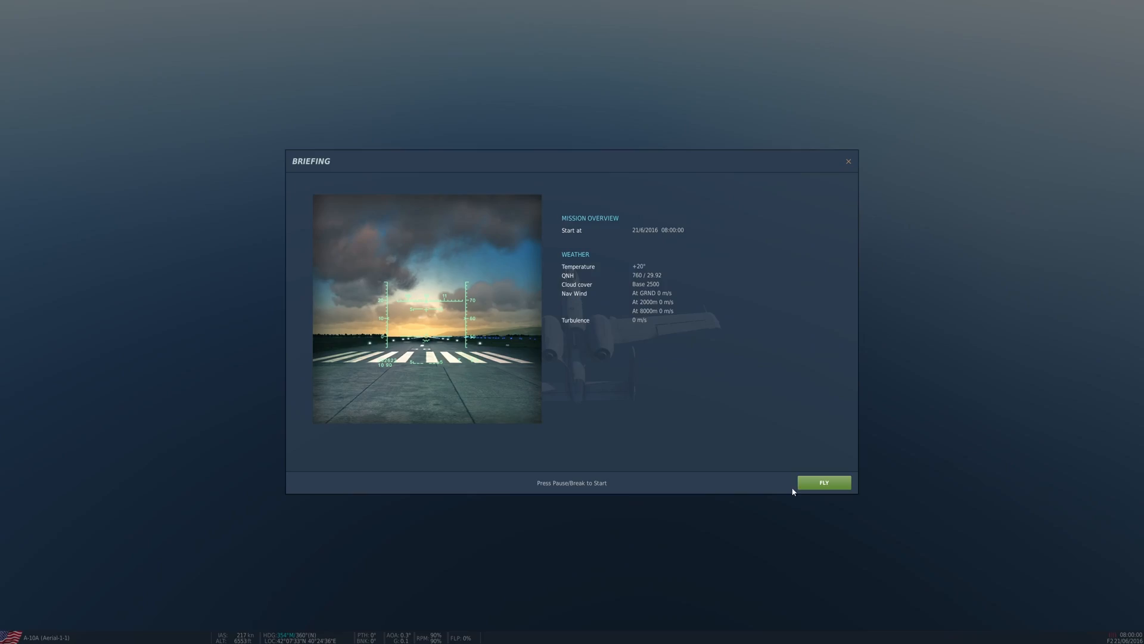
Fly until Aerial-2-1 strafes with its GAU-8, quit the flight and dismiss the debriefing.
click(824, 483)
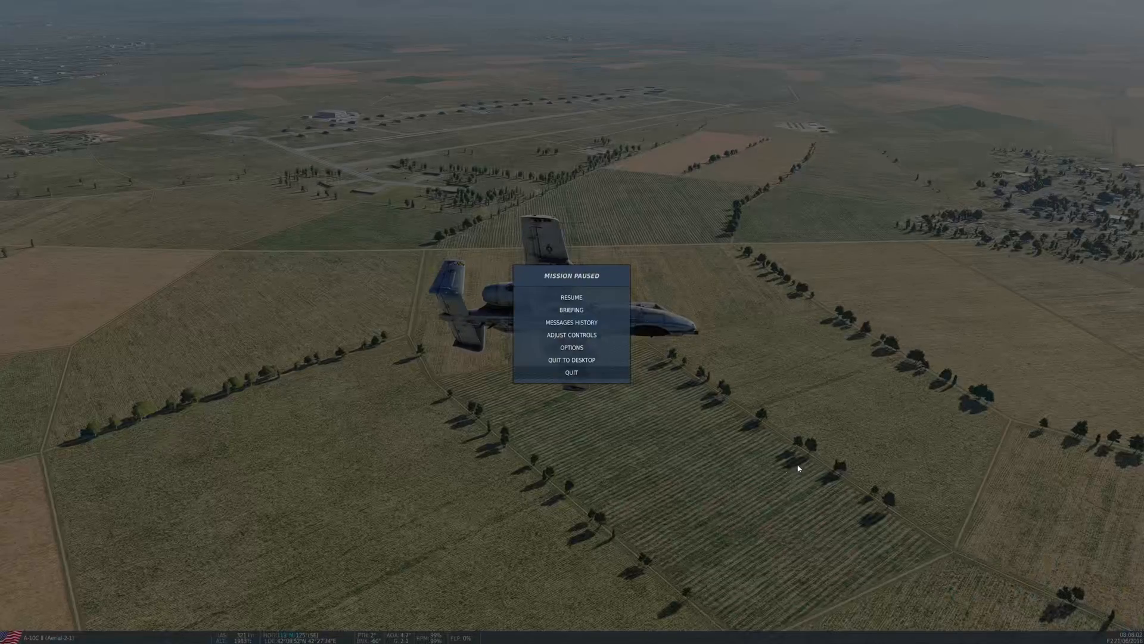
click(571, 371)
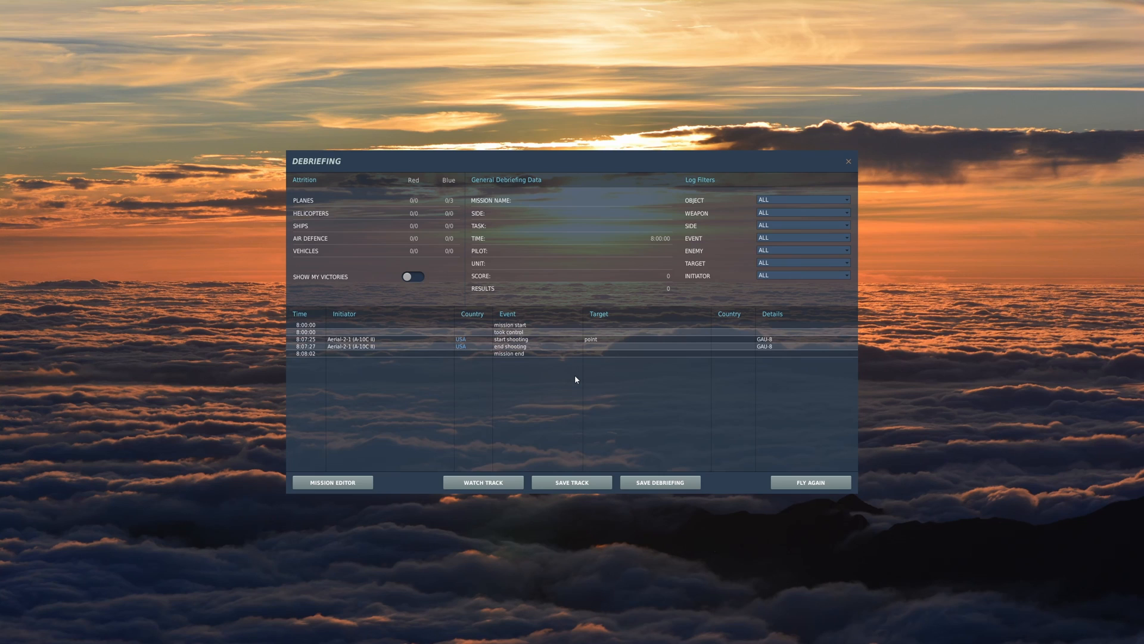
mouse_move(851, 164)
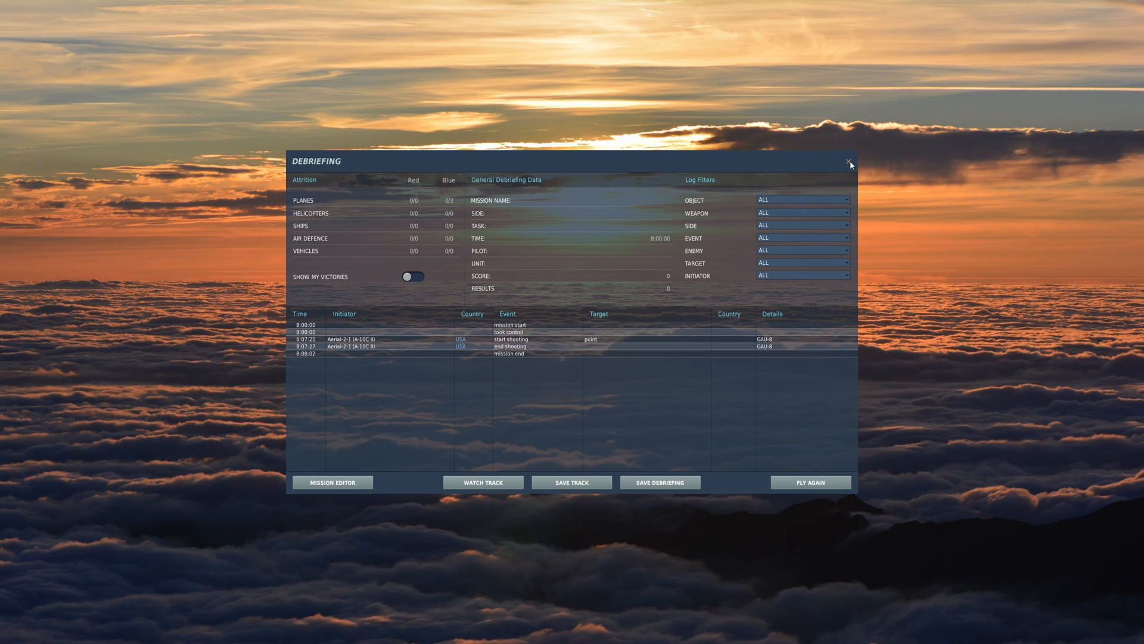
click(849, 161)
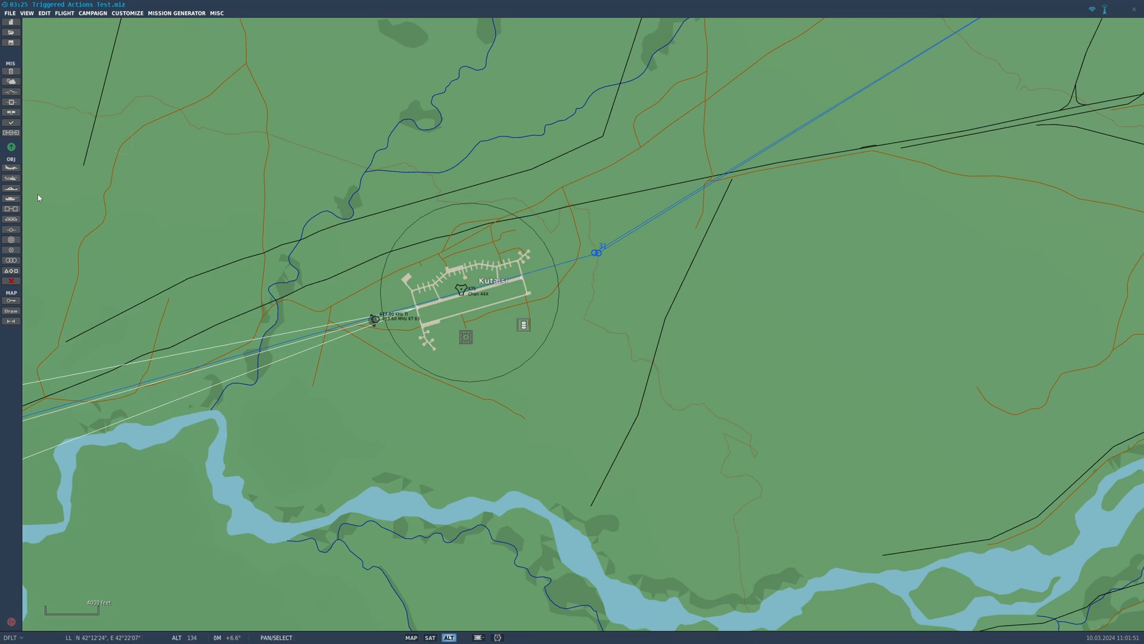
mouse_move(598, 256)
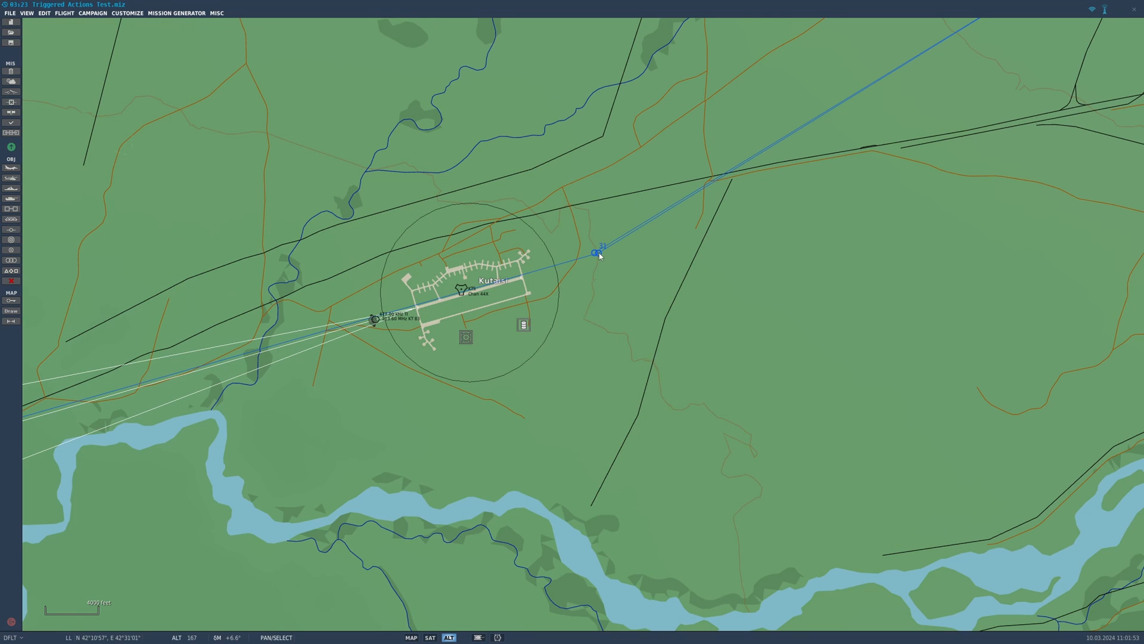
mouse_move(544, 250)
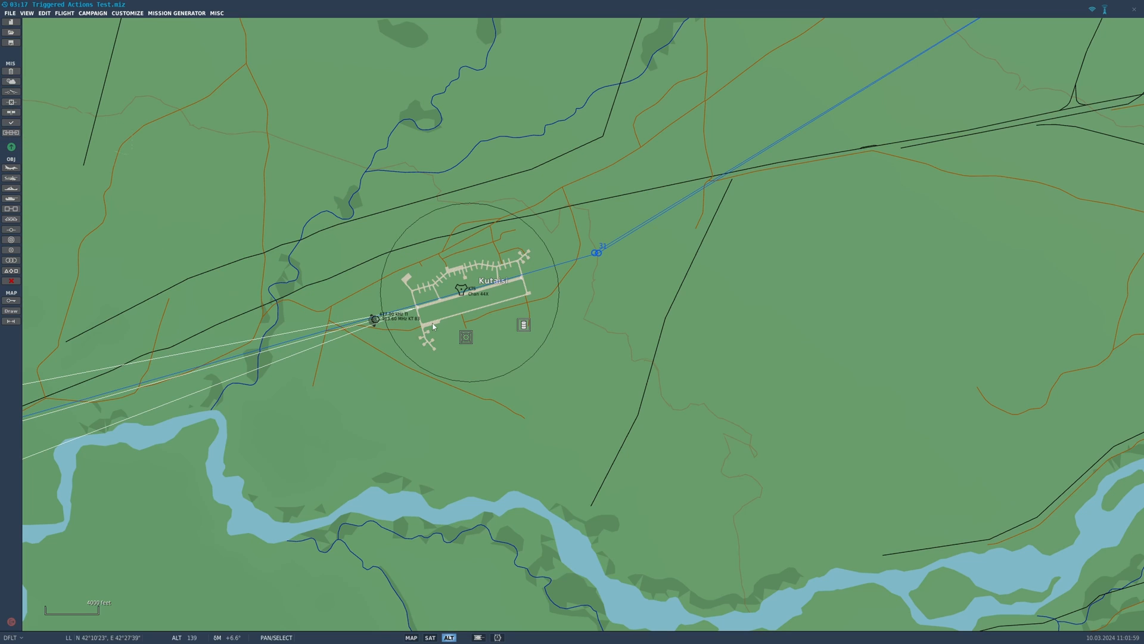
Select the Aerial-2 group on the map and zoom out to see its route.
click(597, 251)
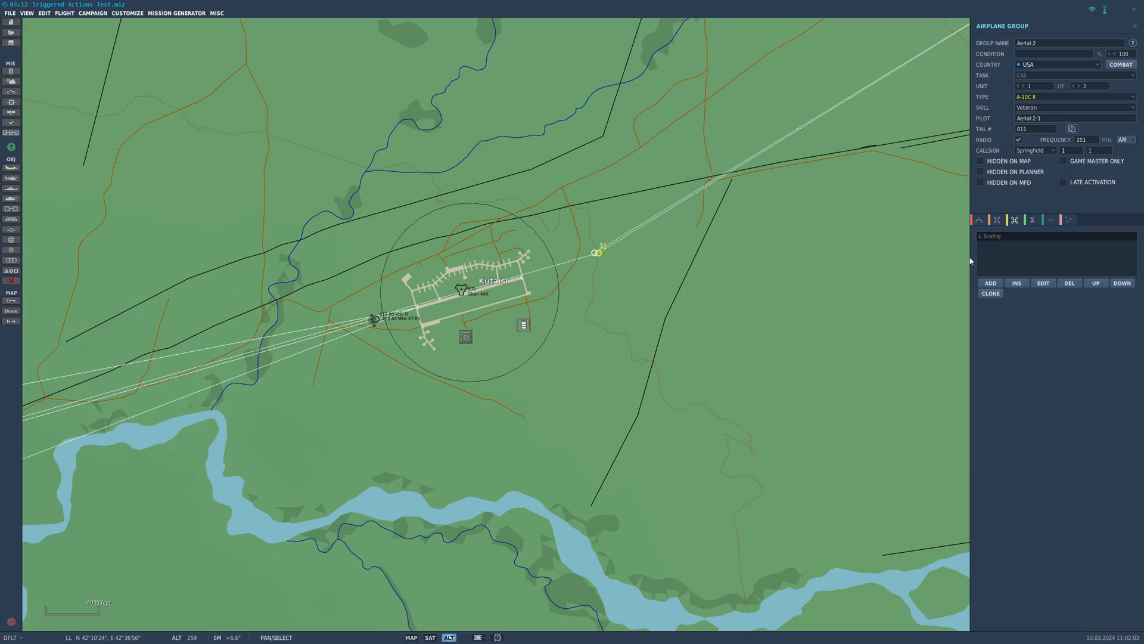
scroll(down, 3)
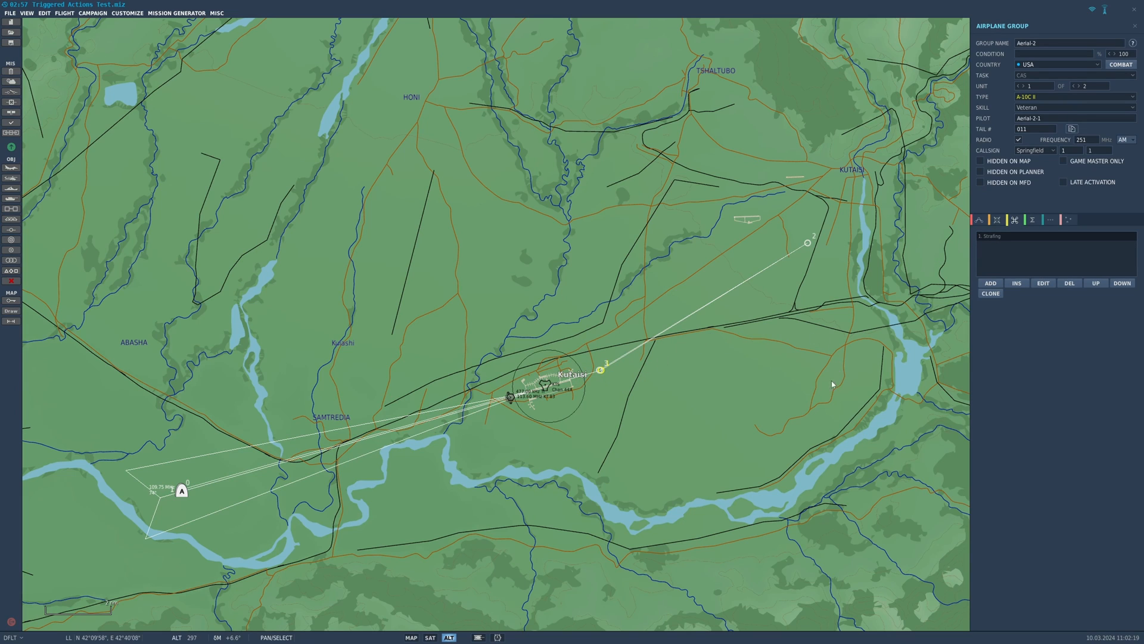
mouse_move(625, 321)
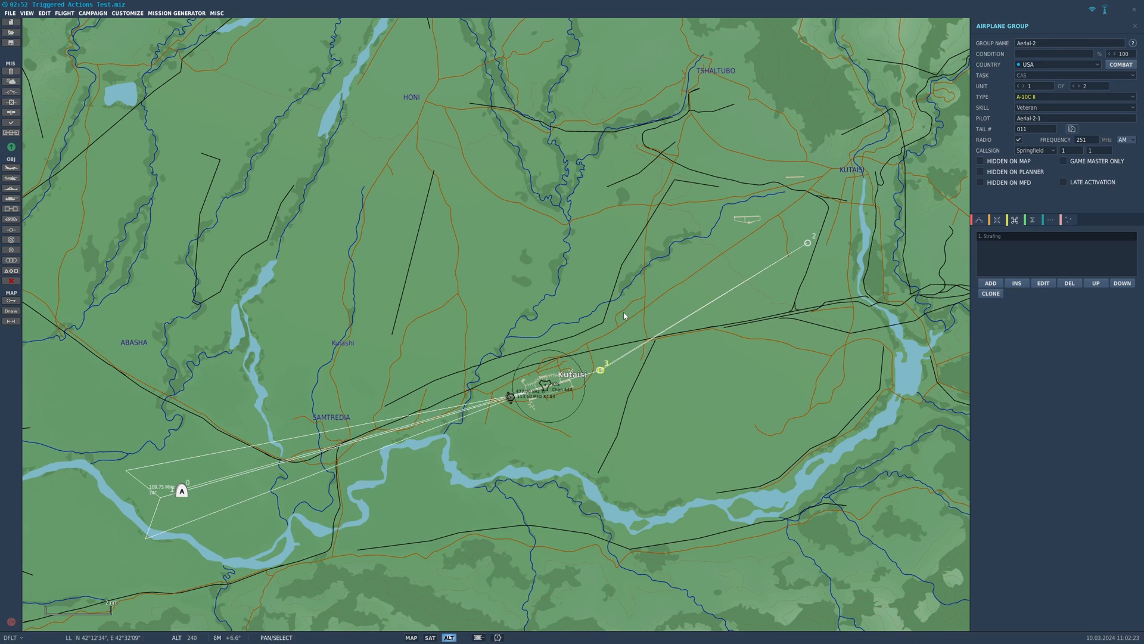
mouse_move(254, 226)
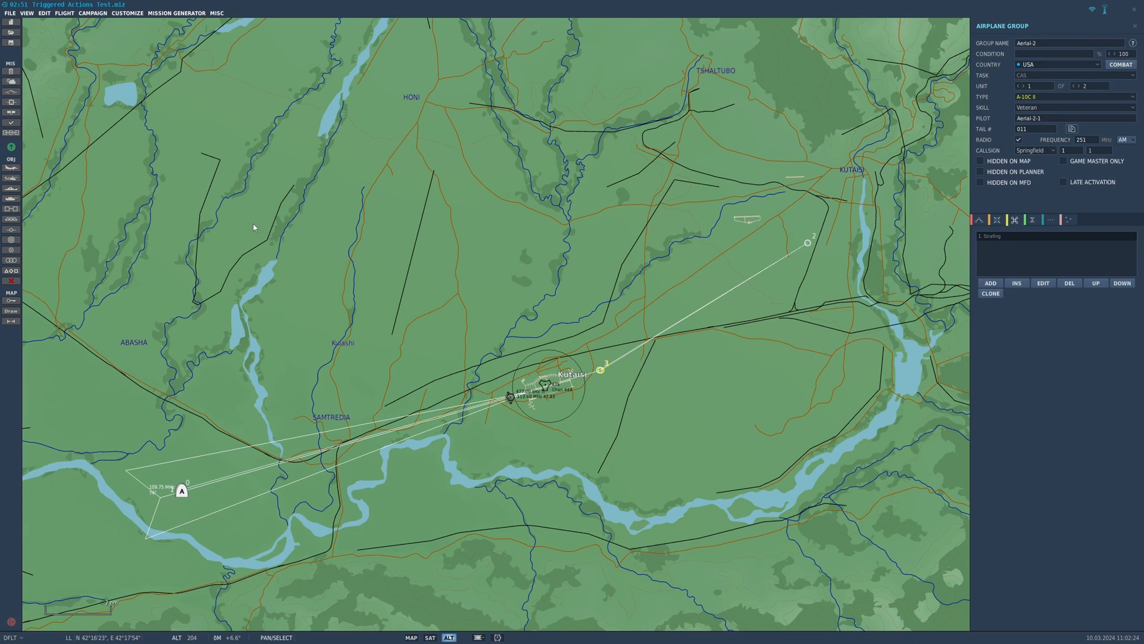